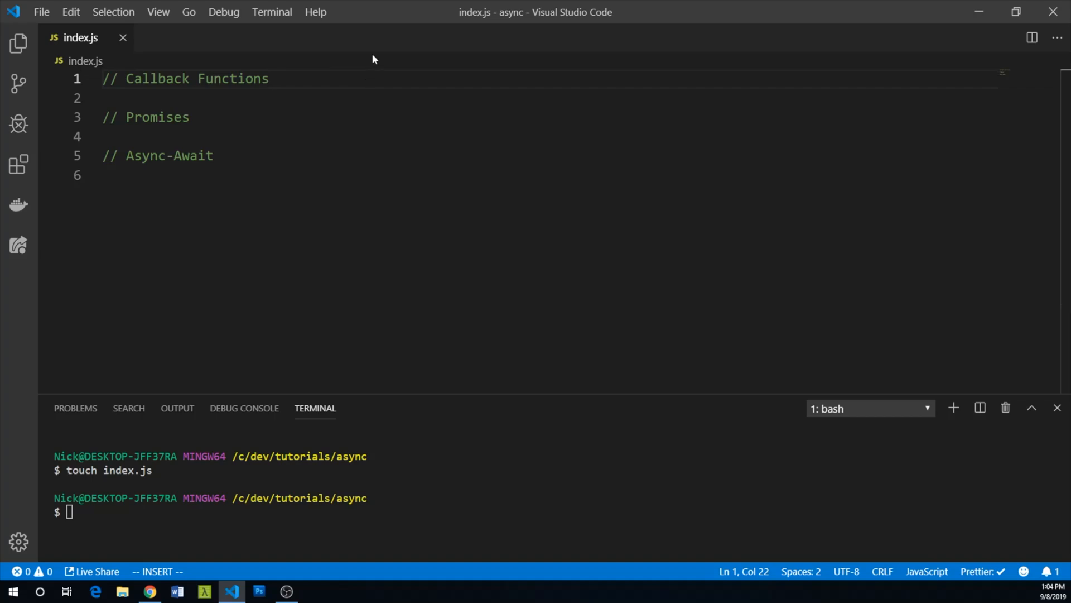
# Declare const fetchData as an arrow function on userId wrapping a setTimeout of 300 ms.
pyautogui.write('const')
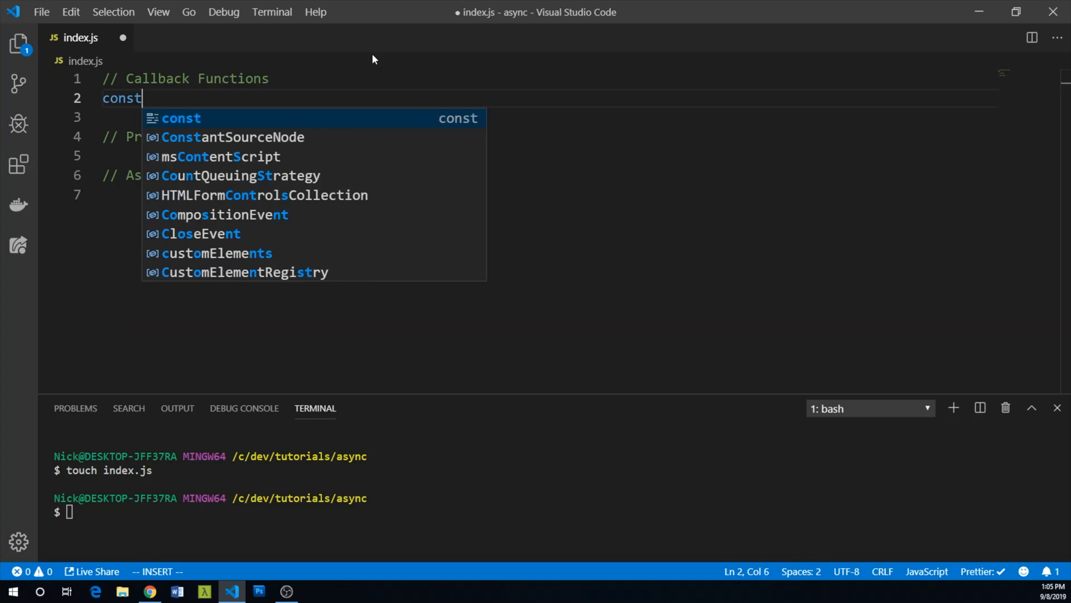
pyautogui.write('fetchDatas')
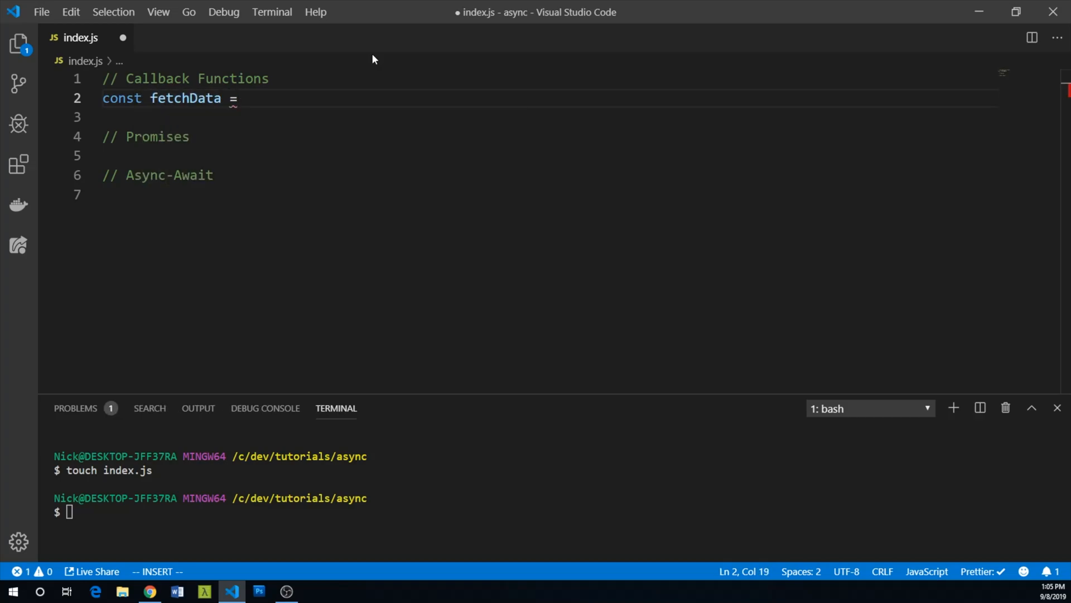
pyautogui.write('userId =>')
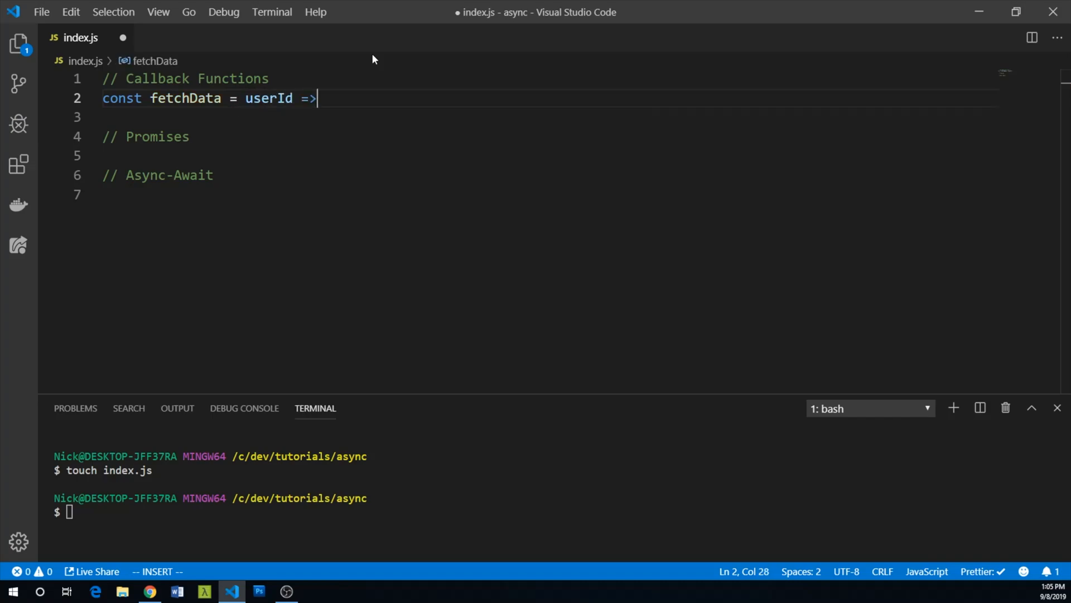
pyautogui.write('{')
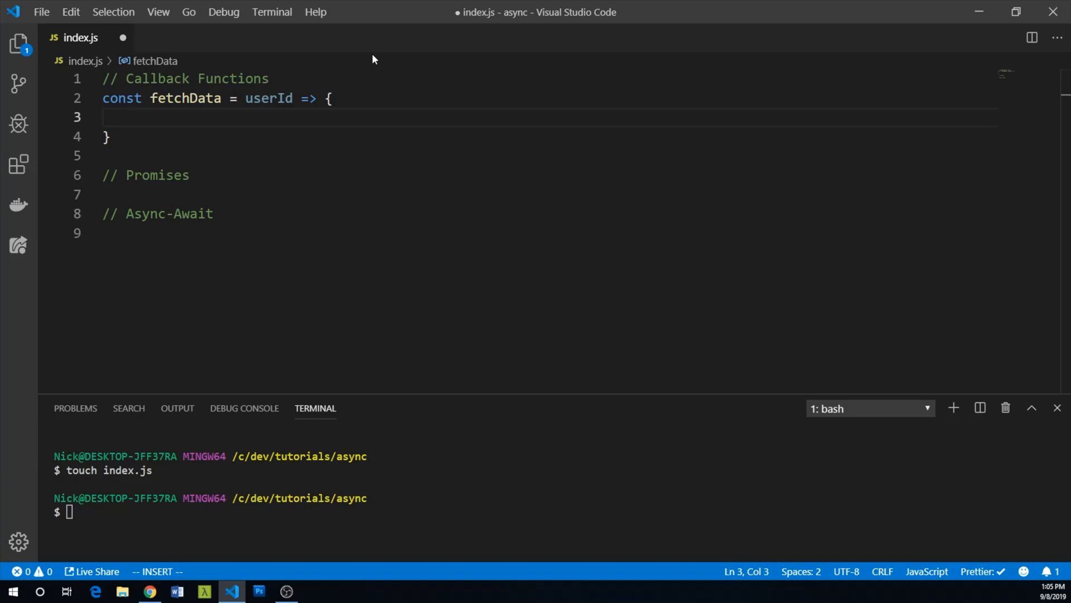
pyautogui.write('setTimeout')
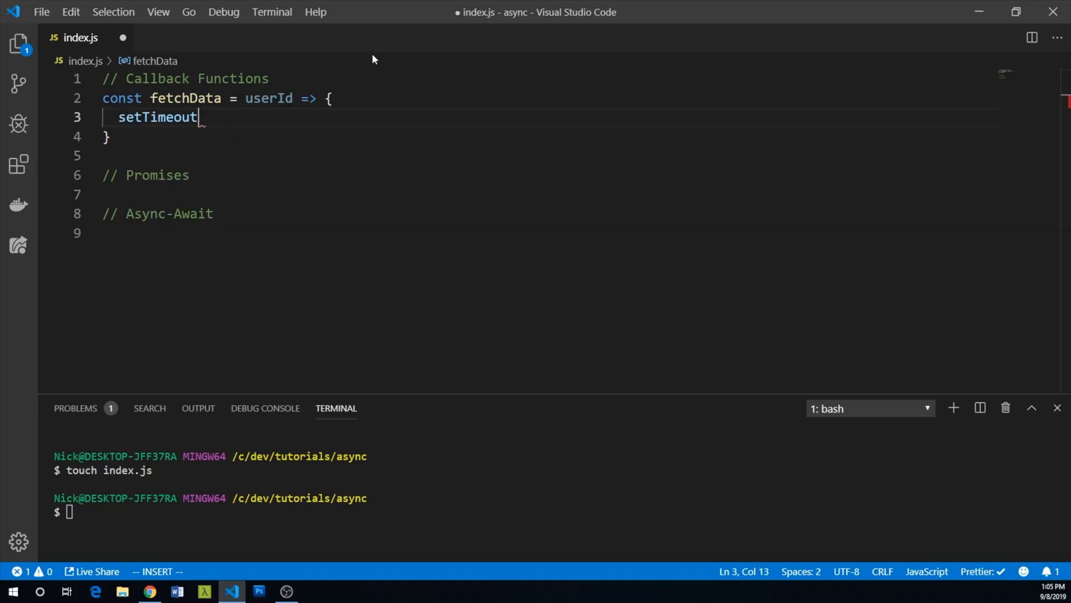
pyautogui.write('(, 300)')
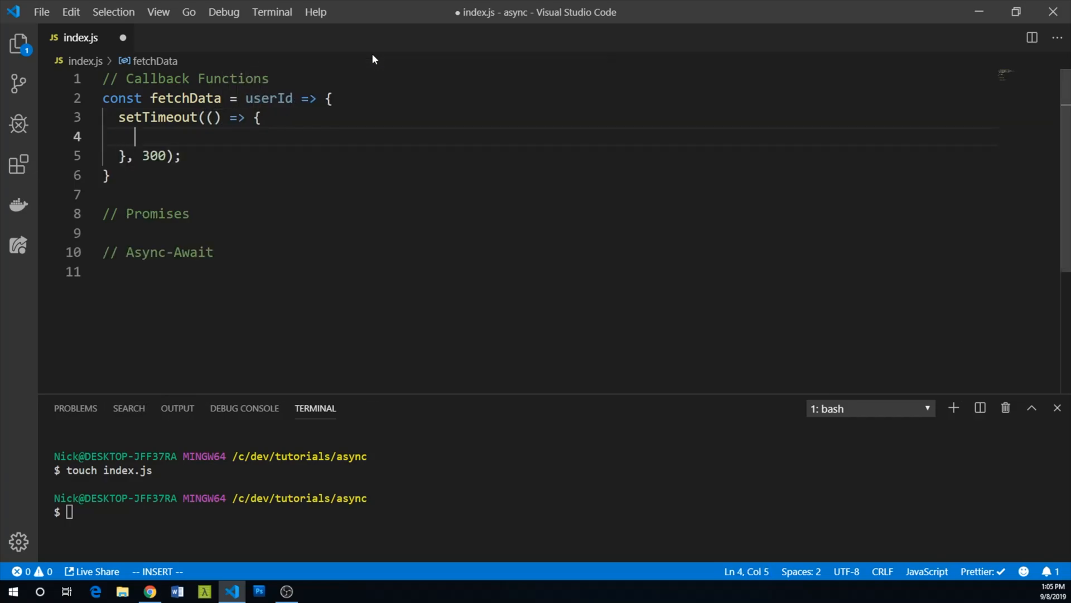
# Inside the timeout, define const fakeData with the user's id and name "George".
pyautogui.write('const fakeData =')
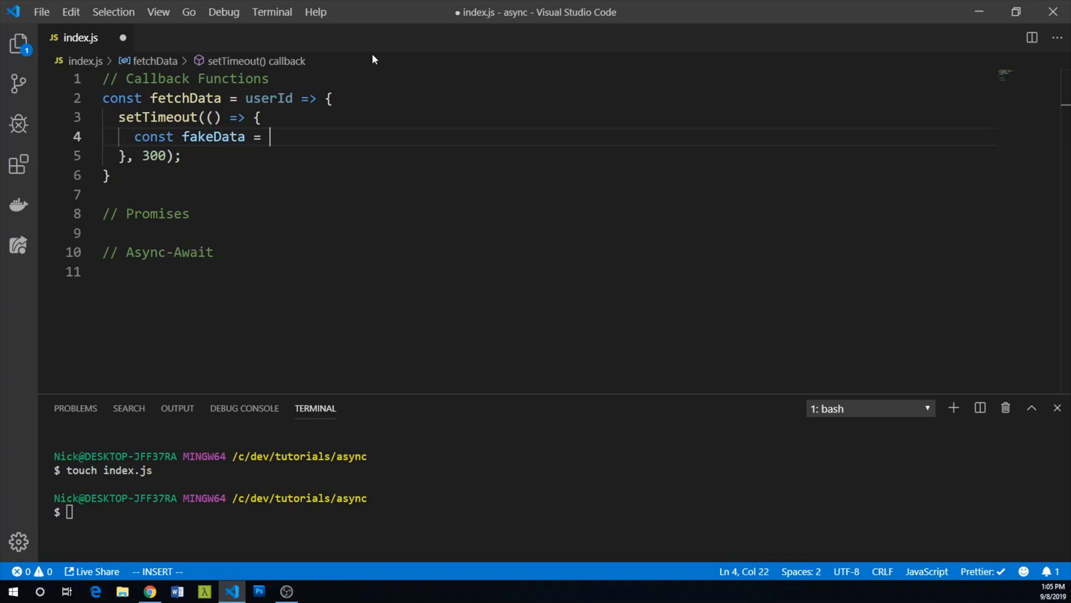
pyautogui.write('{')
pyautogui.write('id: userId,')
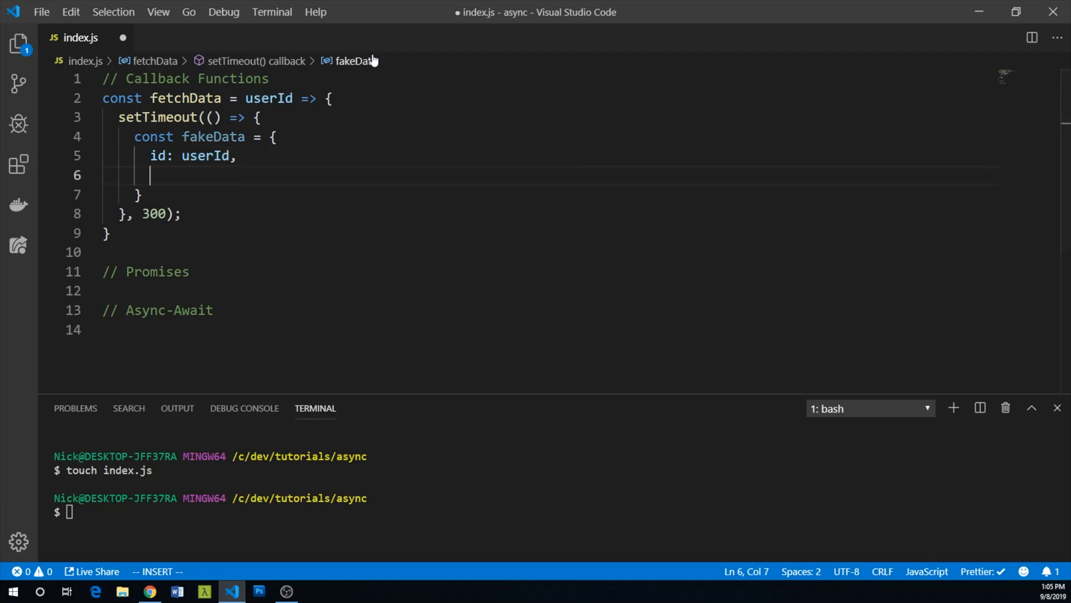
pyautogui.write('name:')
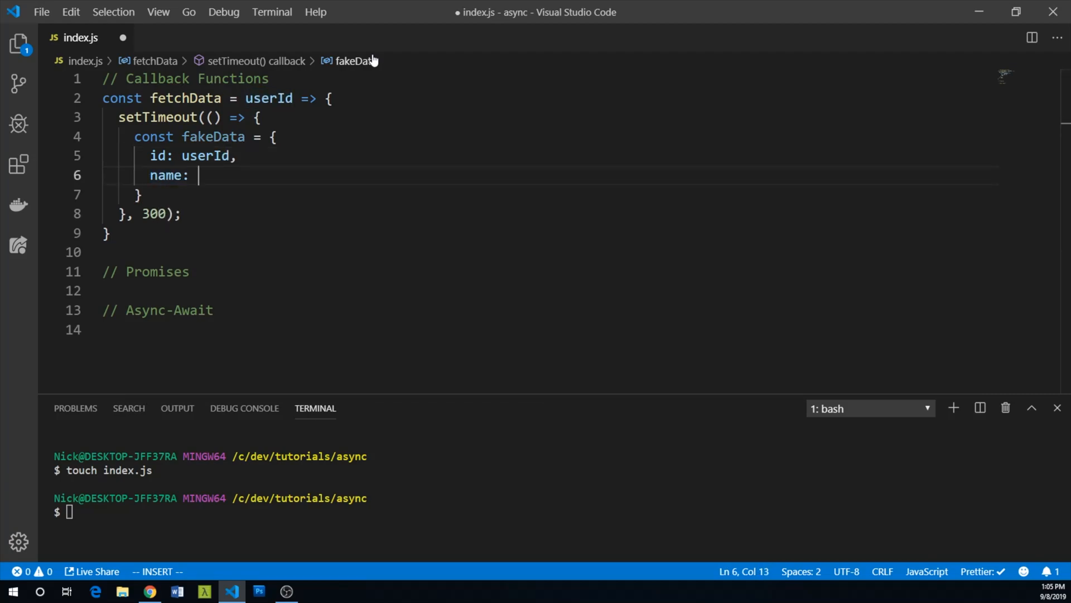
pyautogui.write('"George"')
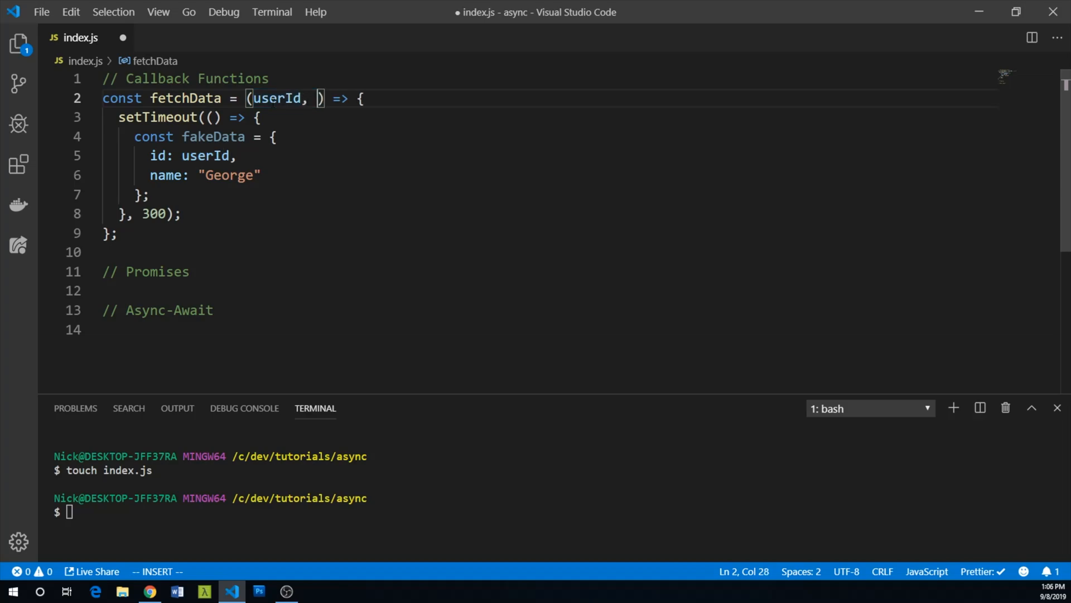
# Add a callback parameter to fetchData and call callback(fakeData) after building the object.
pyautogui.write('callback')
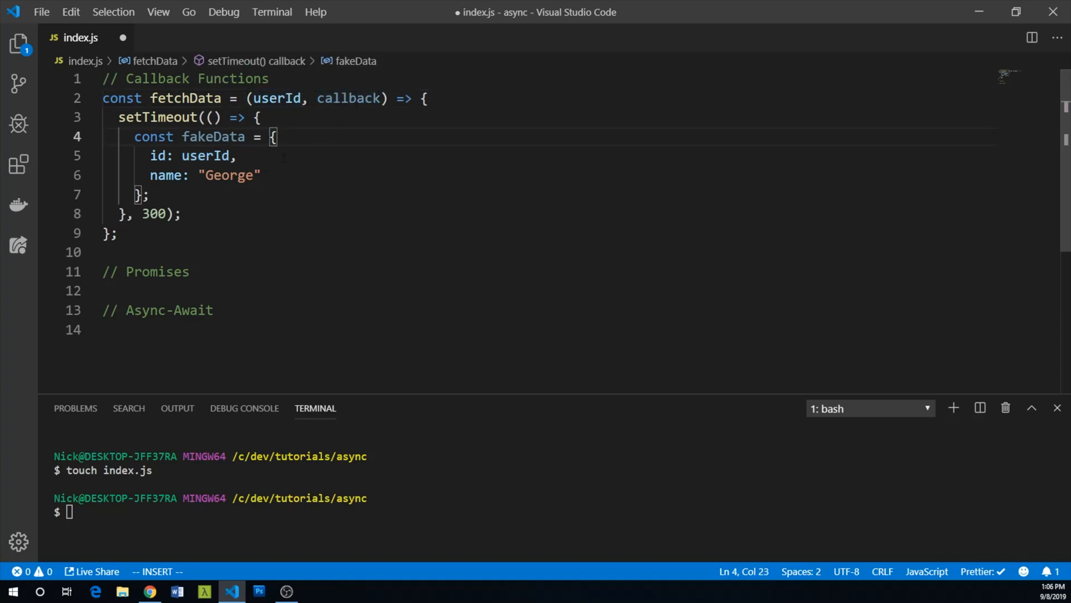
pyautogui.press('Enter')
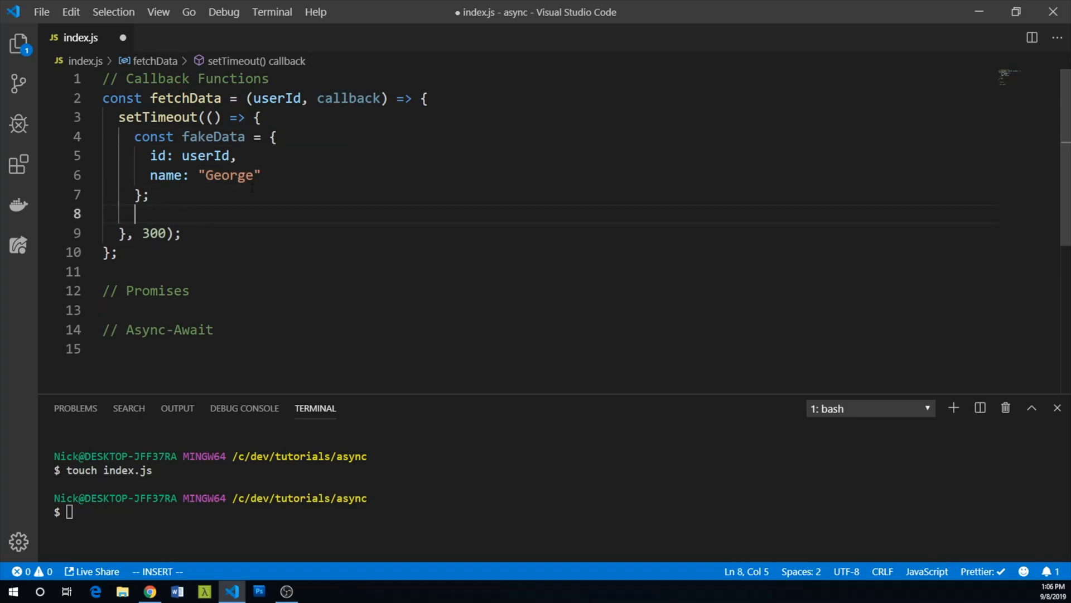
pyautogui.write('callback')
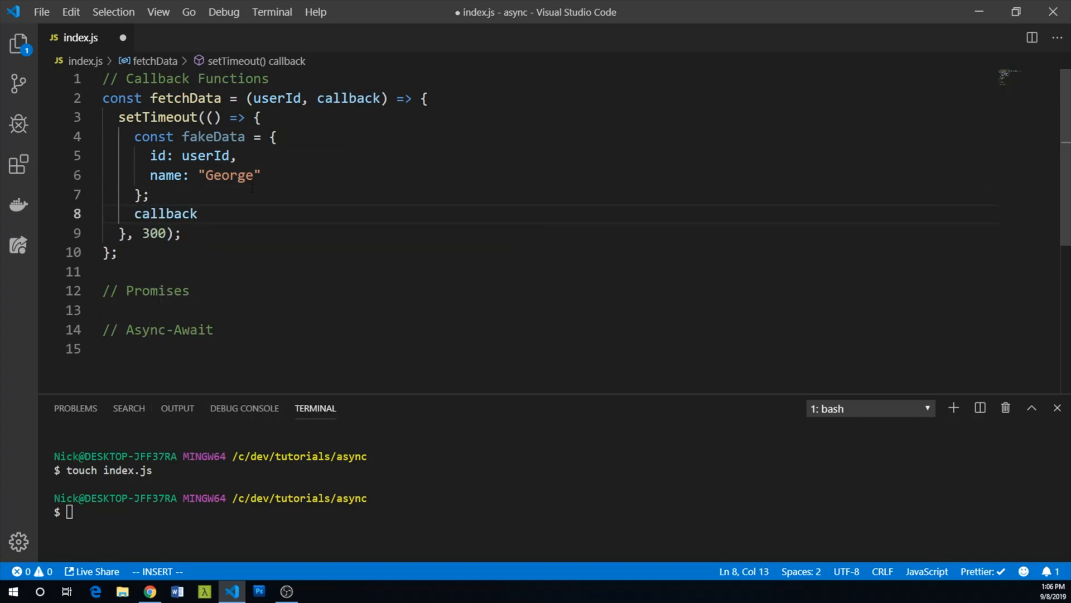
pyautogui.write('(f')
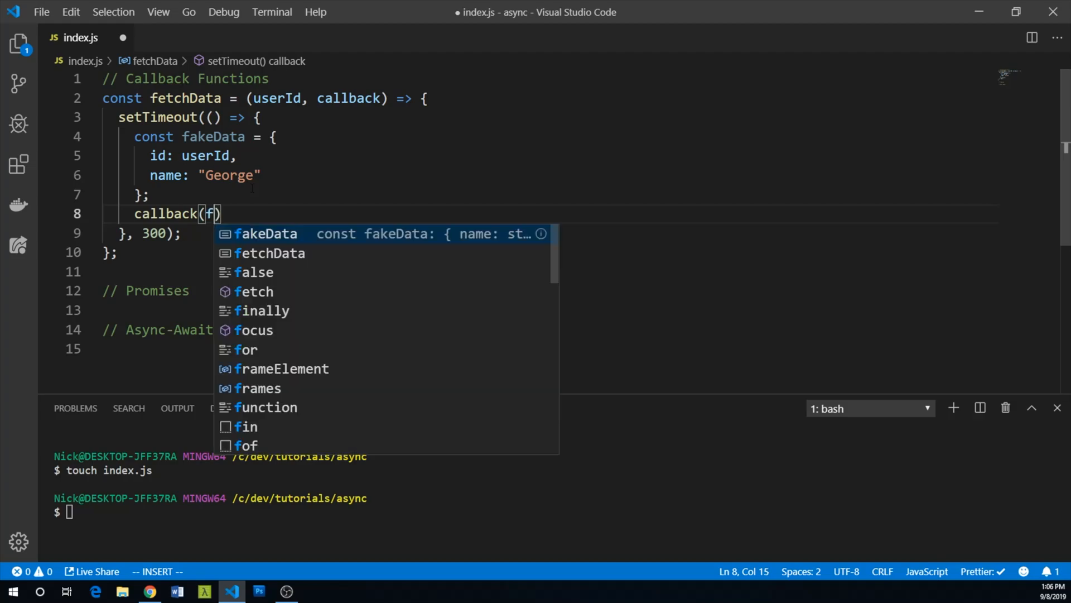
pyautogui.press('Tab')
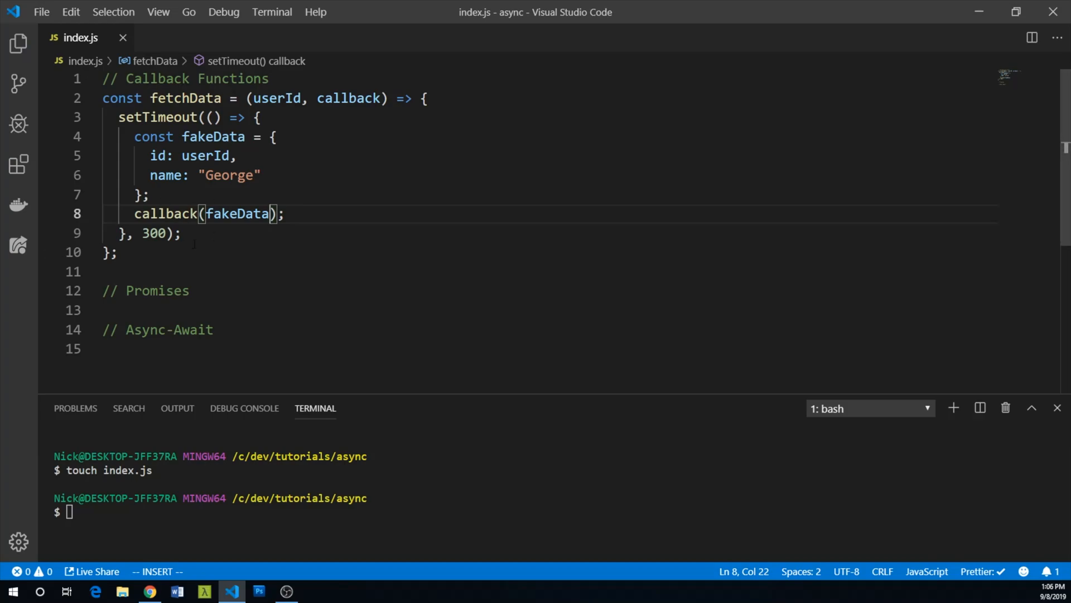
# Define const cb = data => console.log("Here's your data:", data).
pyautogui.write('c')
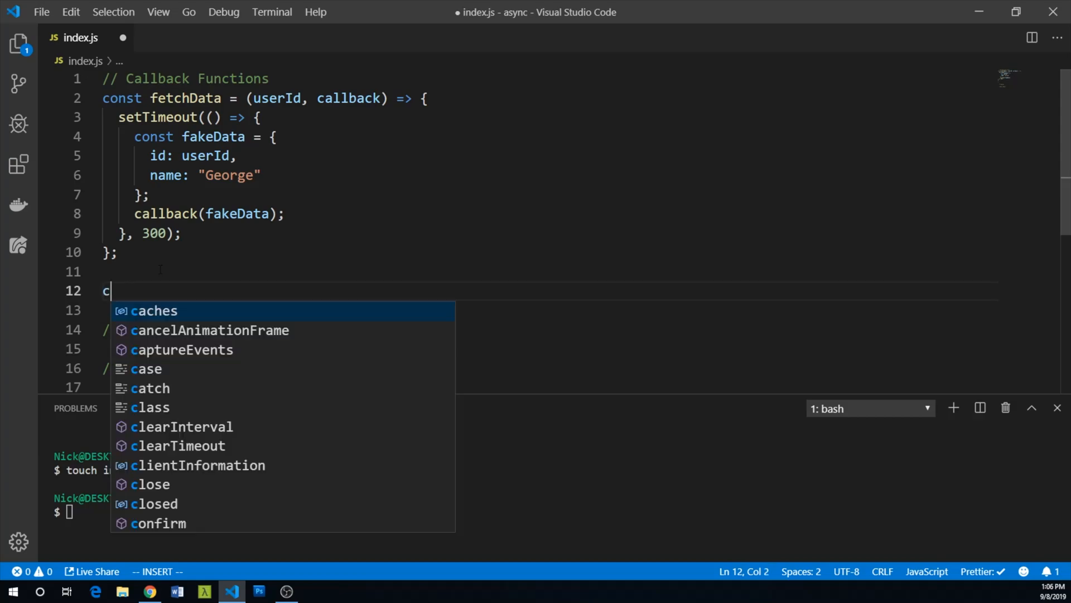
pyautogui.write('onst cb')
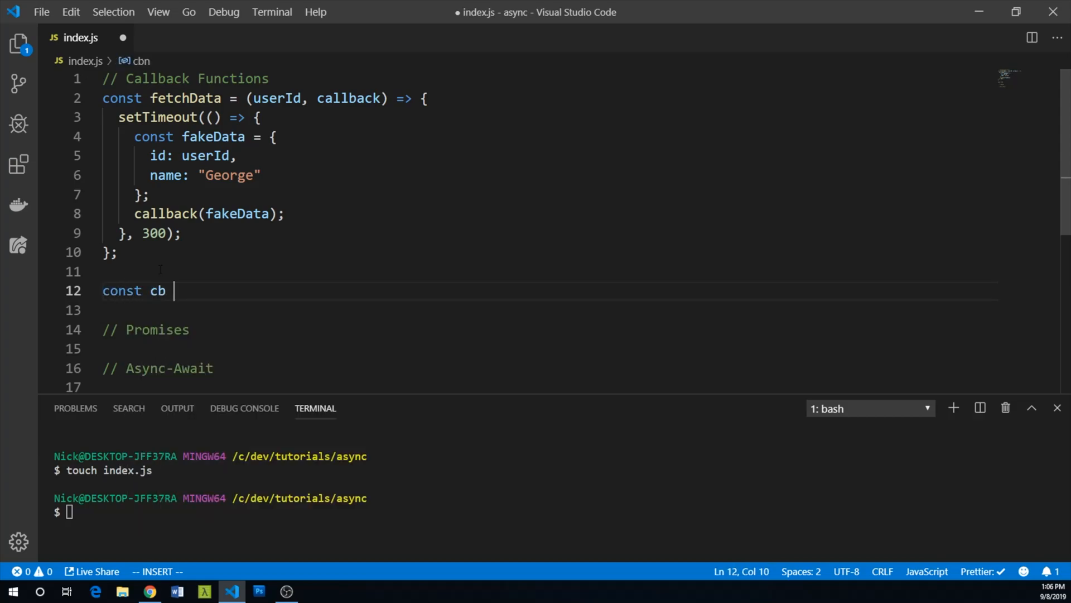
pyautogui.write('= da')
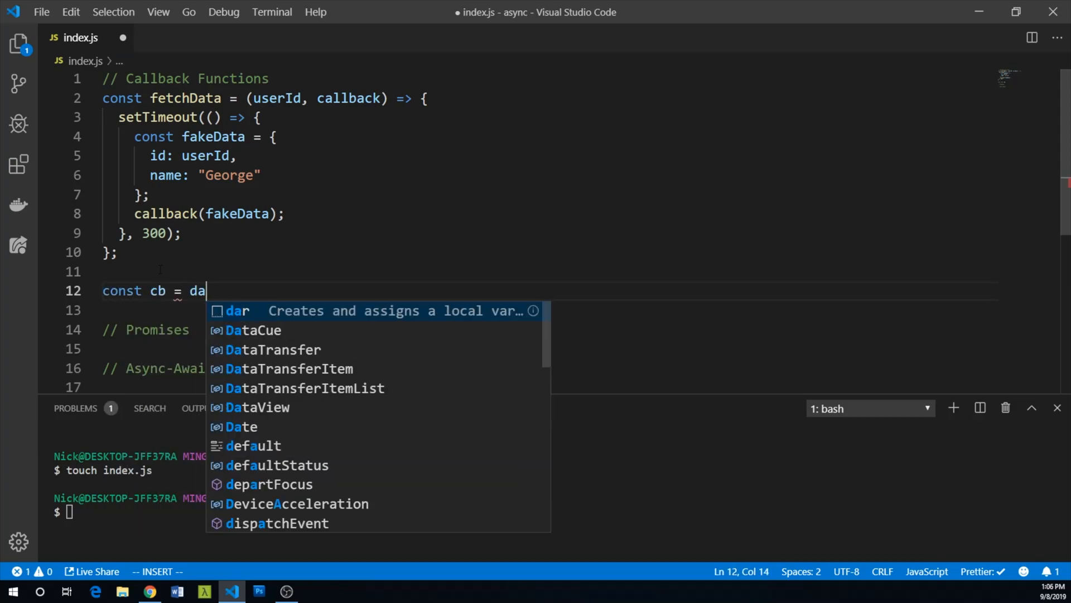
pyautogui.write('ta =>')
pyautogui.write('console.log(')
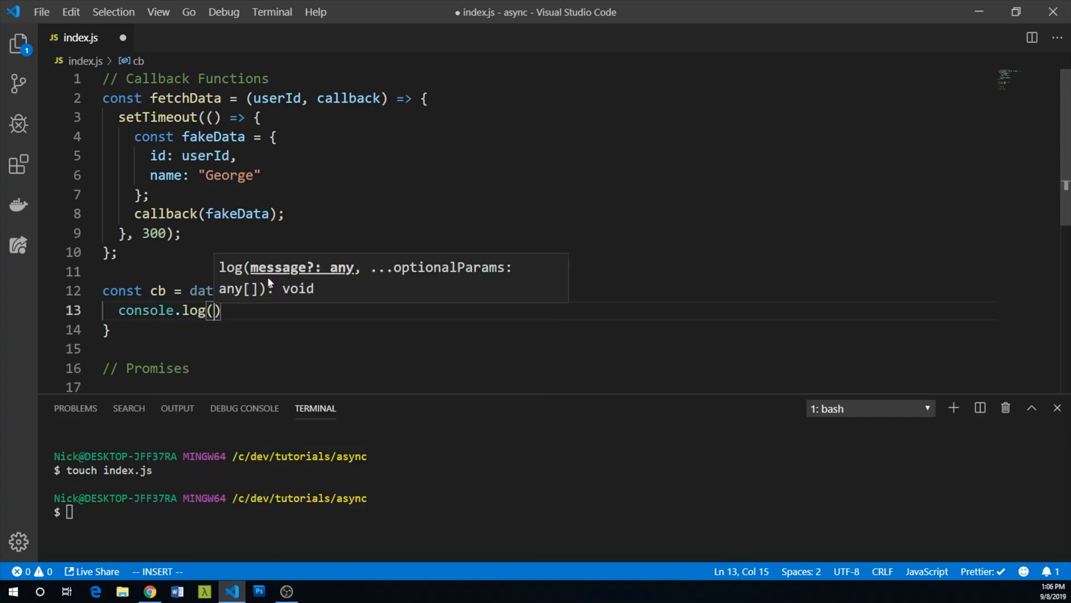
pyautogui.write('""')
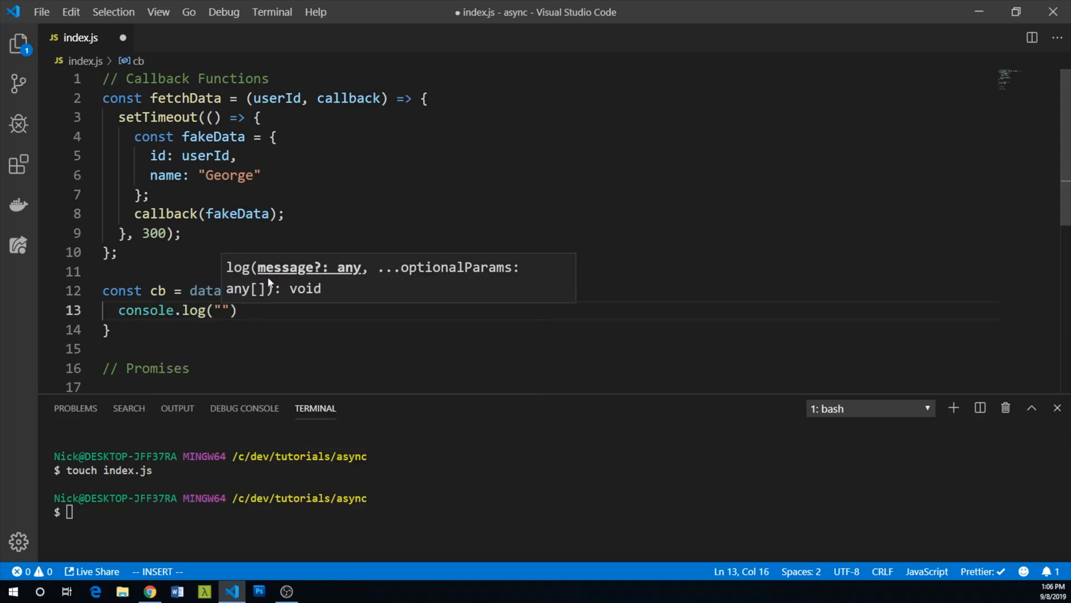
pyautogui.write("Here's your da")
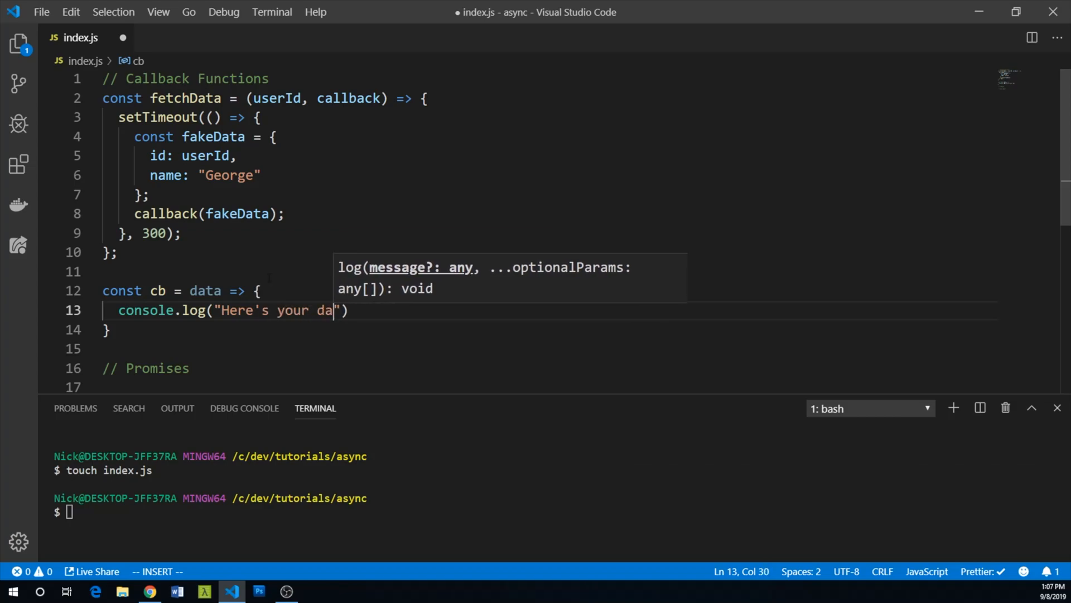
pyautogui.write('ta:')
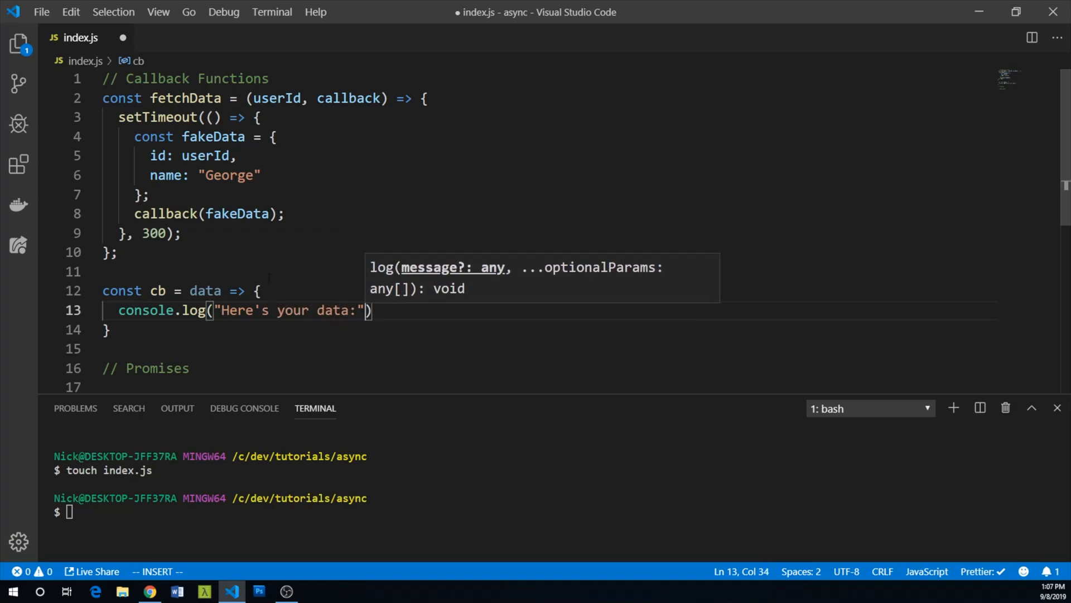
pyautogui.write(', data')
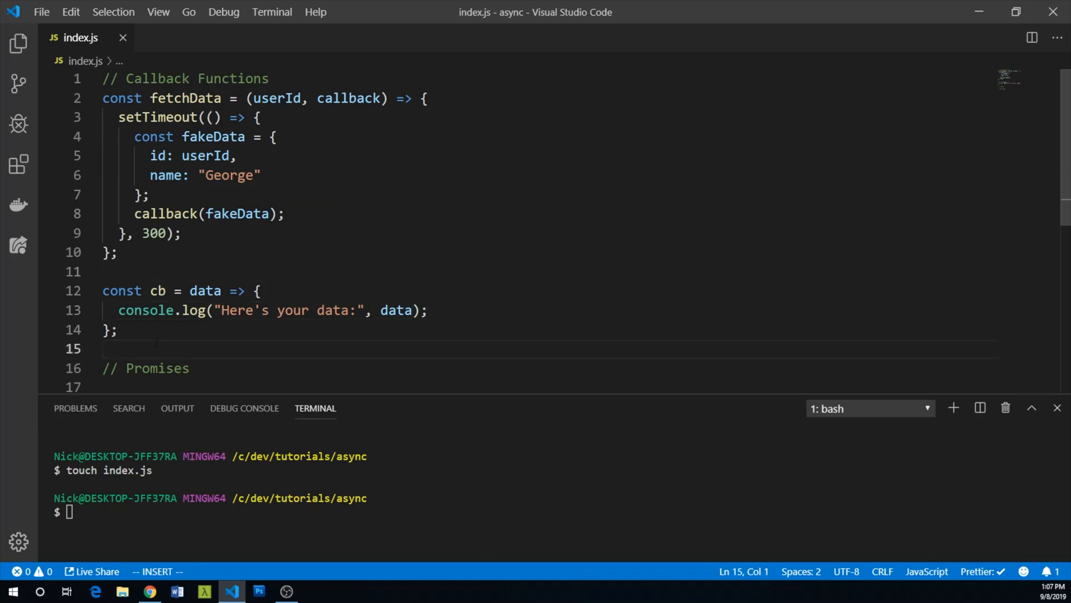
pyautogui.press('Enter')
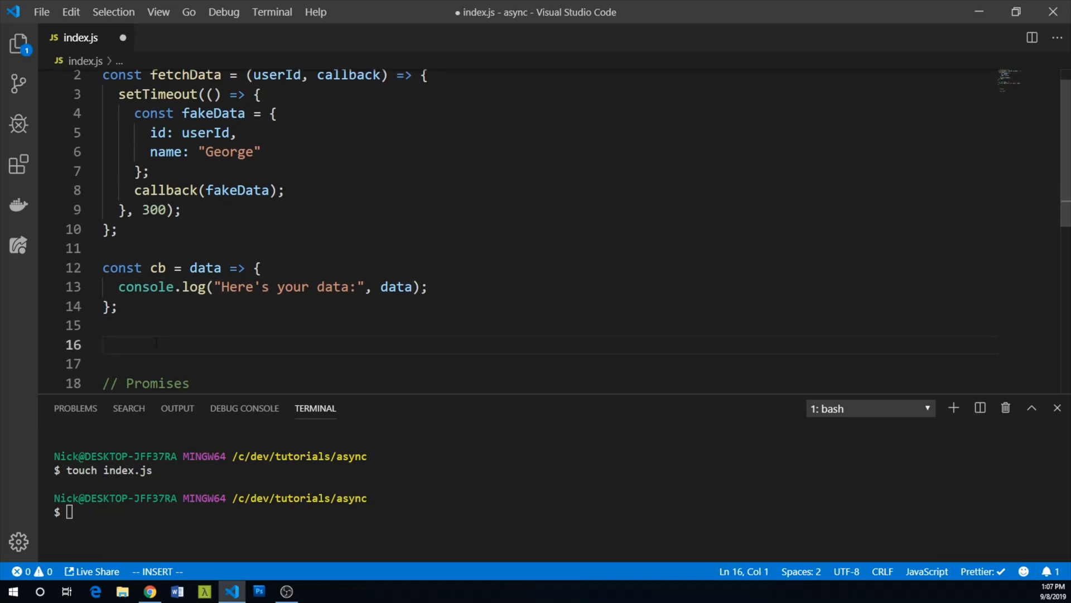
# Call fetchData(5, cb); below the cb function.
pyautogui.write('fetch')
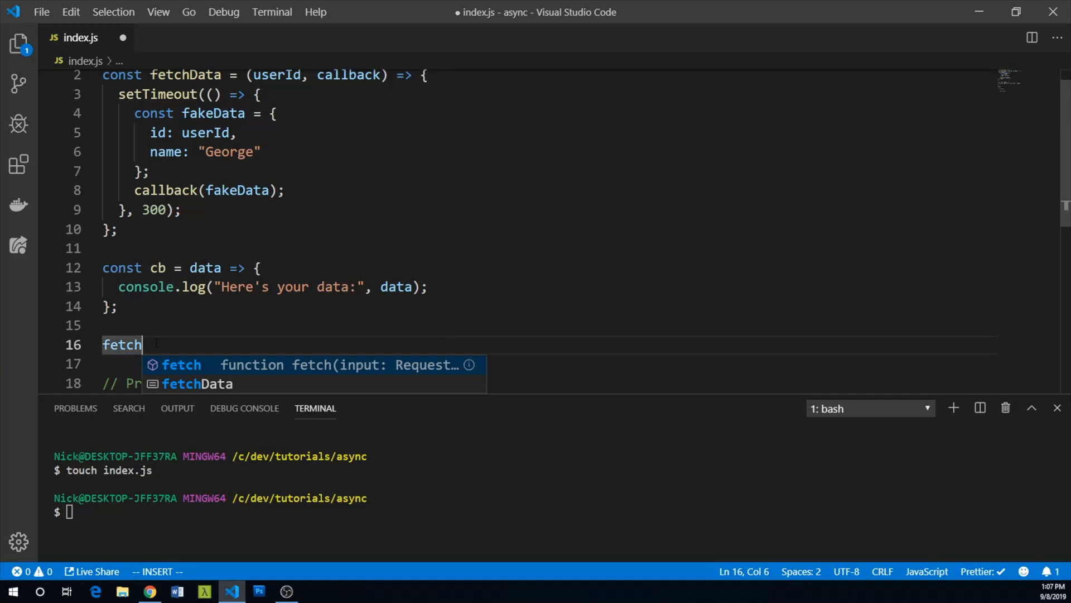
pyautogui.press('Tab')
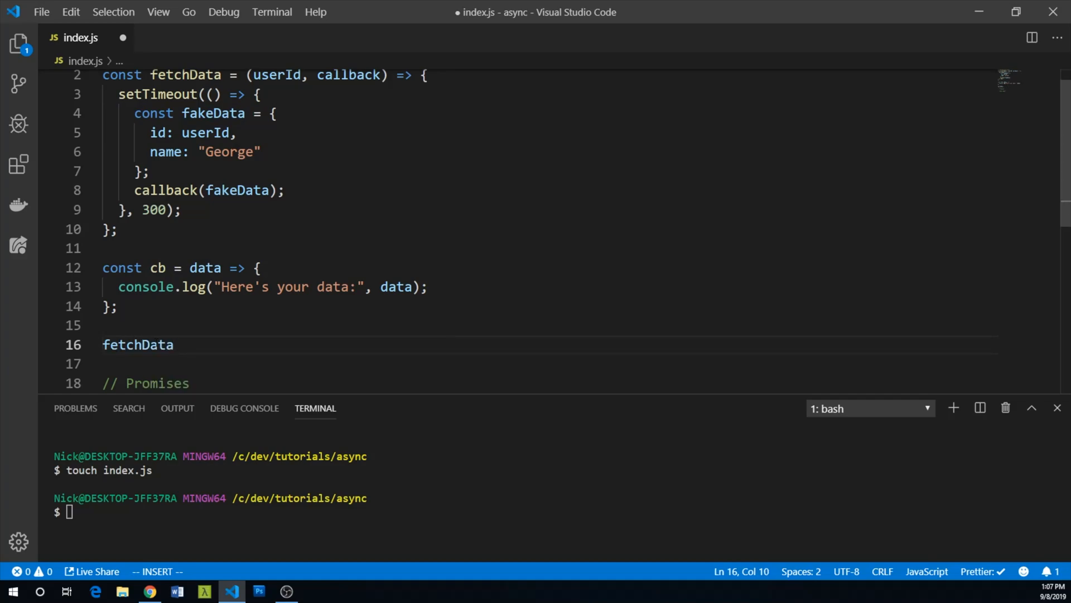
pyautogui.write('(')
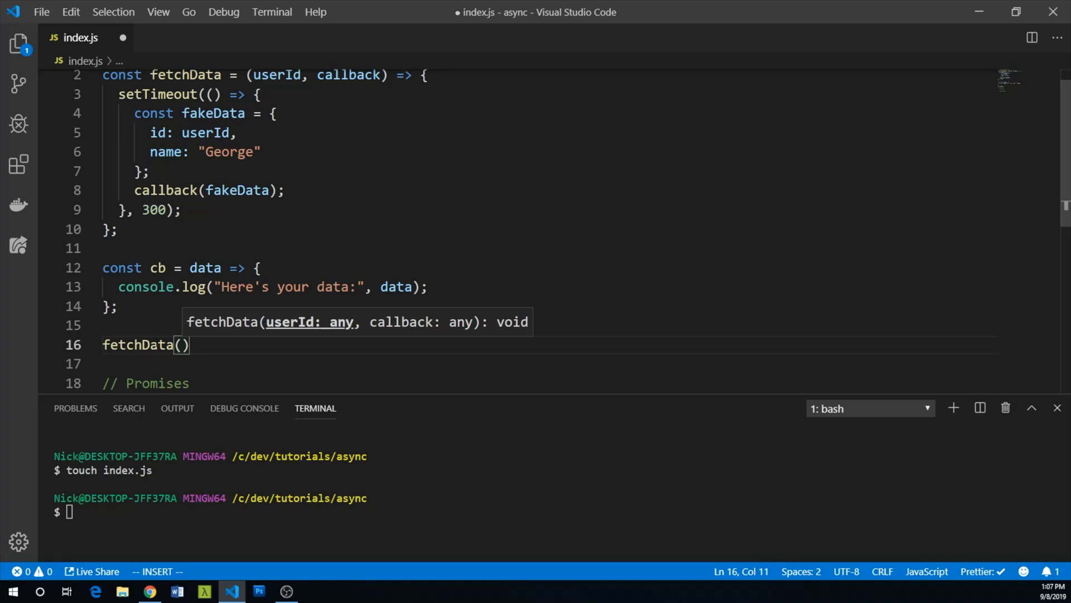
pyautogui.write('5,')
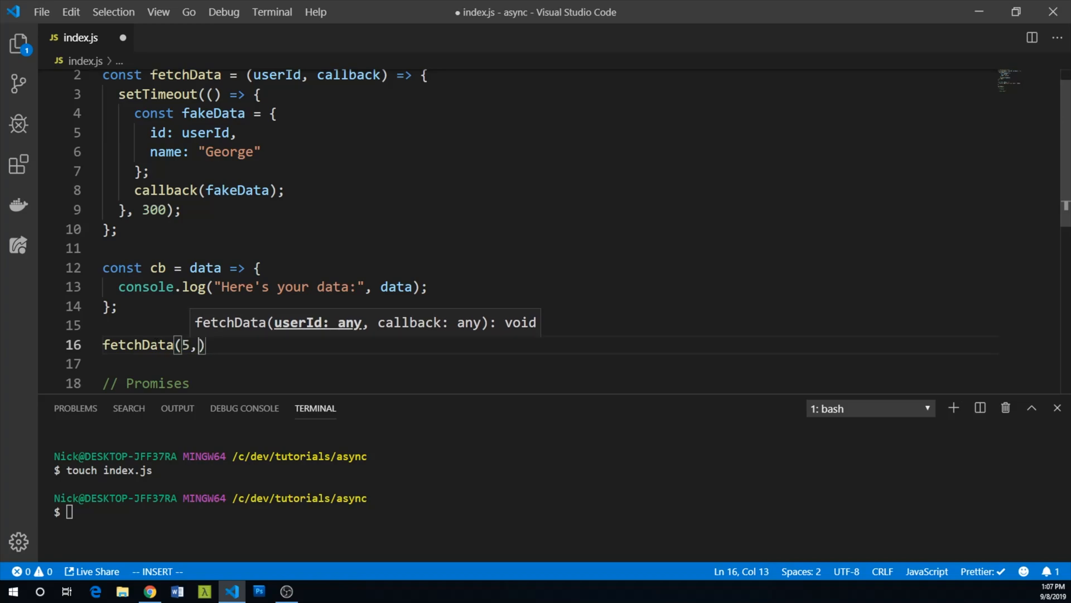
pyautogui.write('" "')
pyautogui.click(294, 511)
pyautogui.write('node .')
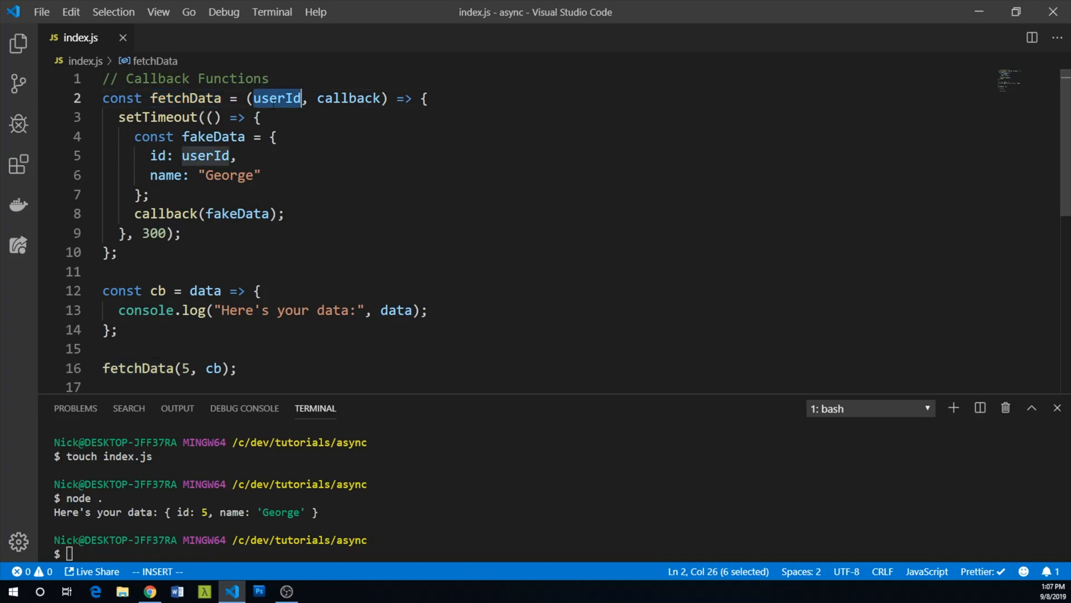
# Highlight callback and fakeData in the callback example to review how data is passed.
pyautogui.click(332, 98)
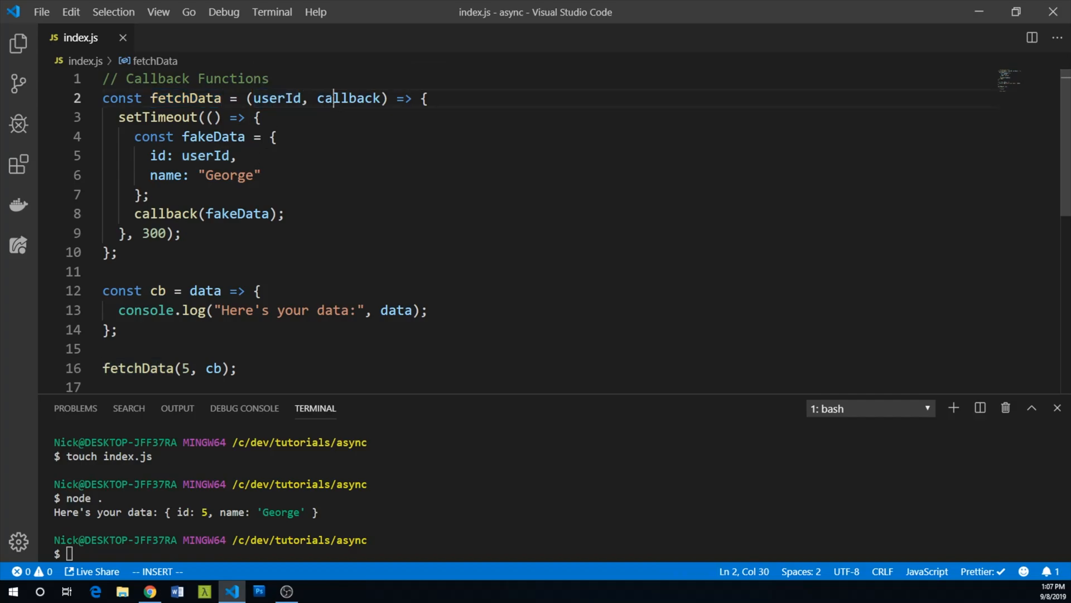
pyautogui.doubleClick(350, 98)
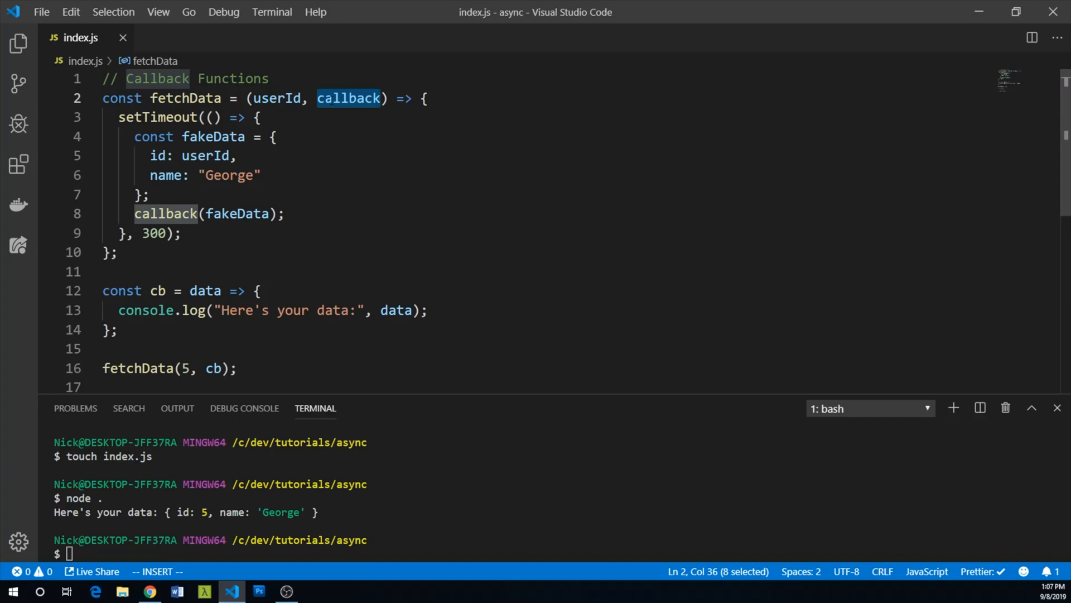
pyautogui.moveTo(157, 117)
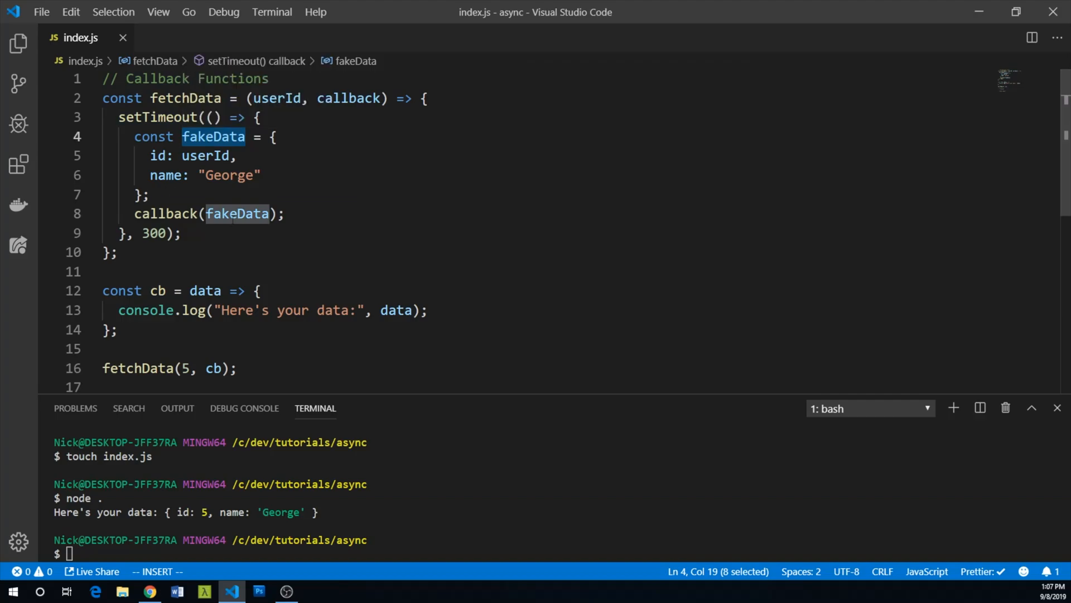
pyautogui.doubleClick(238, 214)
pyautogui.write('// Promises')
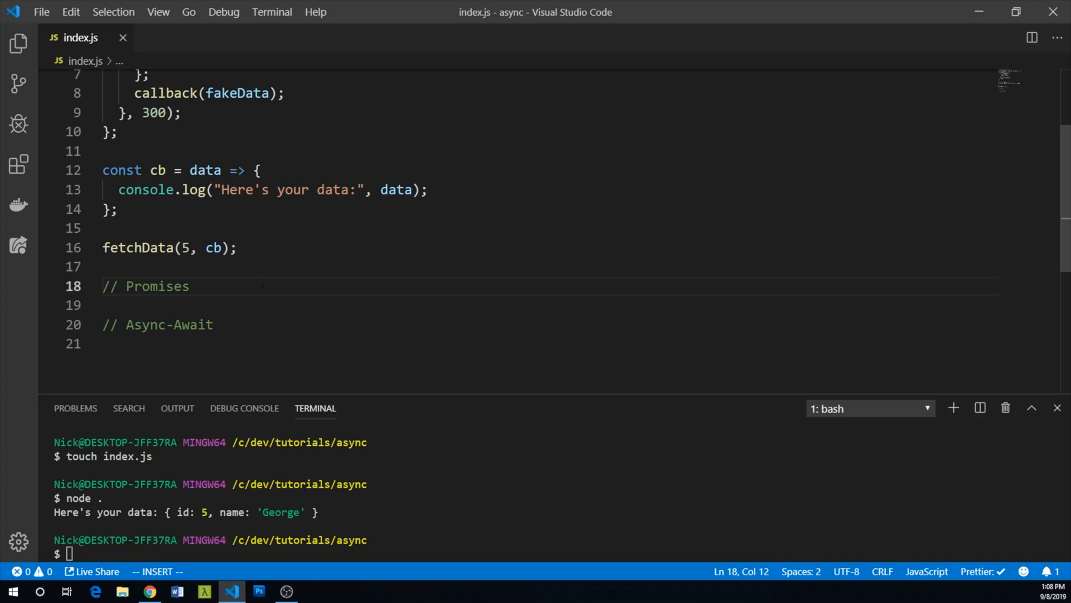
# Write new Promise((resolve, reject) => {}); under the Promises heading, retyping the executor arguments.
pyautogui.press('Enter')
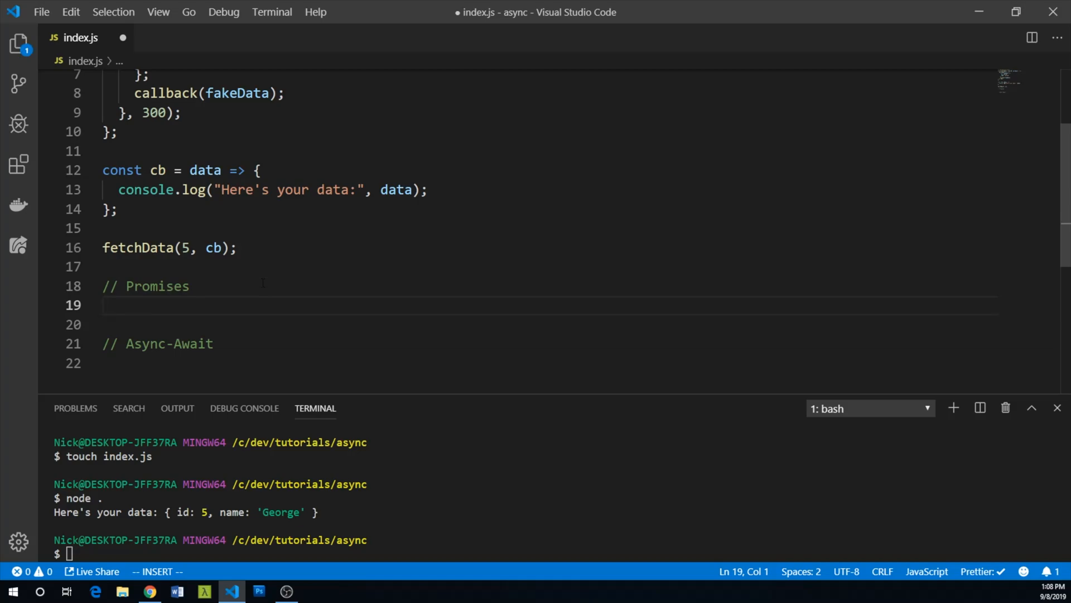
pyautogui.write('new Promise')
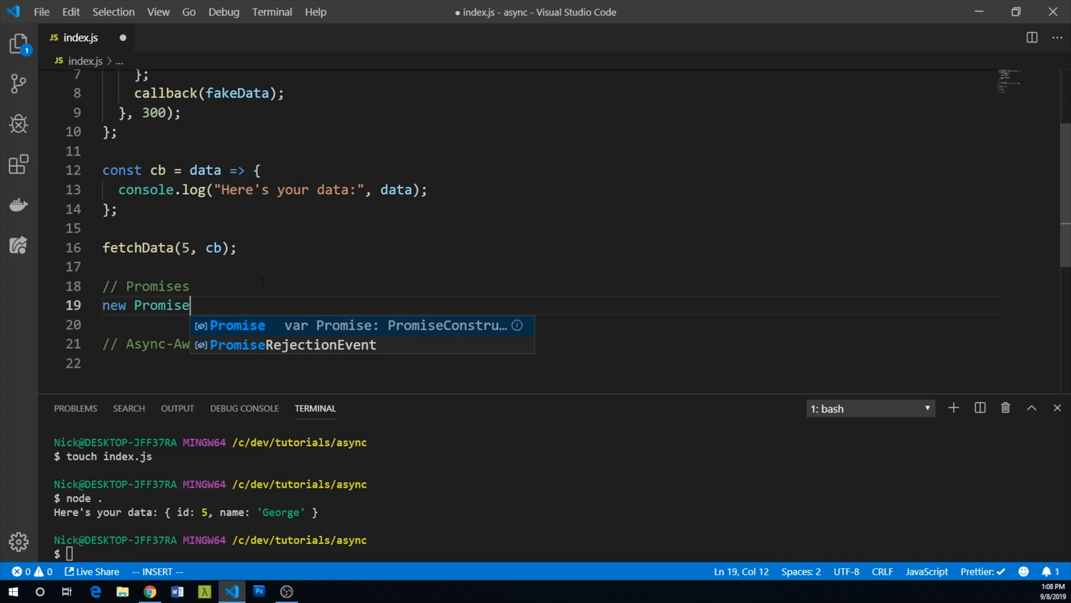
pyautogui.write('(fn')
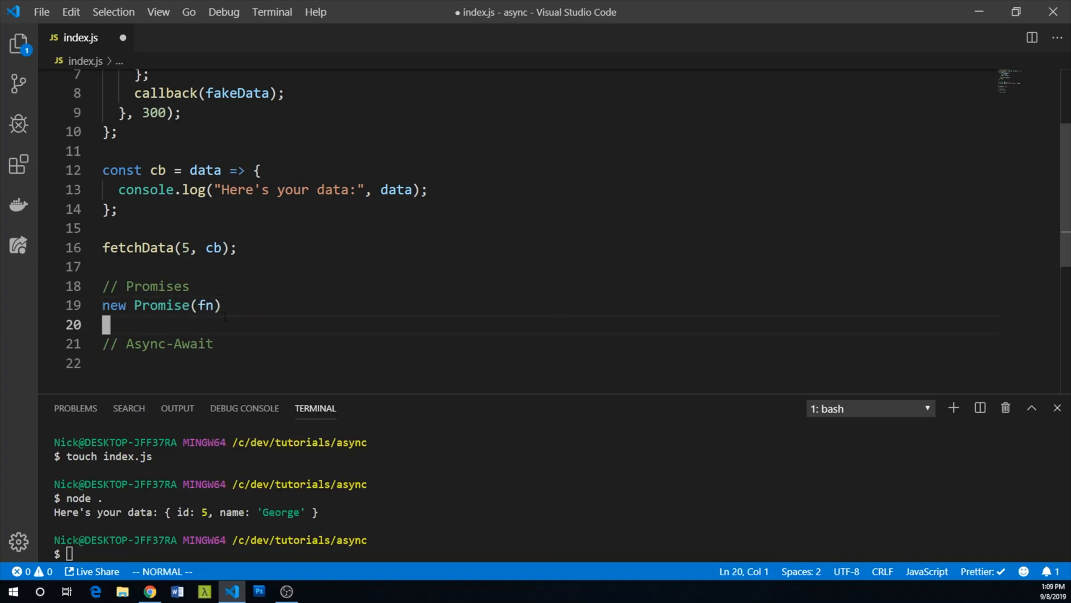
pyautogui.press('i')
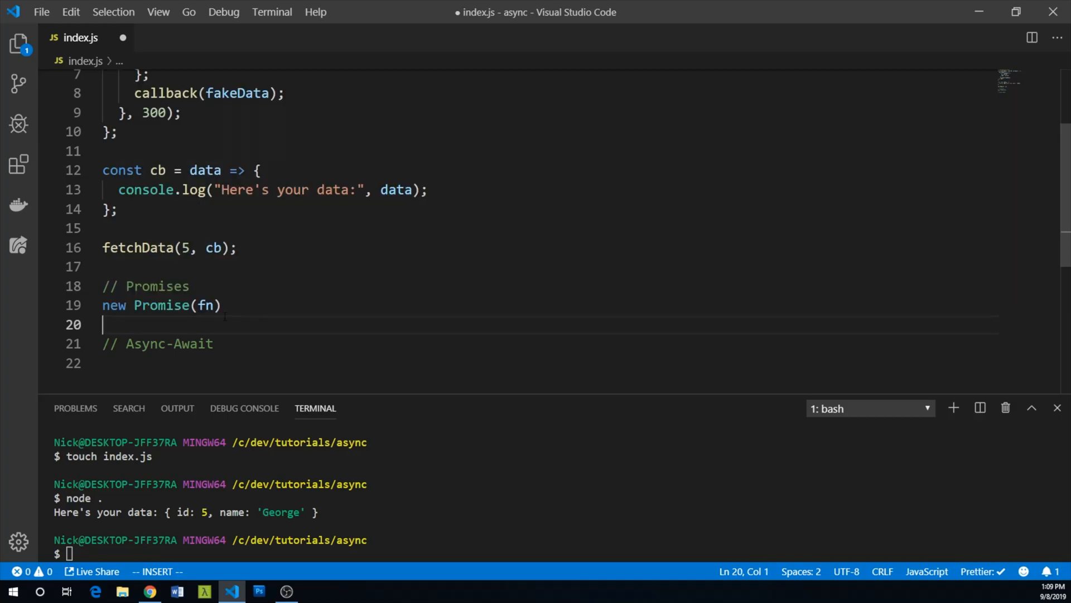
pyautogui.write('const fn = (reso')
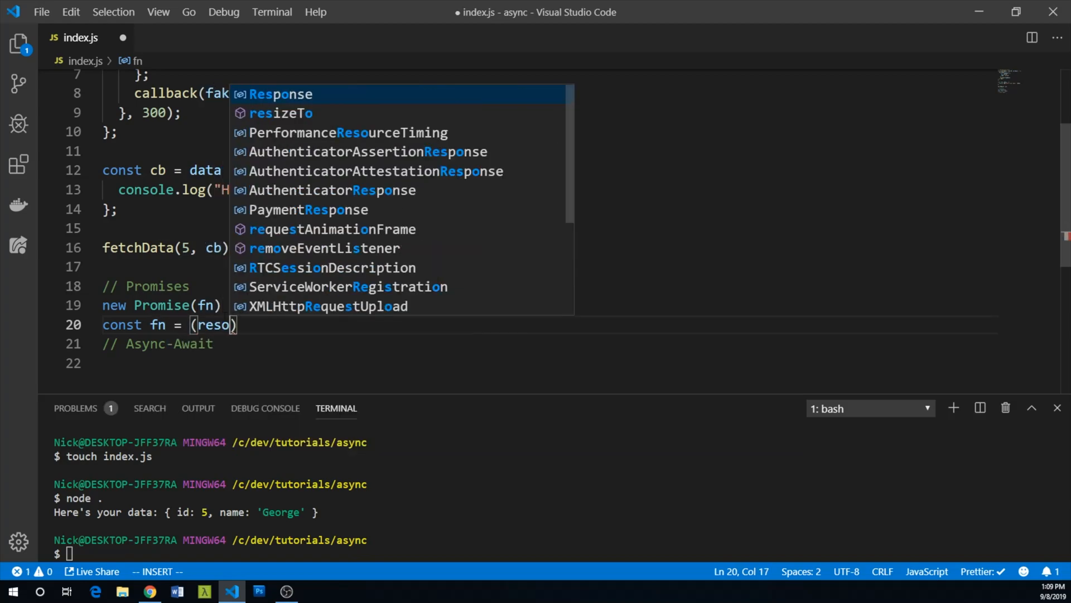
pyautogui.write('lve, reject)')
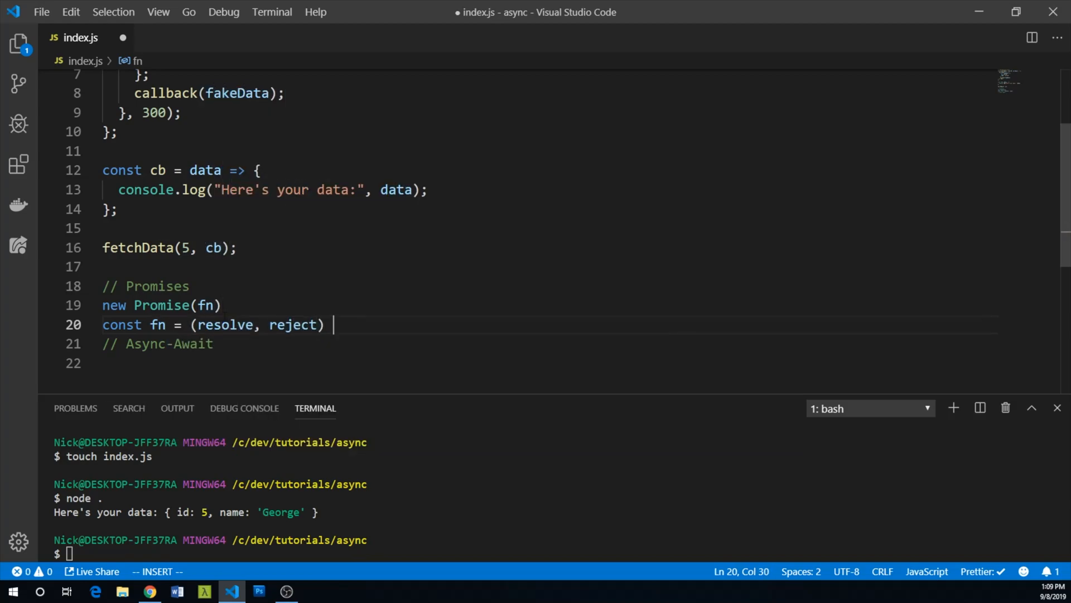
pyautogui.write('=> {')
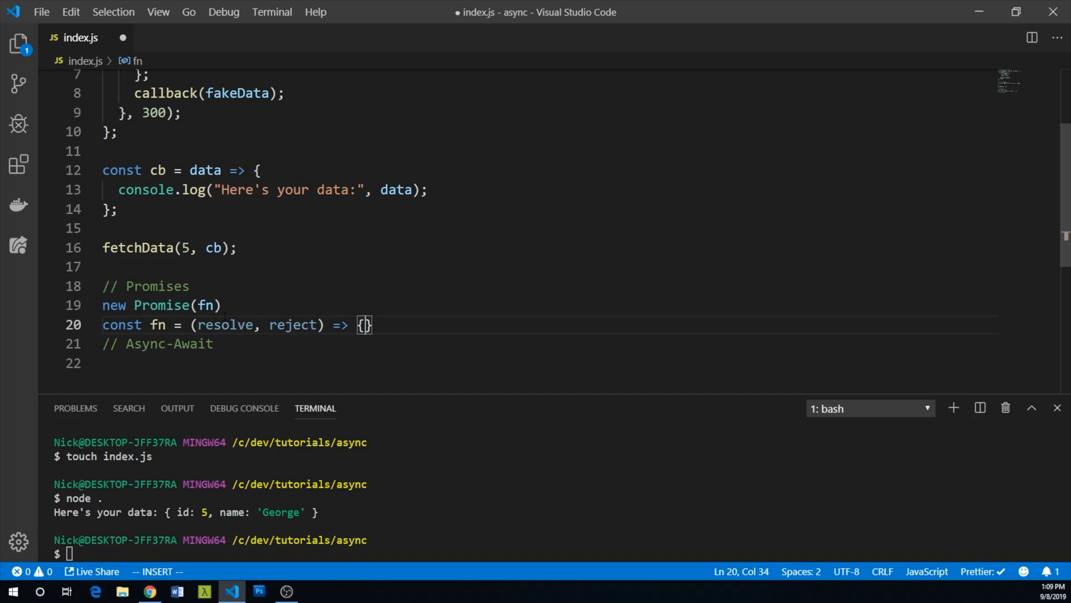
pyautogui.moveTo(192, 325); pyautogui.dragTo(270, 325)
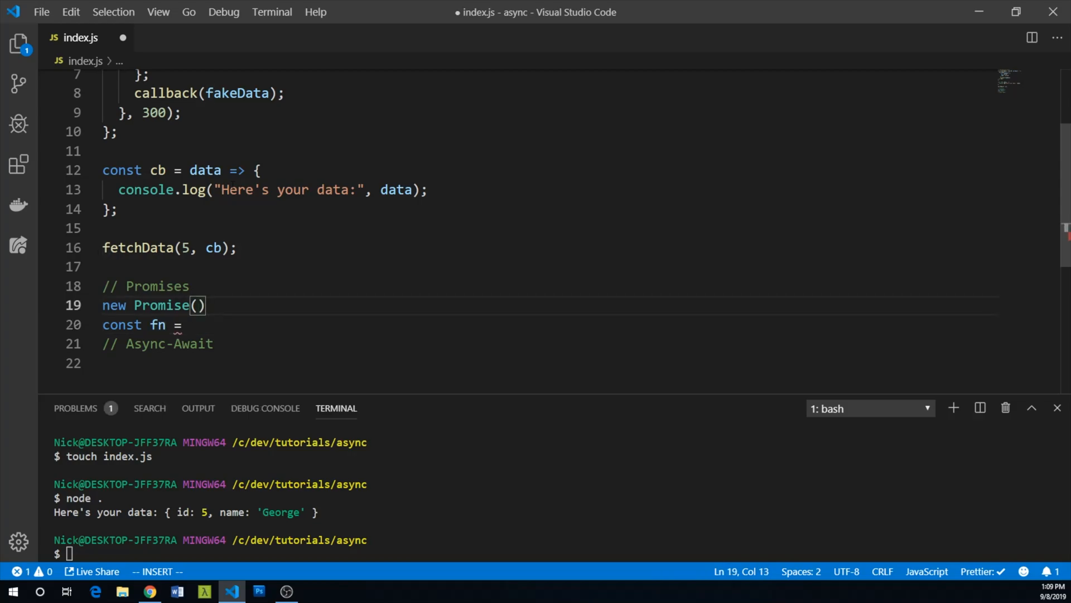
pyautogui.write('(resolve, reject) => {});')
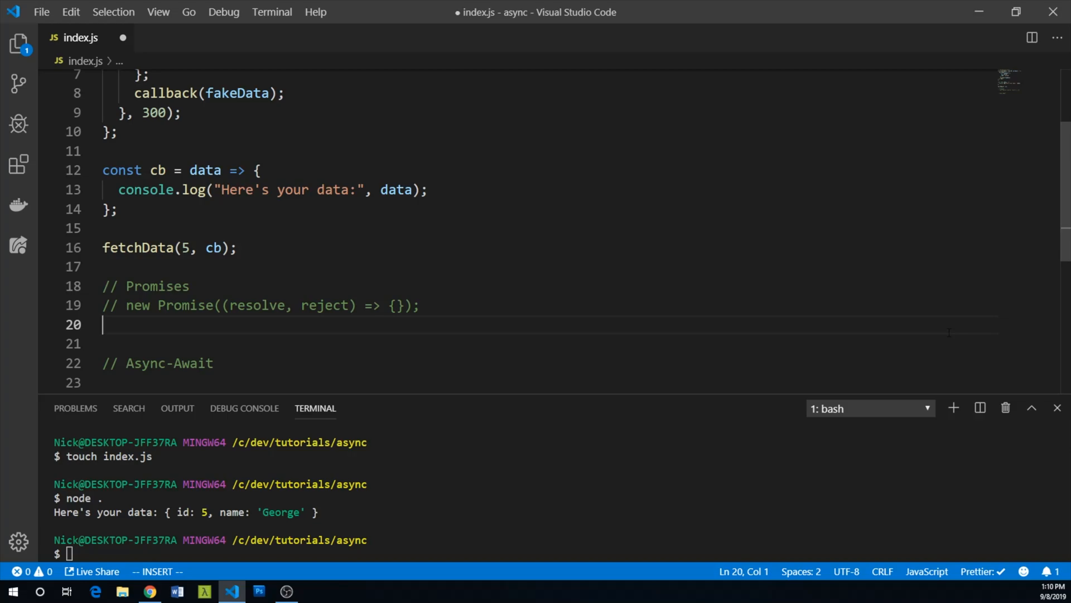
# Define const fetchData2 = userId => returning new Promise((resolve, reject) => { }) with an expanded body.
pyautogui.write('const fet')
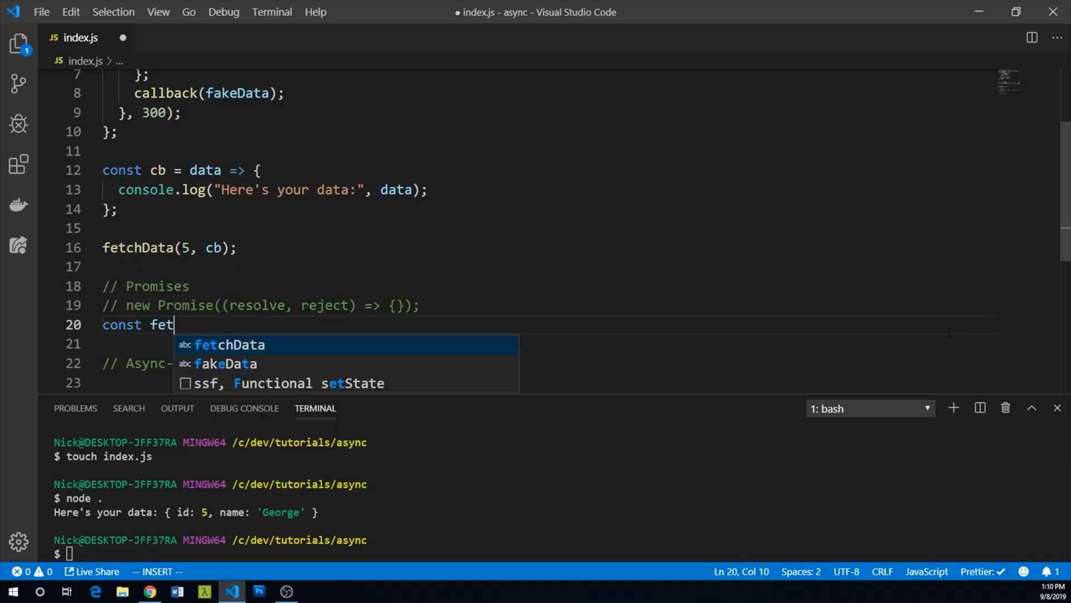
pyautogui.write('chDat')
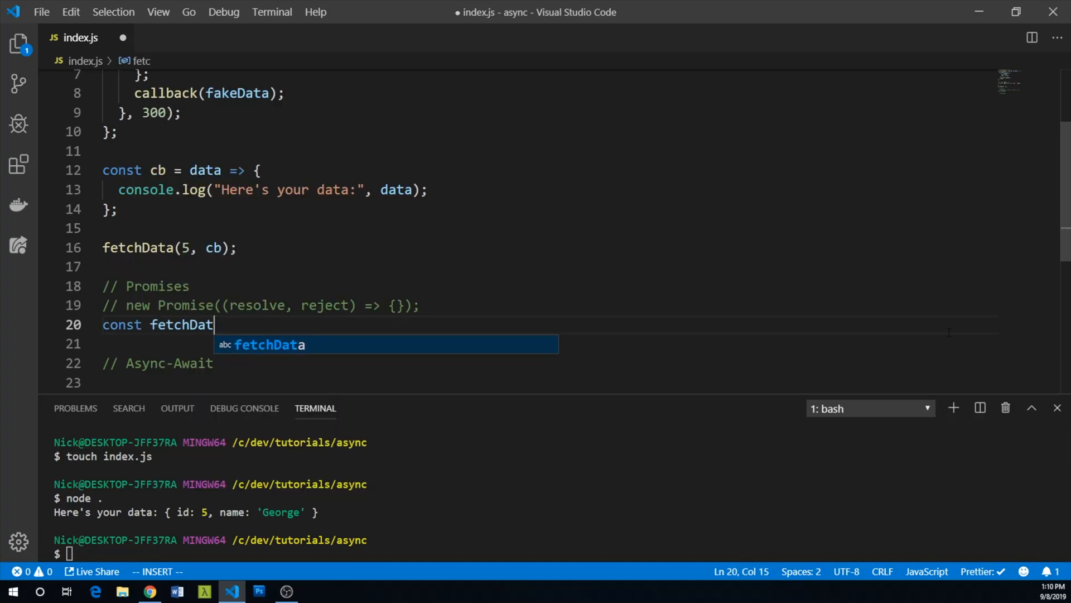
pyautogui.write('a2 = use')
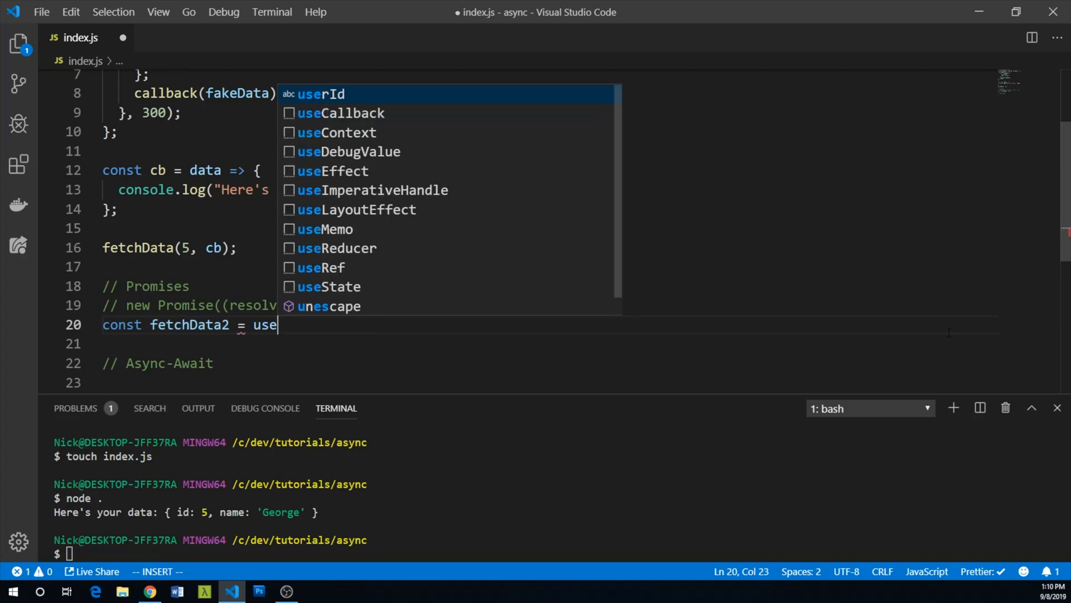
pyautogui.write('rId =>')
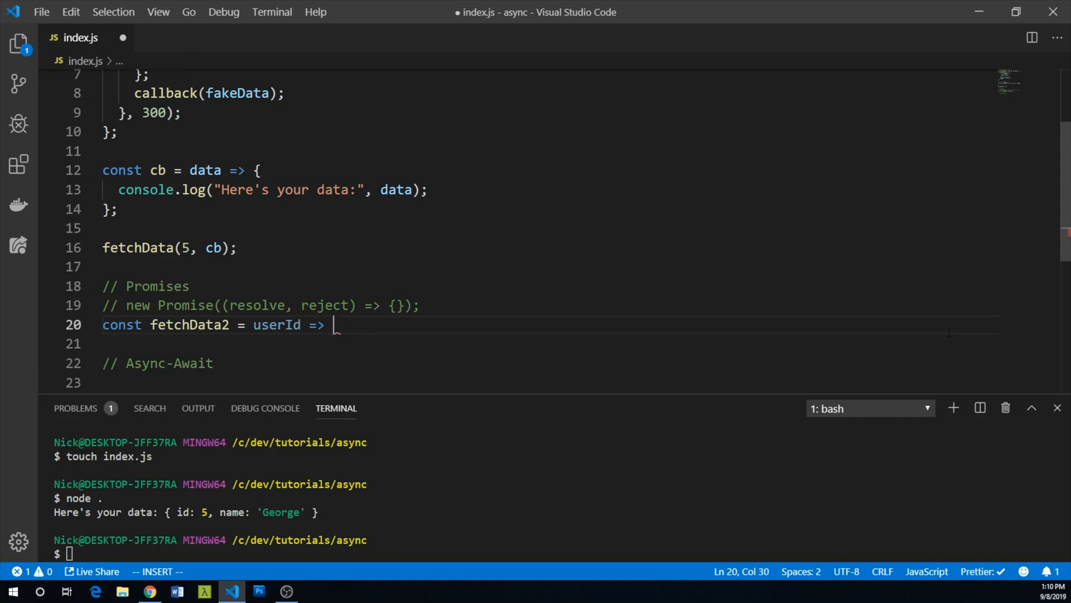
pyautogui.write('{')
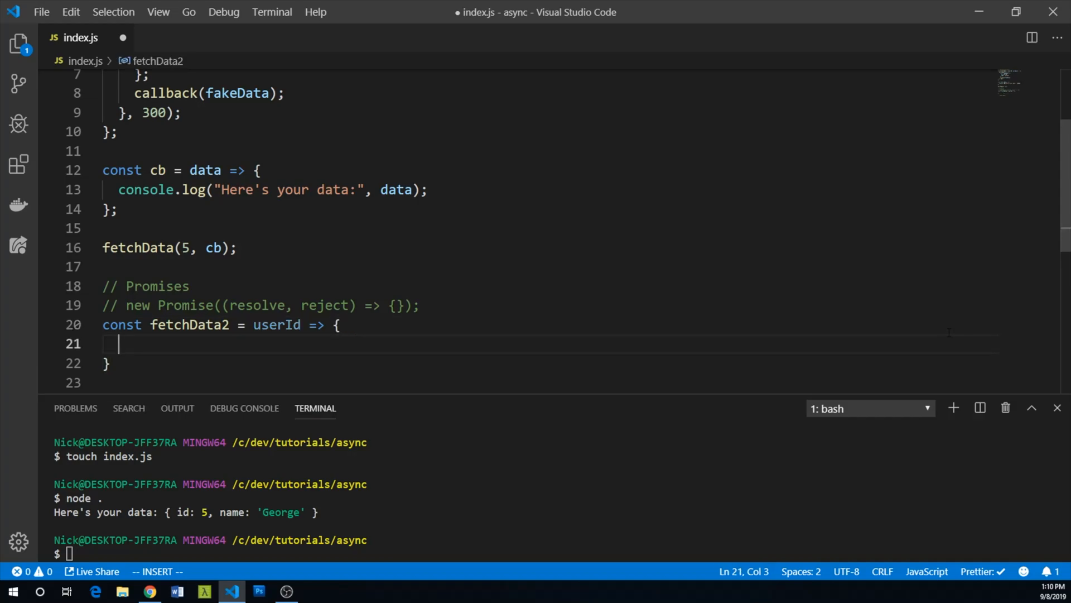
pyautogui.write('return new Promise((resolve,')
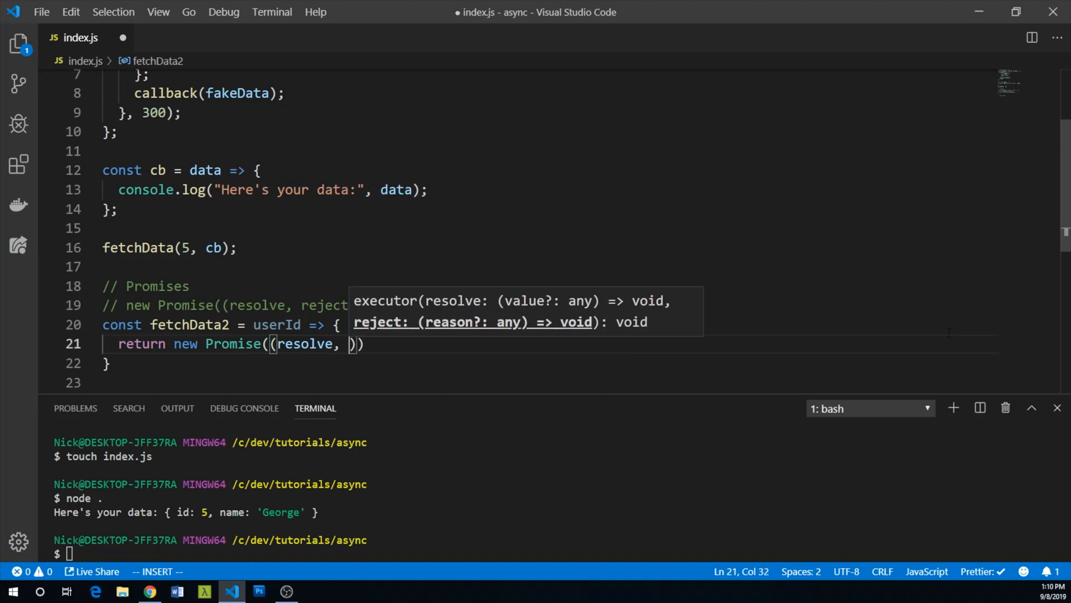
pyautogui.write('reject')
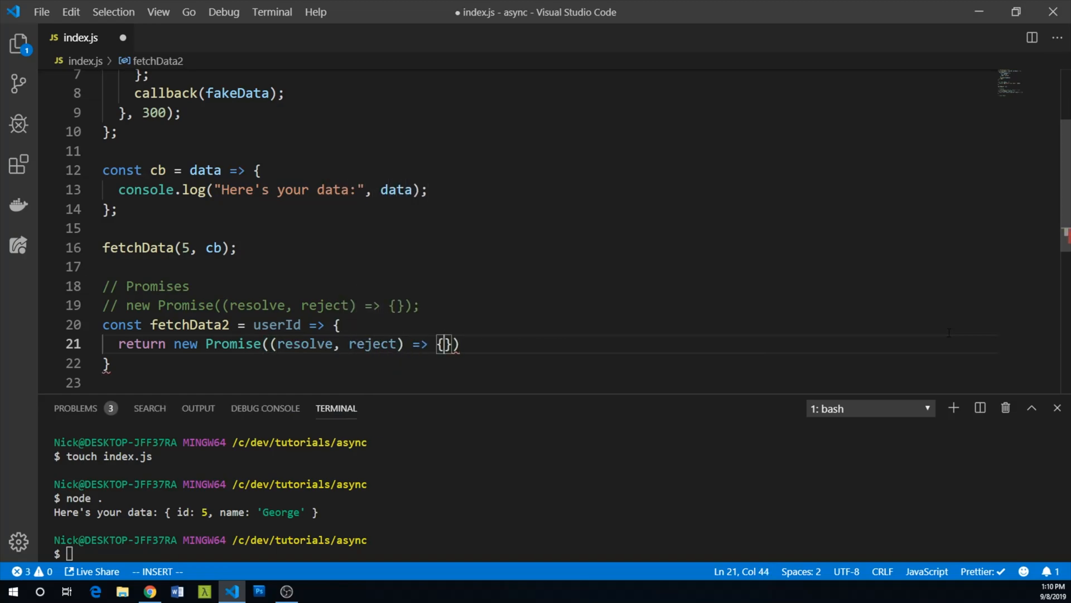
pyautogui.press('Enter')
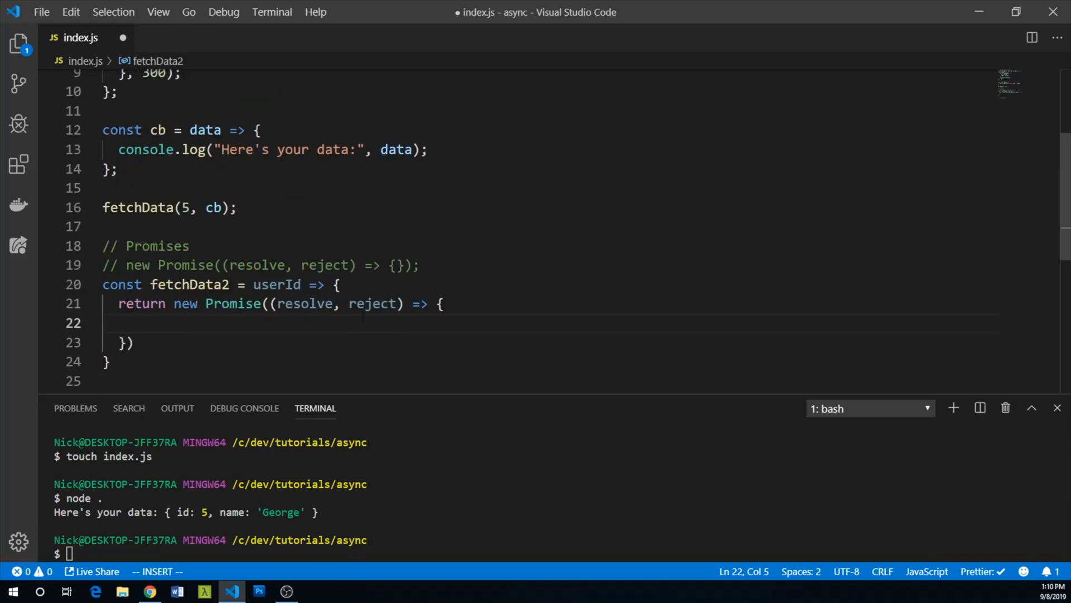
pyautogui.moveTo(372, 303)
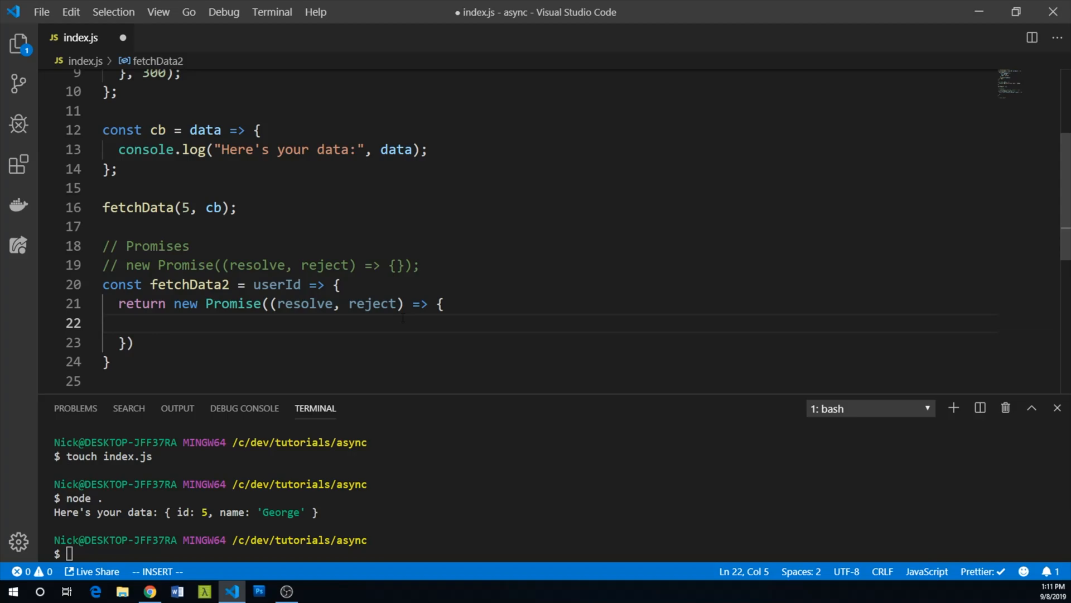
# Add a 300 ms setTimeout that rejects "Fetch failed!" when Math.random() < 0.1.
pyautogui.write('setTimeout')
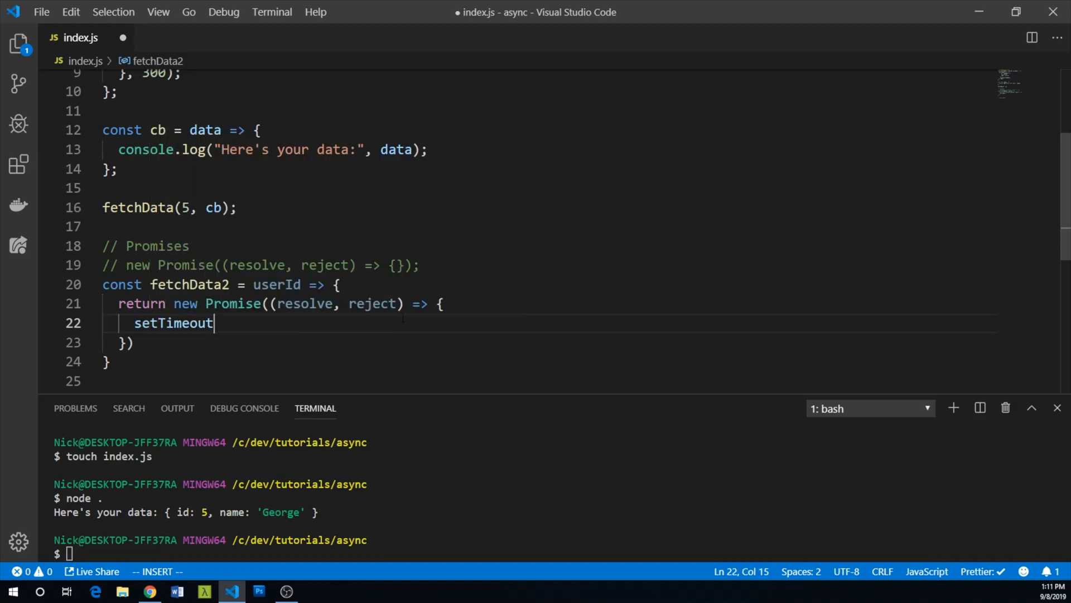
pyautogui.write('(, 300)')
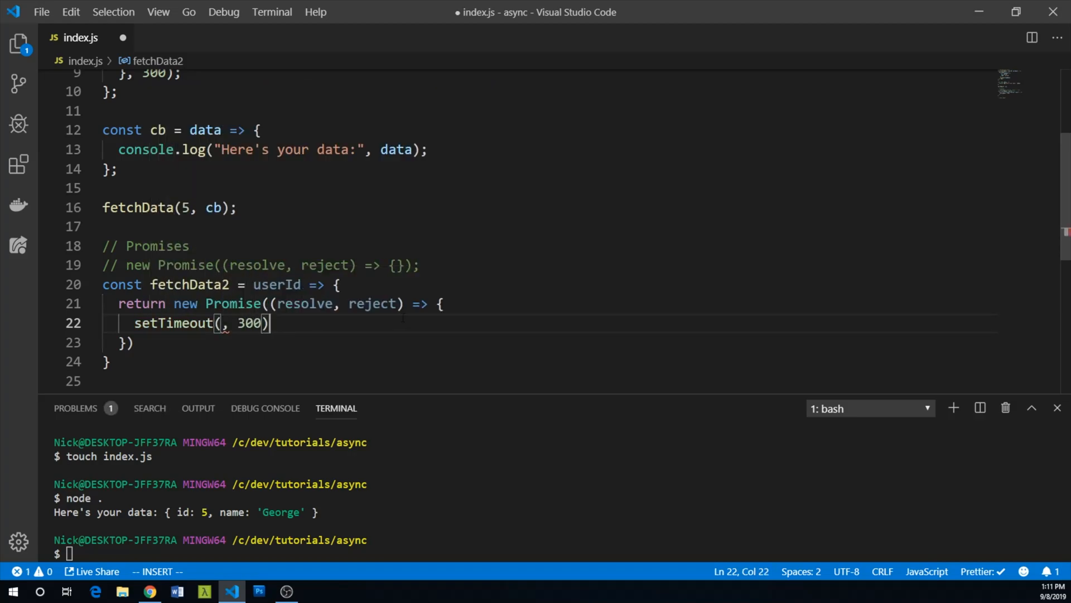
pyautogui.write('() => {')
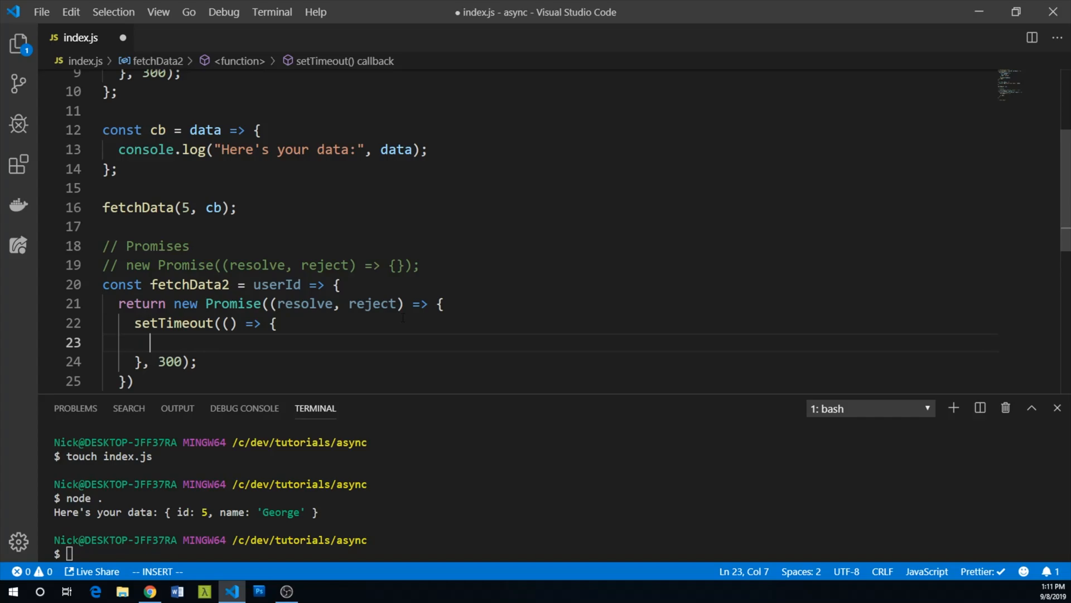
pyautogui.write('if(M')
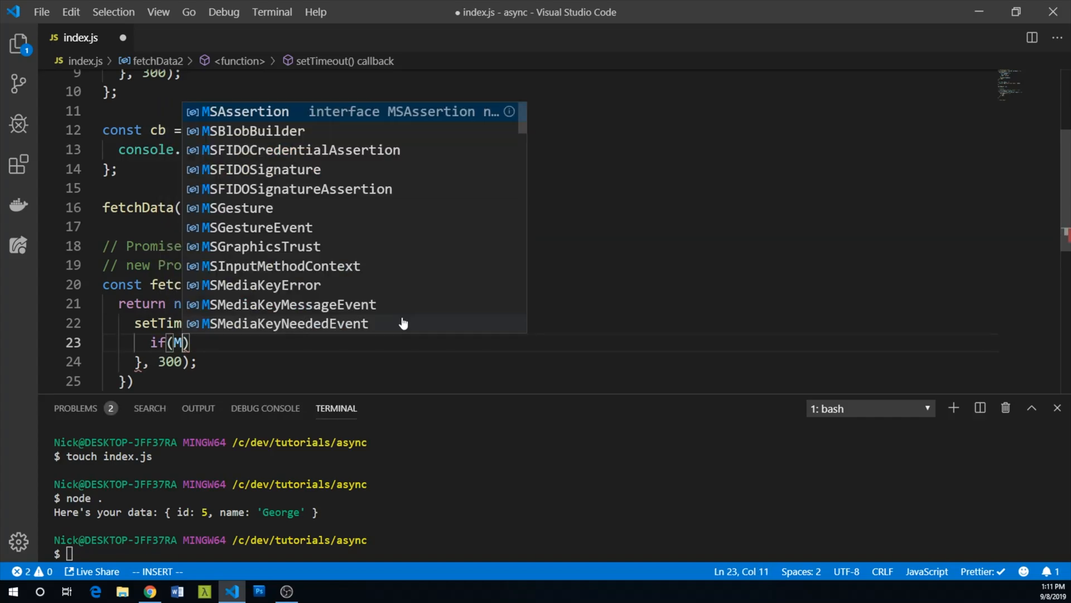
pyautogui.write('ath.random()')
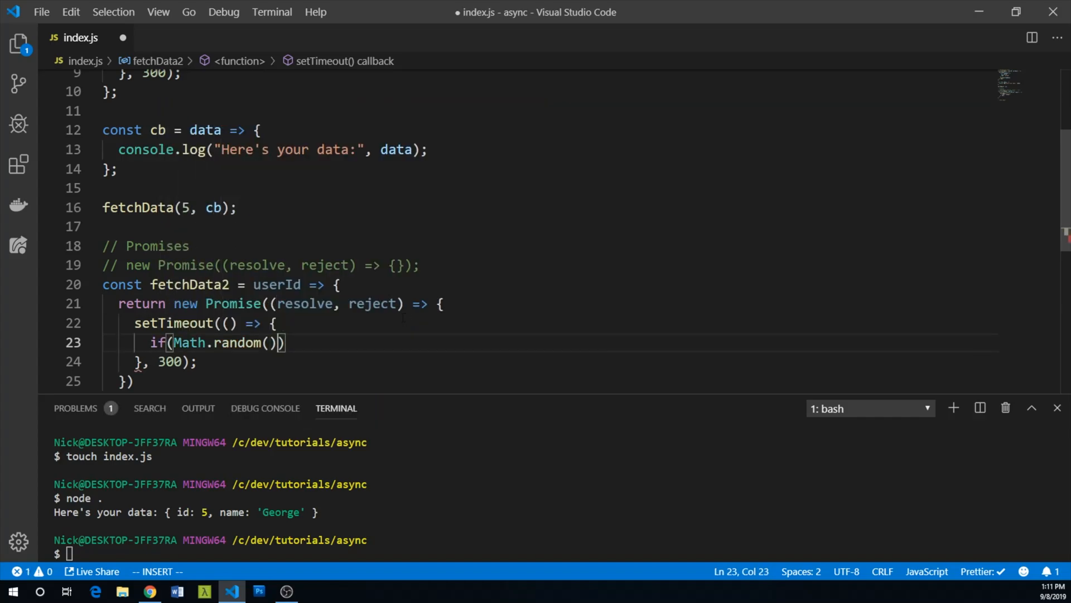
pyautogui.write('< 0.1')
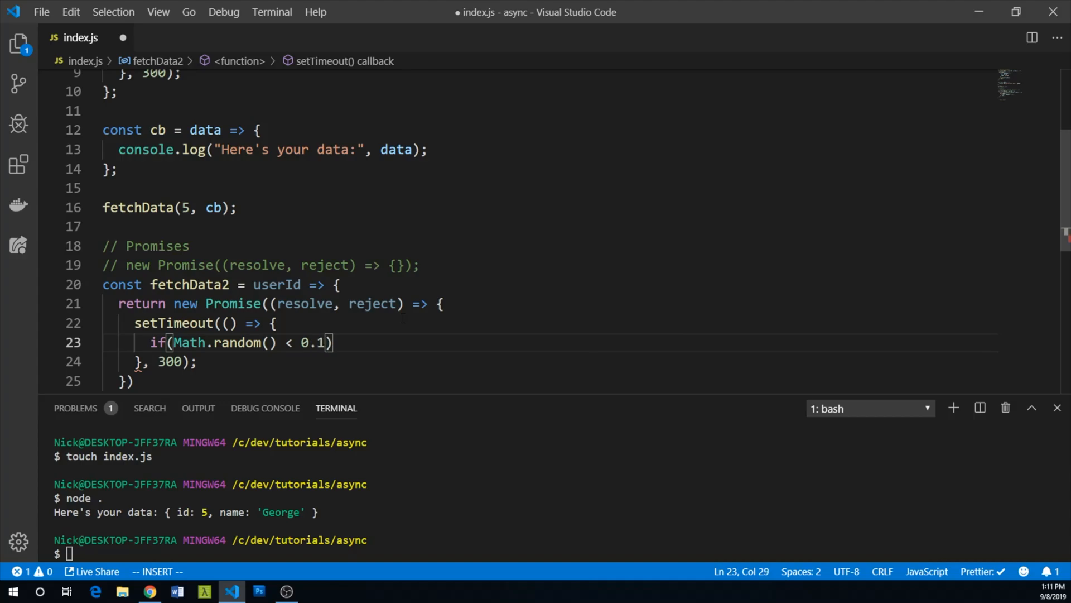
pyautogui.write('{ rejec')
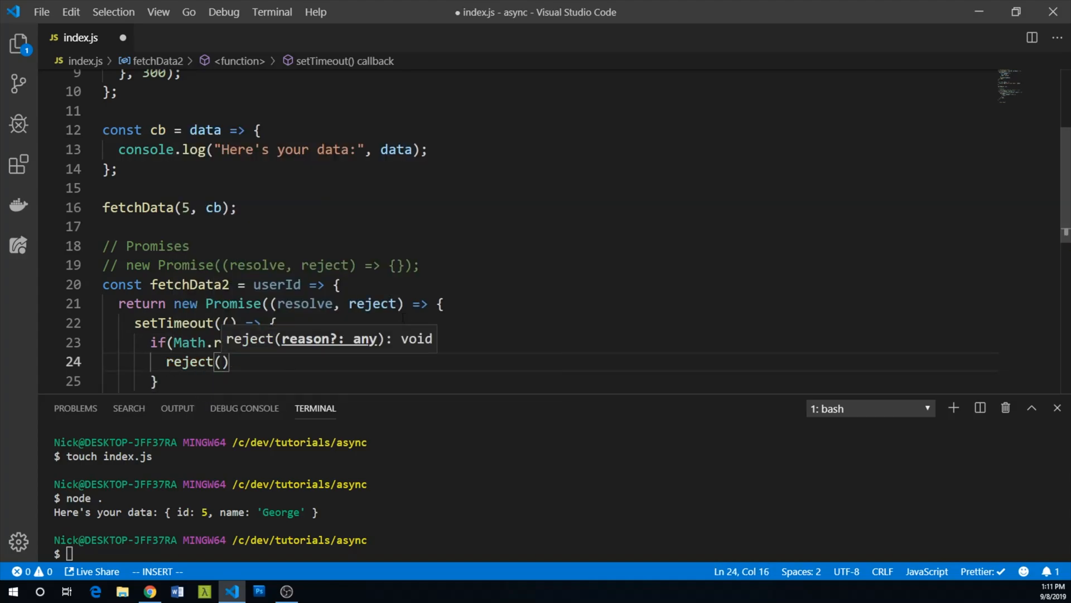
pyautogui.write('"Fet"')
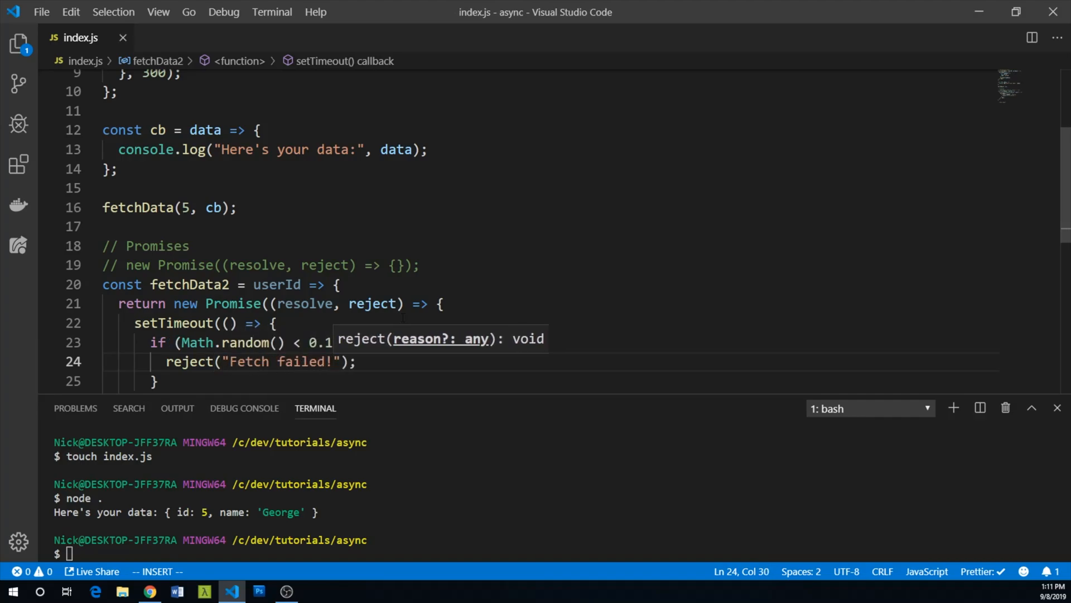
pyautogui.press('Enter')
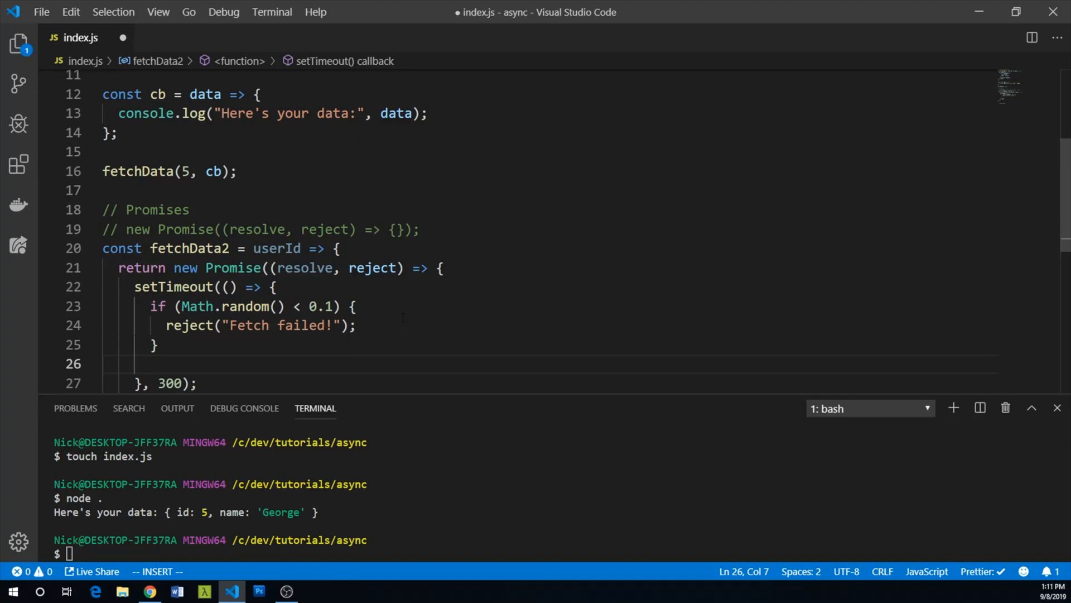
# Build const fakeData with userId and name "George", then resolve(fakeData).
pyautogui.write('const fakeData = {')
pyautogui.write('id: userId')
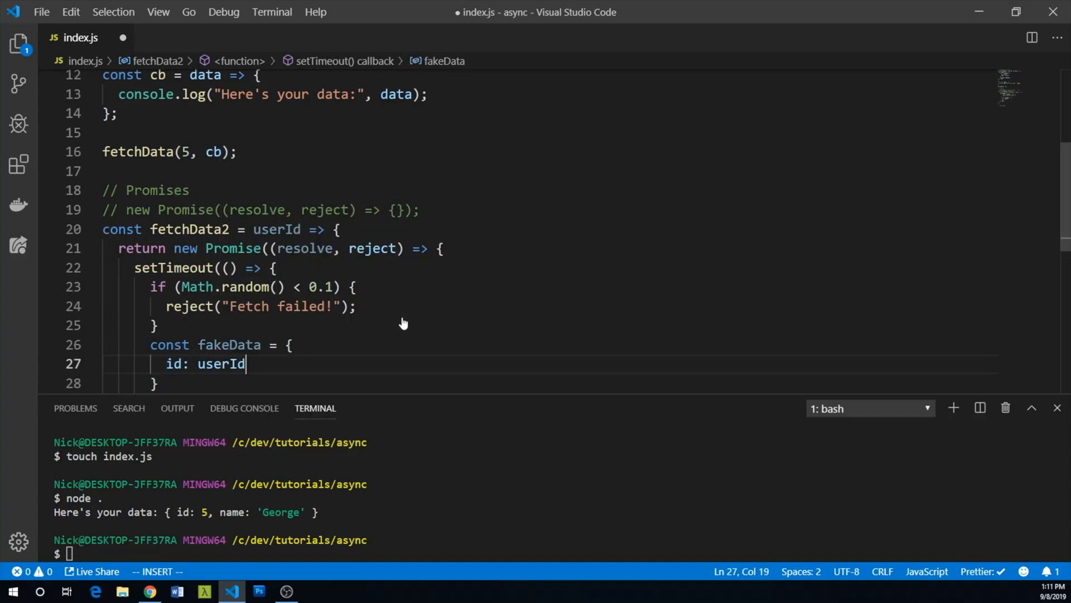
pyautogui.write(',')
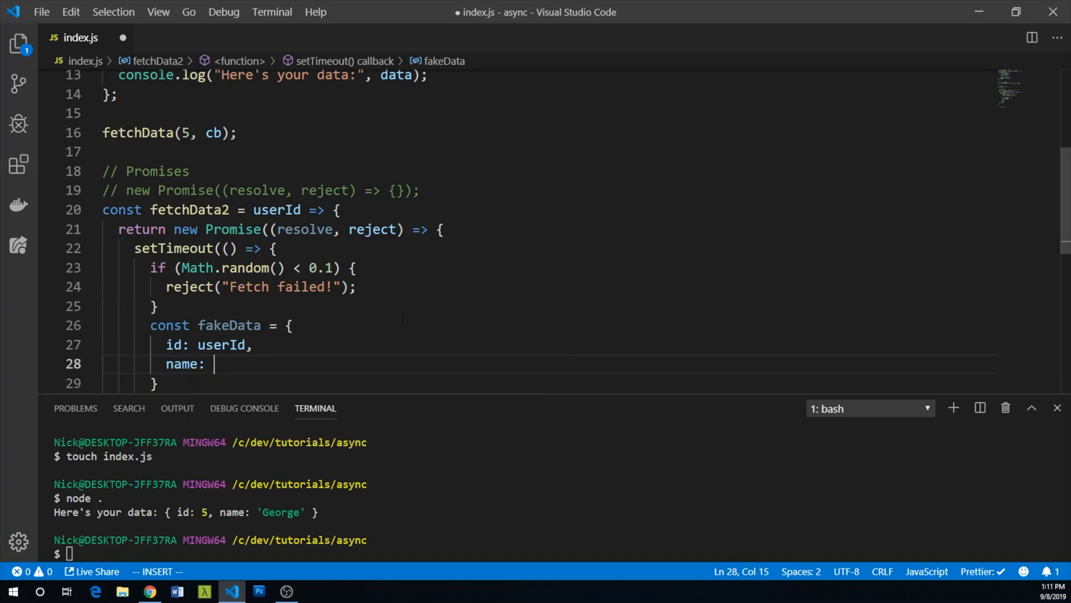
pyautogui.write('"G"')
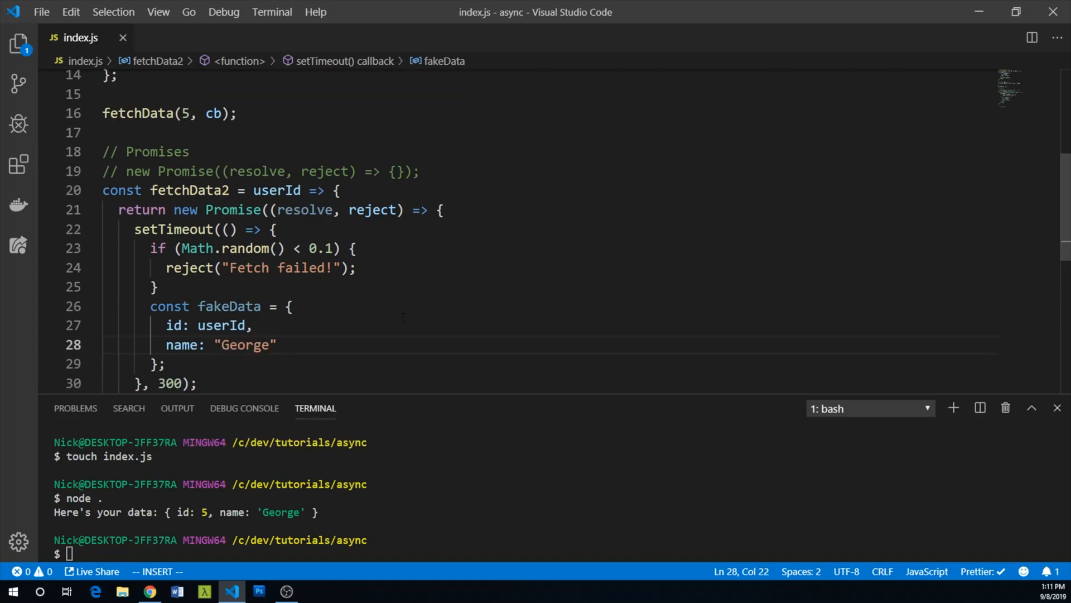
pyautogui.write('re')
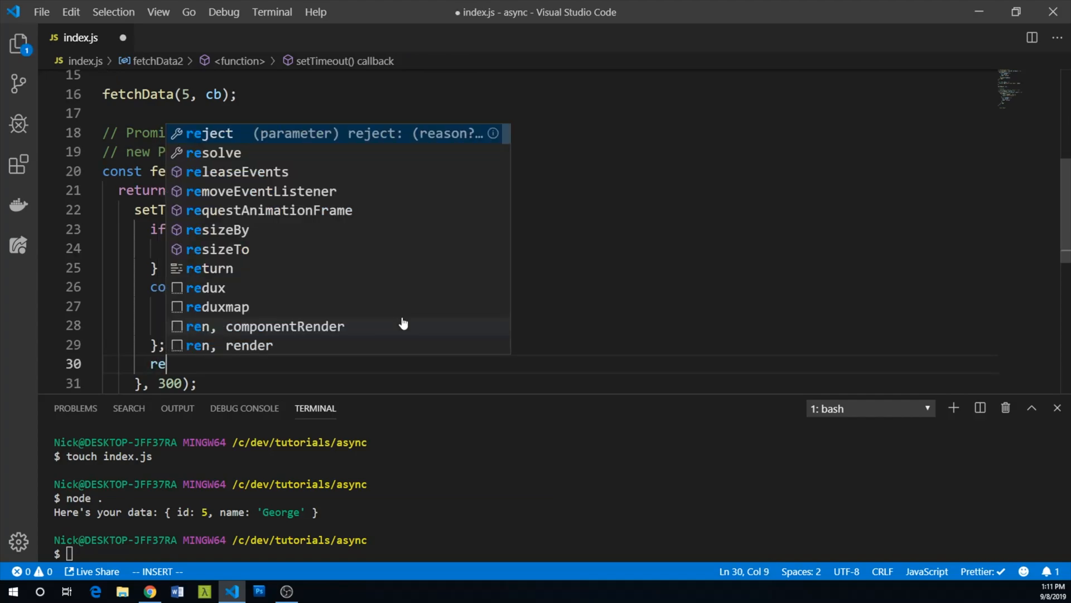
pyautogui.write('solve')
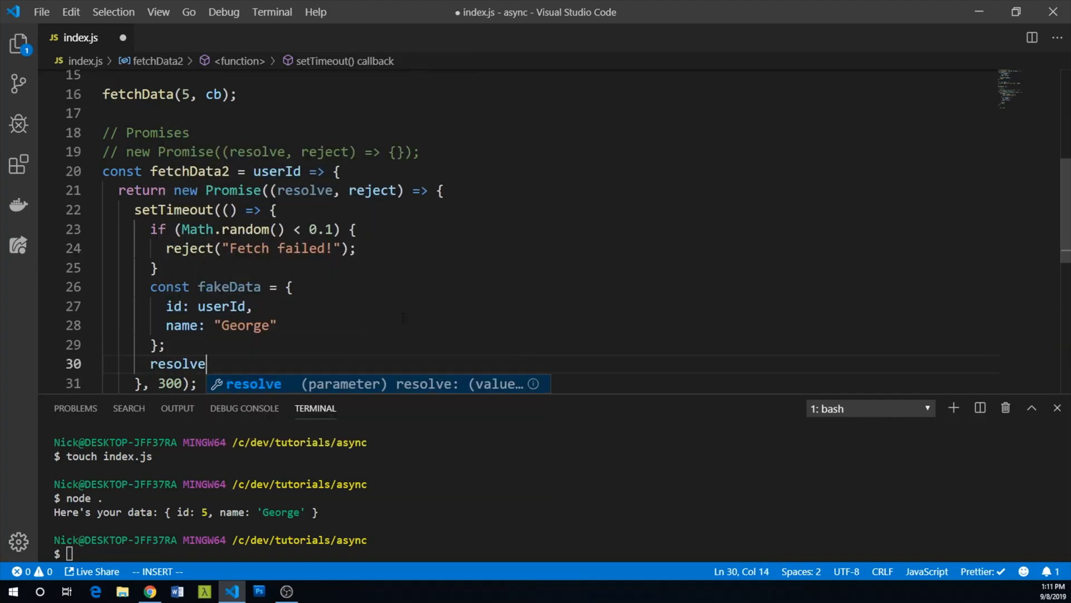
pyautogui.write('(fakeData);')
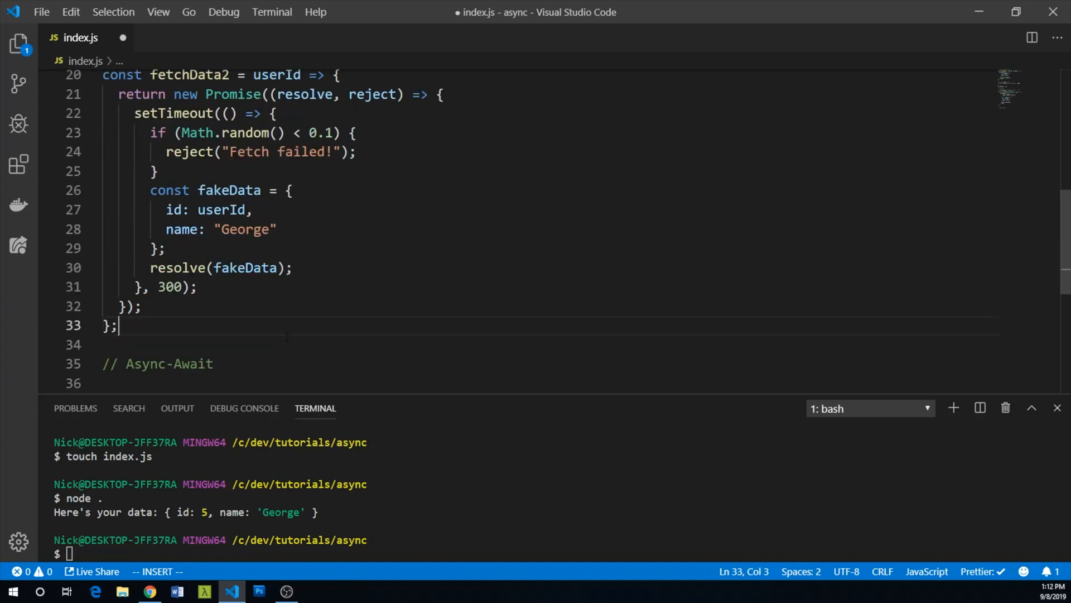
# Call fetchData2(10).then(user => { ... }) logging "Here's your data:" with the user.
pyautogui.press('Enter')
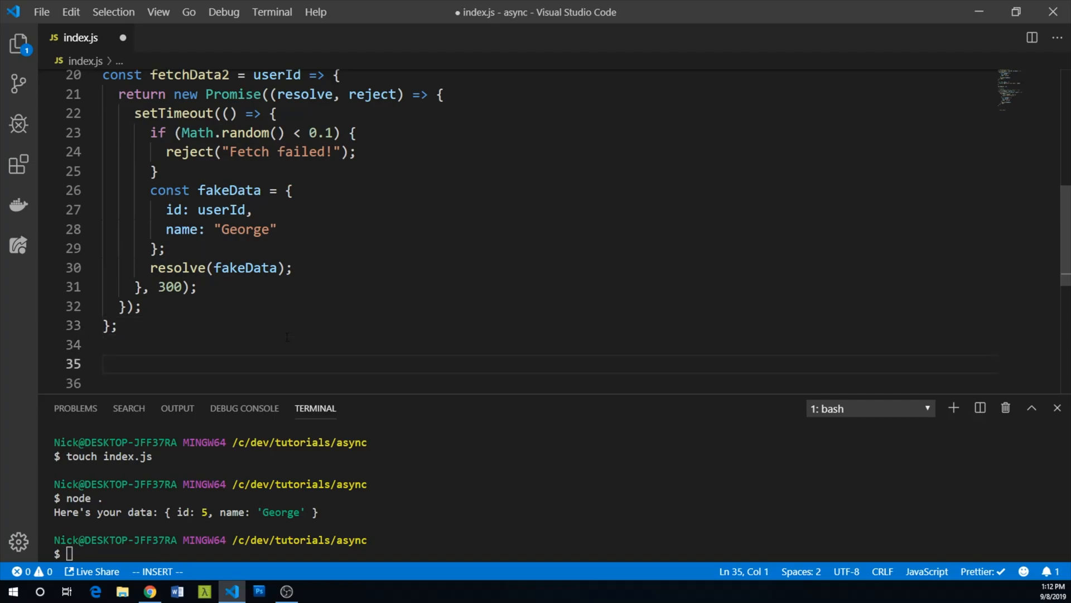
pyautogui.write('fetchData')
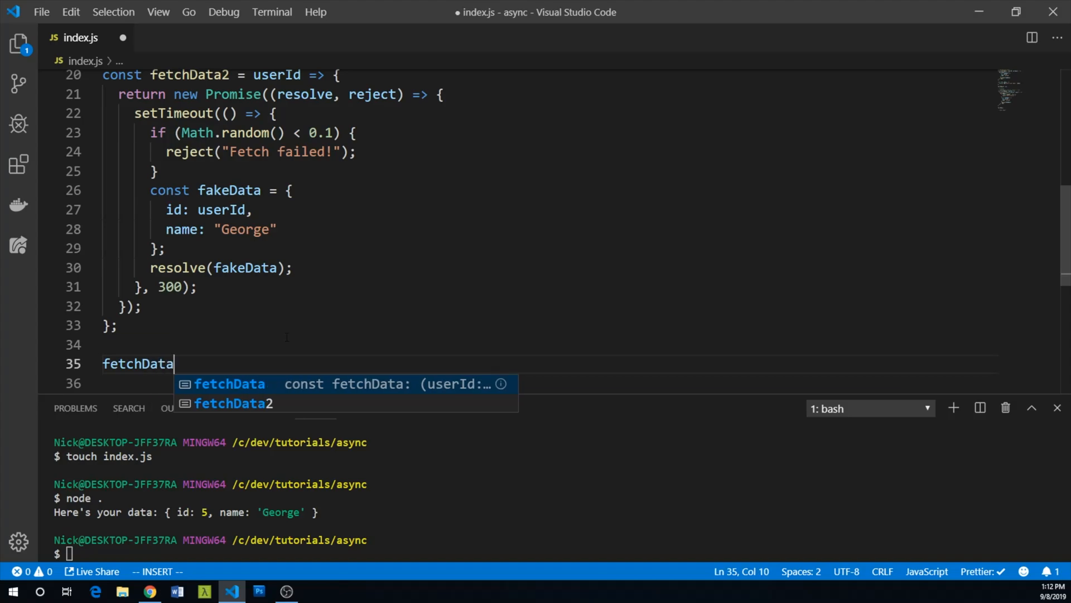
pyautogui.write('2')
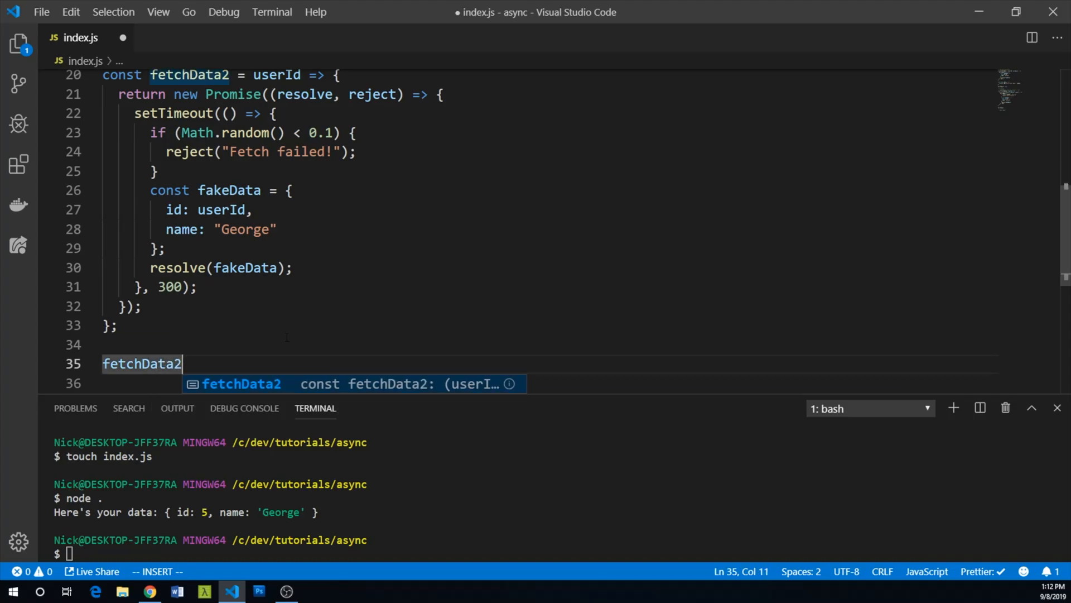
pyautogui.write('(10)')
pyautogui.click(540, 382)
pyautogui.write('.then(')
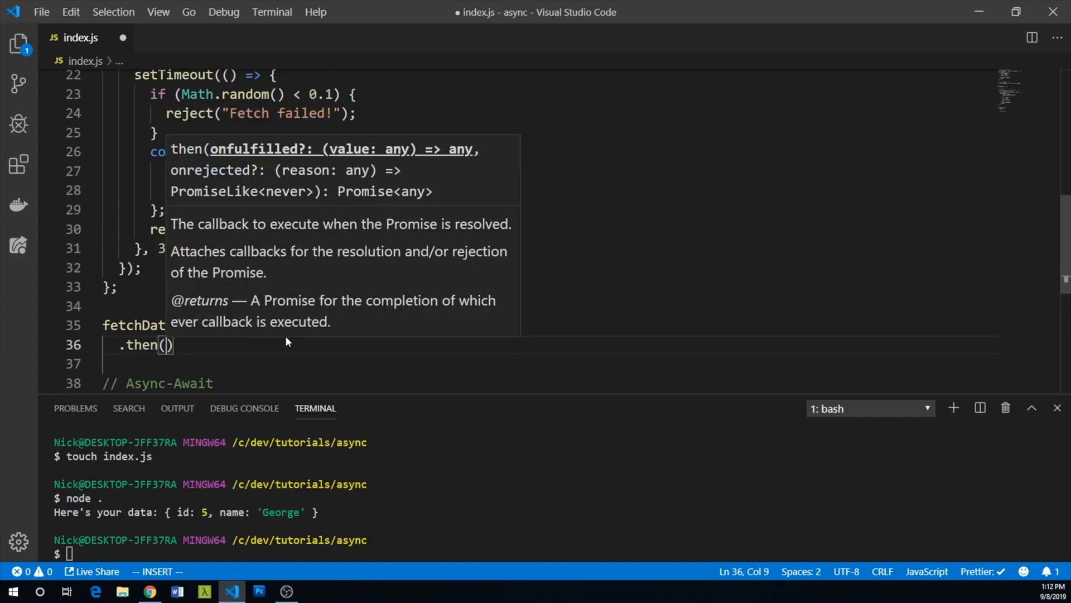
pyautogui.write('user')
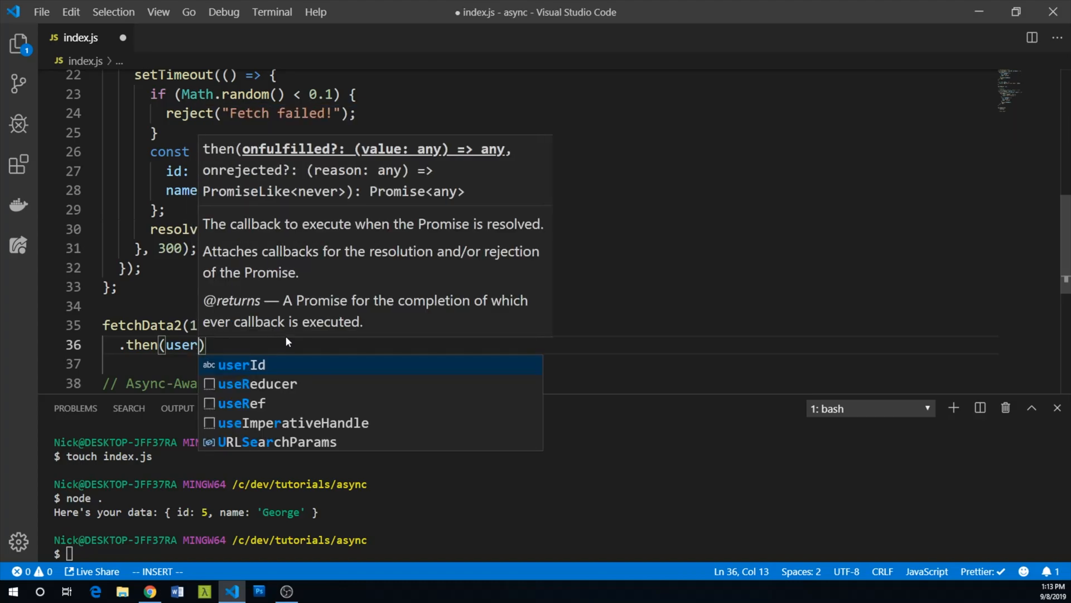
pyautogui.write('=> {')
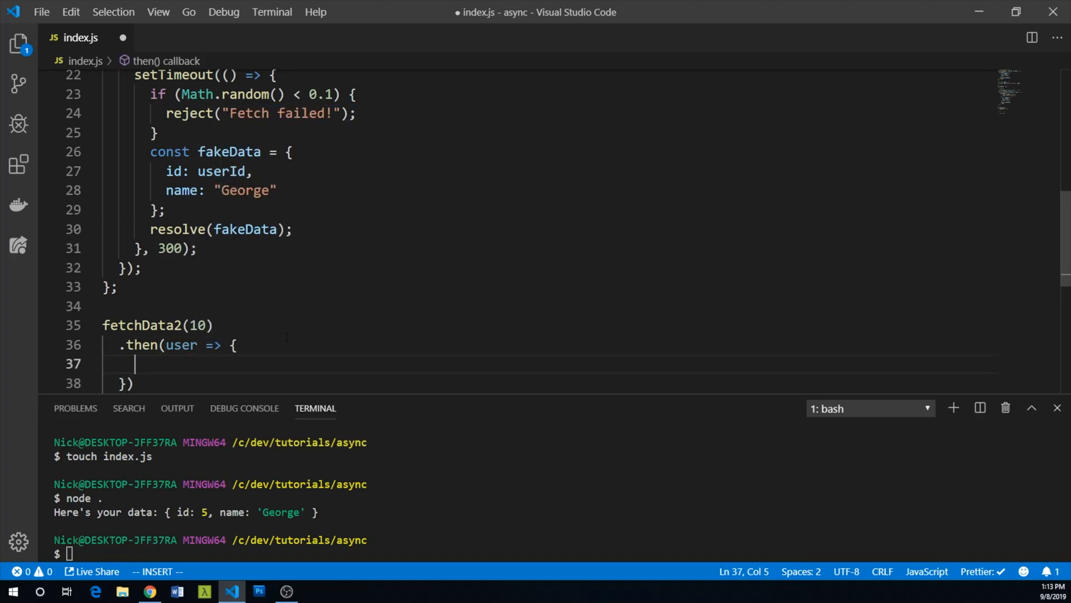
pyautogui.moveTo(181, 345)
pyautogui.write('console.log("Here\'s your data:", user);')
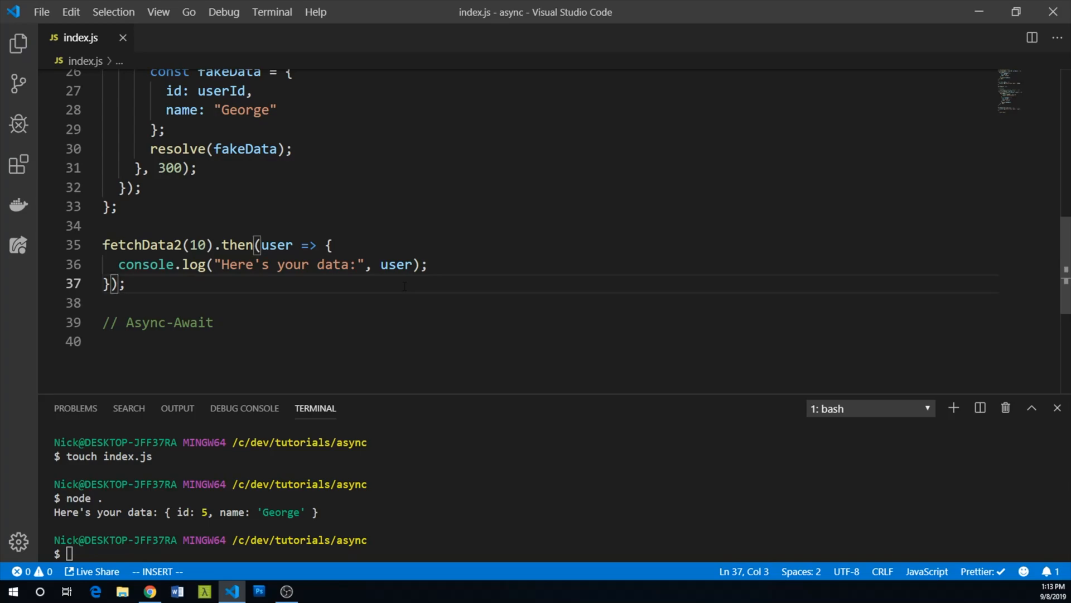
# Chain .catch(err => { console.error(err); }) onto the fetchData2(10) call.
pyautogui.write('.catch(*')
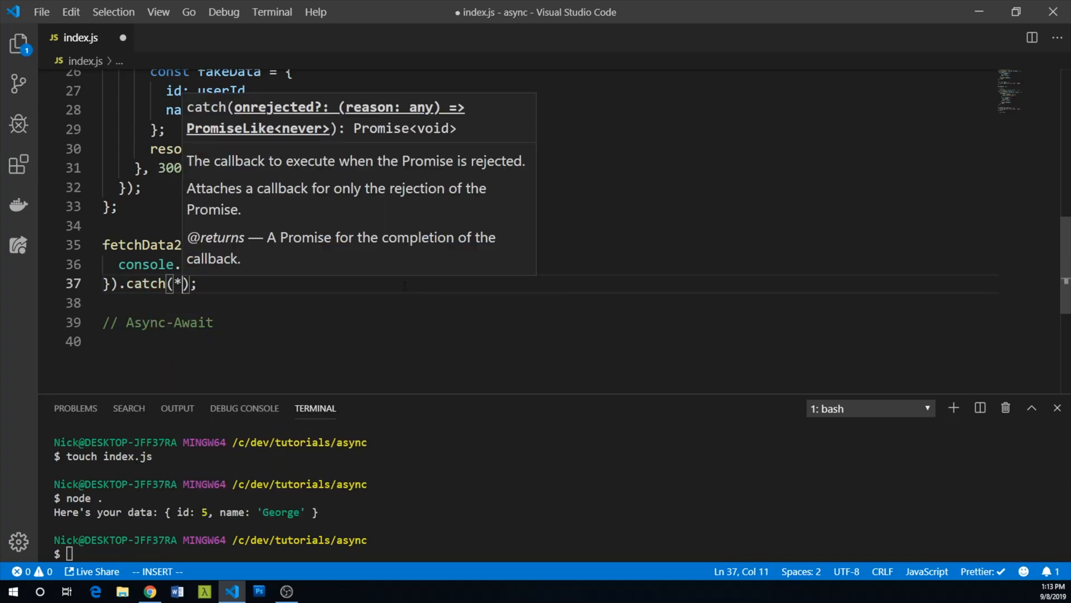
pyautogui.write('err => {')
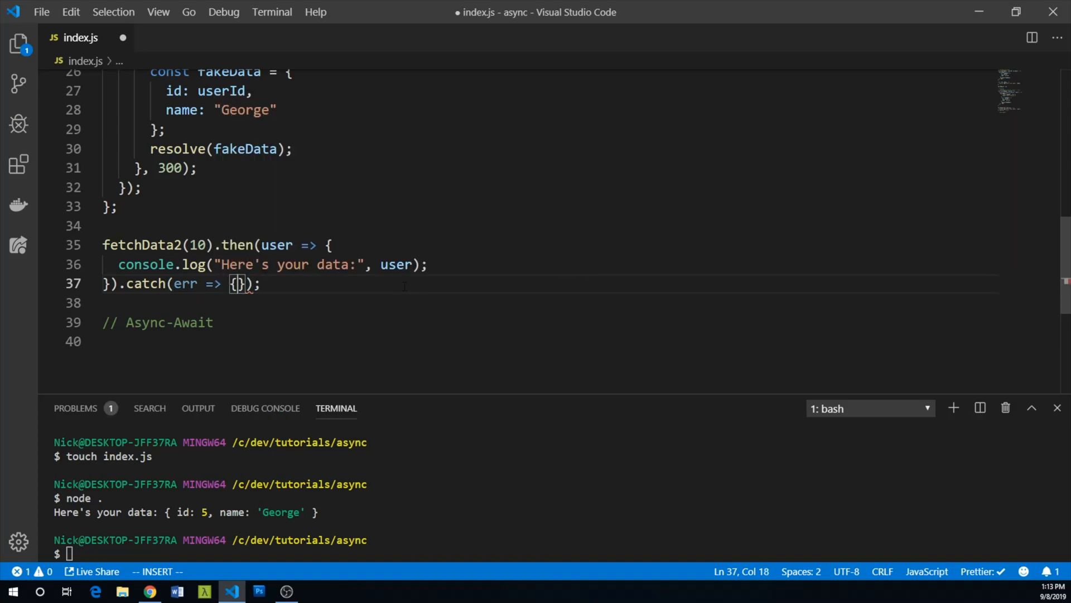
pyautogui.press('Enter')
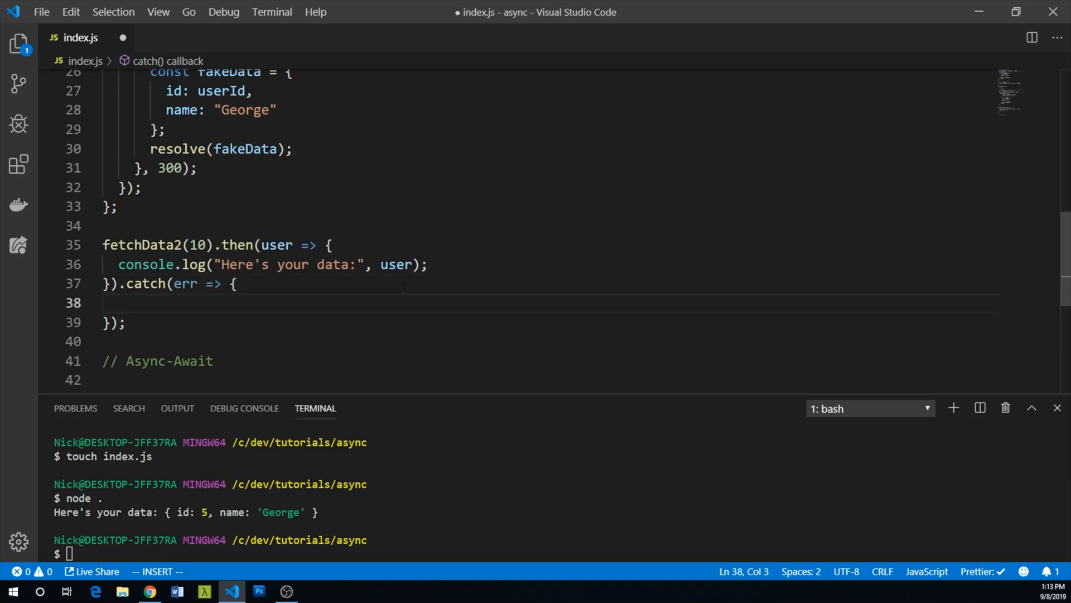
pyautogui.write('console.error(err);')
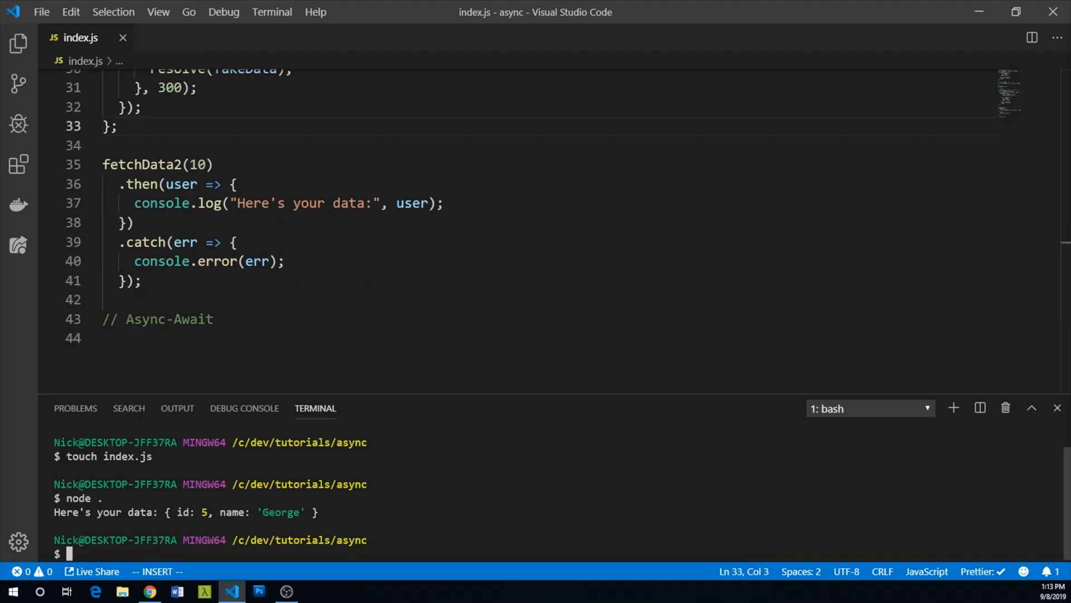
# Run node . twice, getting user 10's data once and "Fetch failed!" on the other run.
pyautogui.write('node .')
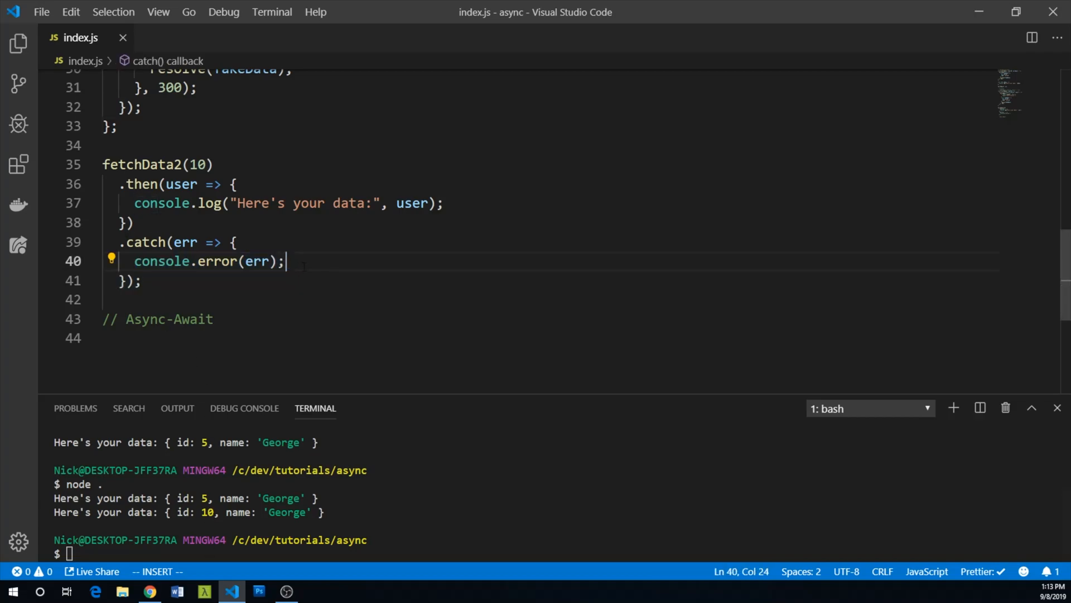
pyautogui.write('node .')
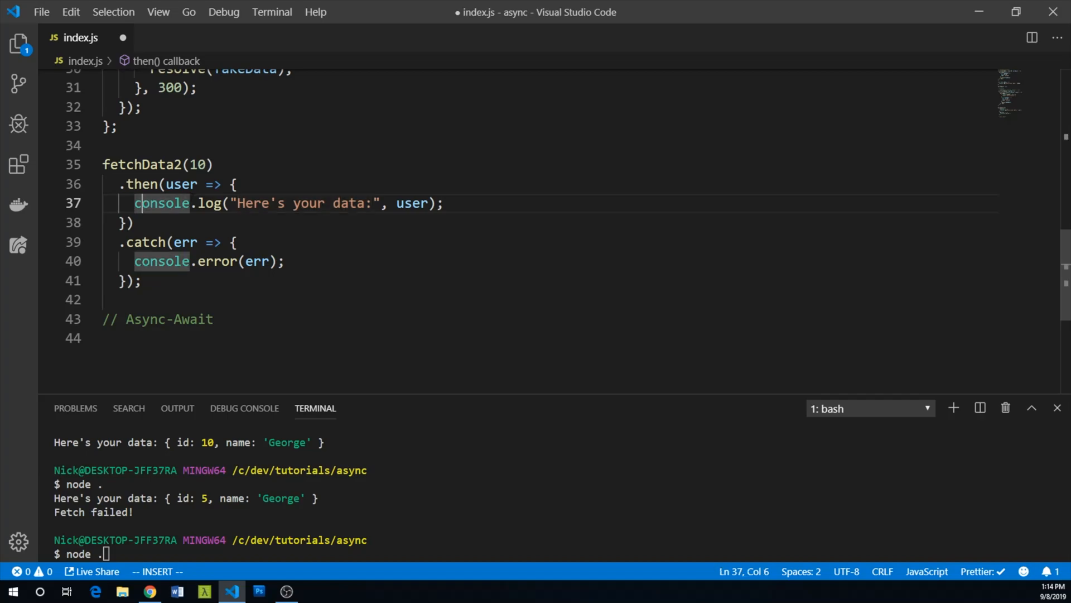
pyautogui.press('Enter')
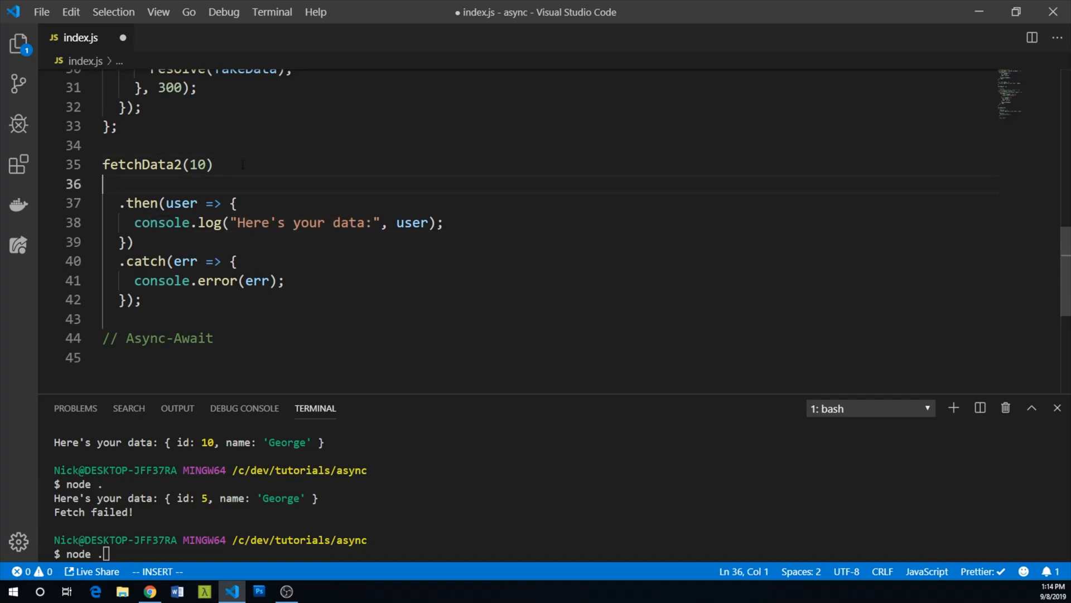
pyautogui.write('.then(')
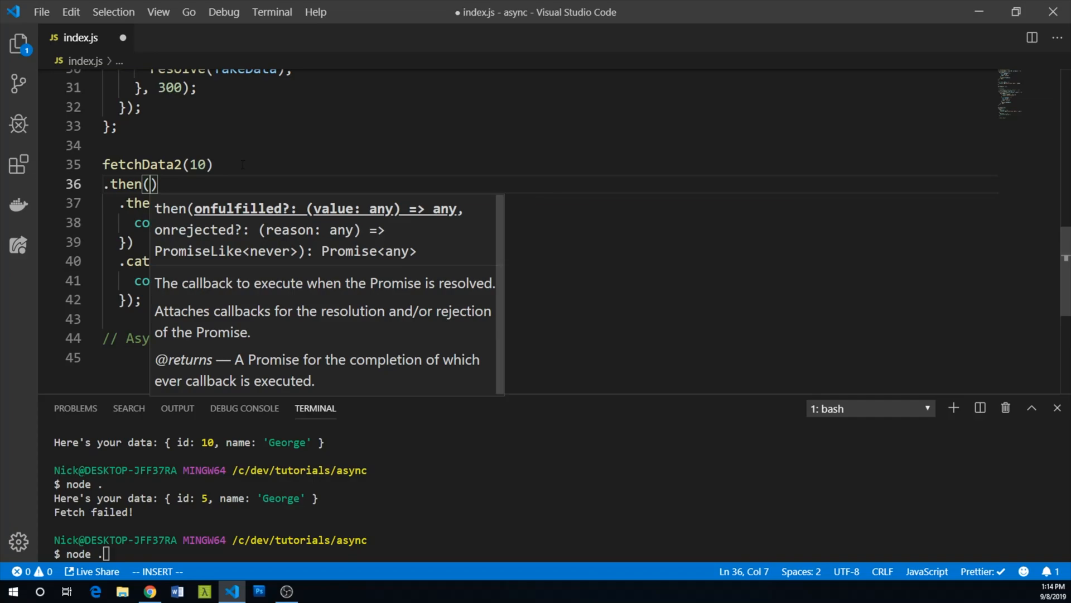
pyautogui.write('user => {')
pyautogui.write('return some')
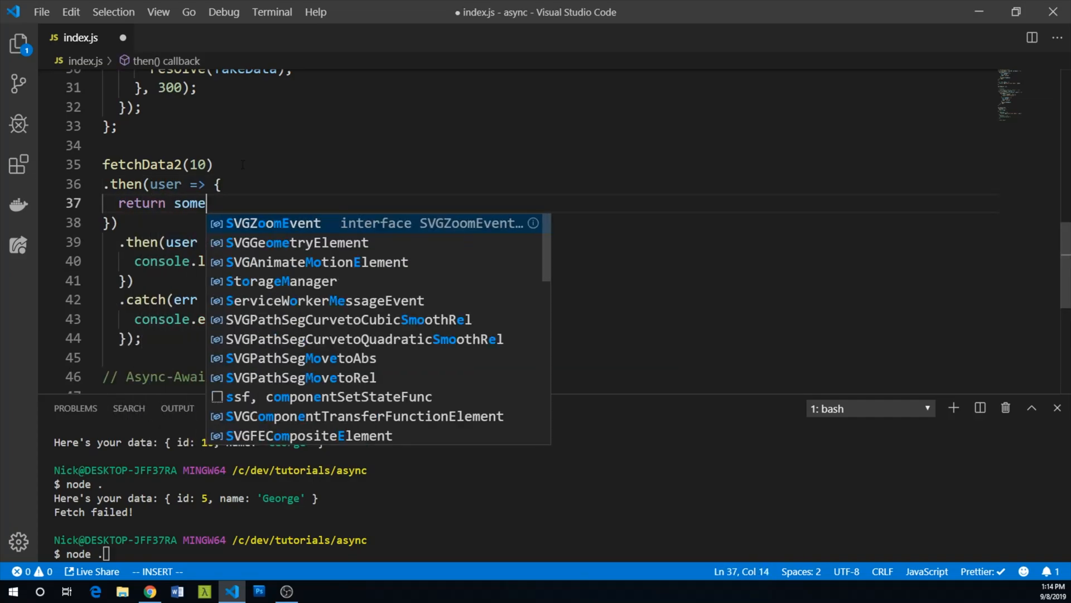
pyautogui.write('OtherPromise()')
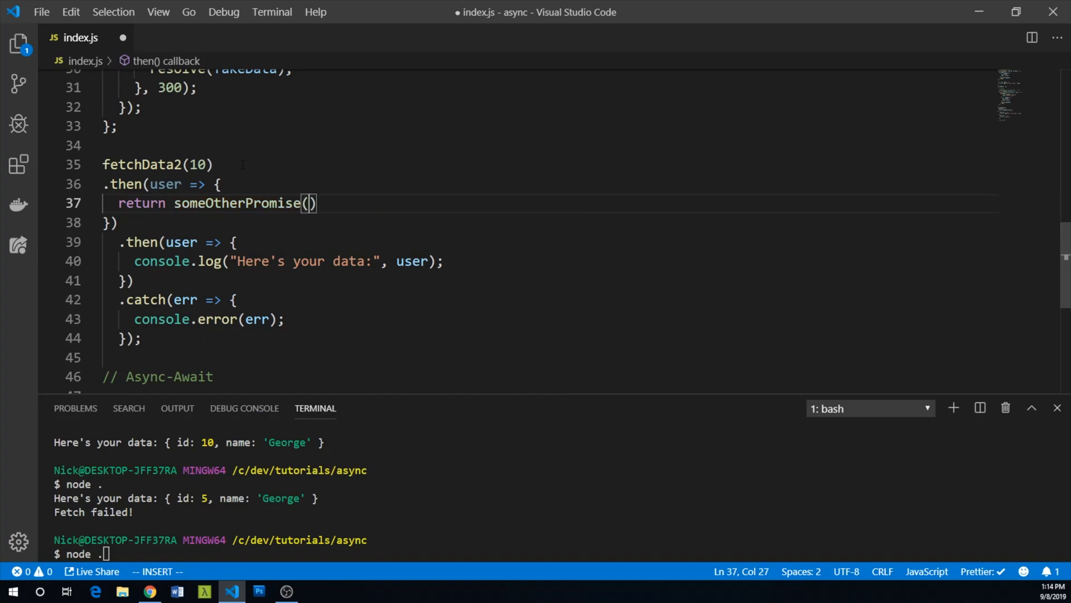
pyautogui.write('user);')
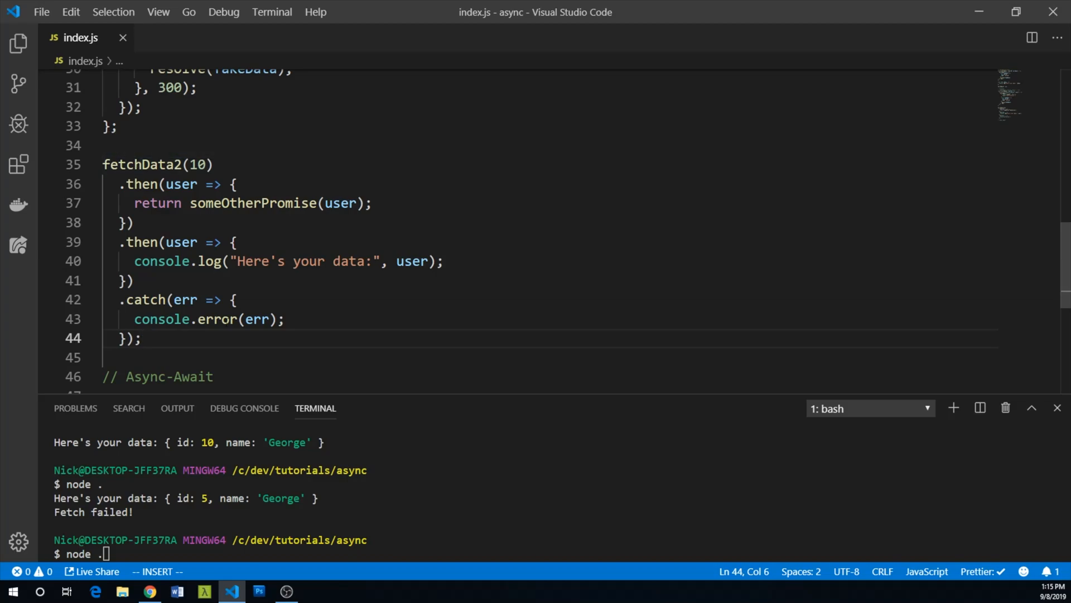
pyautogui.moveTo(109, 183); pyautogui.dragTo(136, 223)
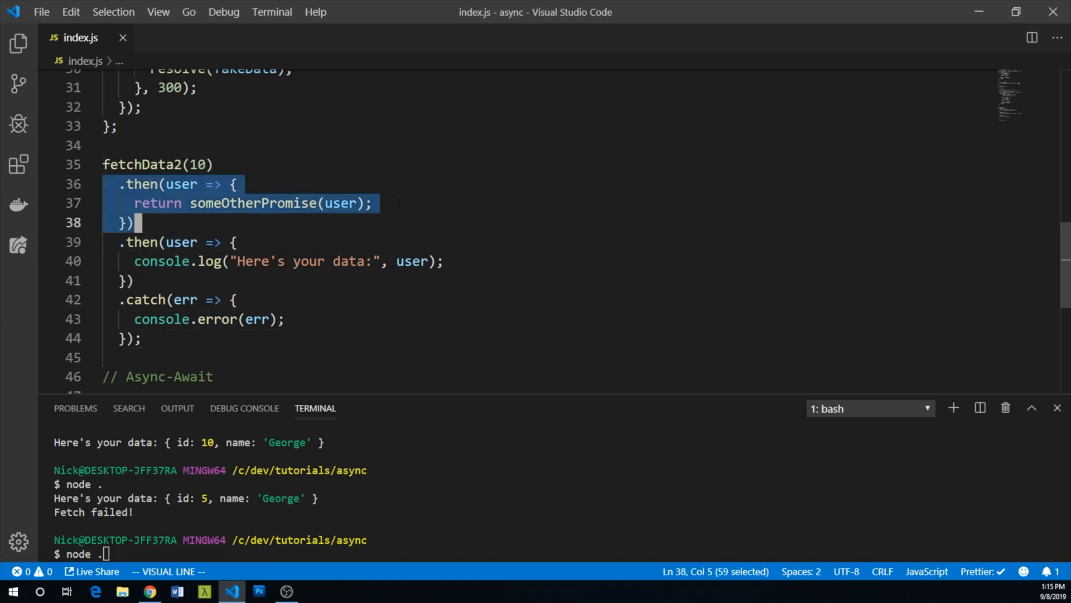
pyautogui.press('Delete')
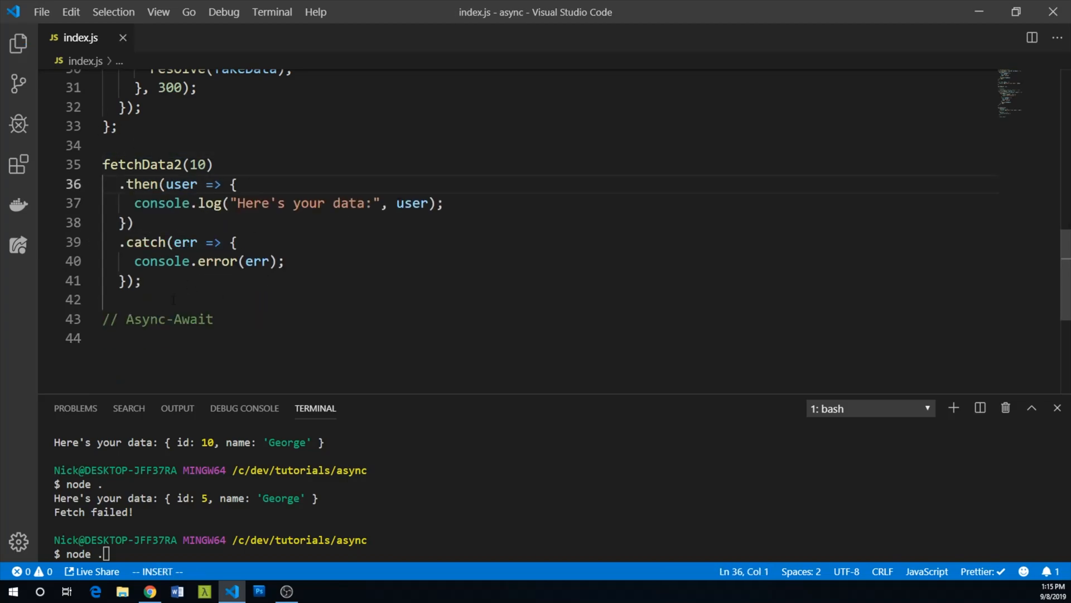
# Write Promise.all([fetchData2(7), fetchData2(11)]) below the previous example.
pyautogui.press('Enter')
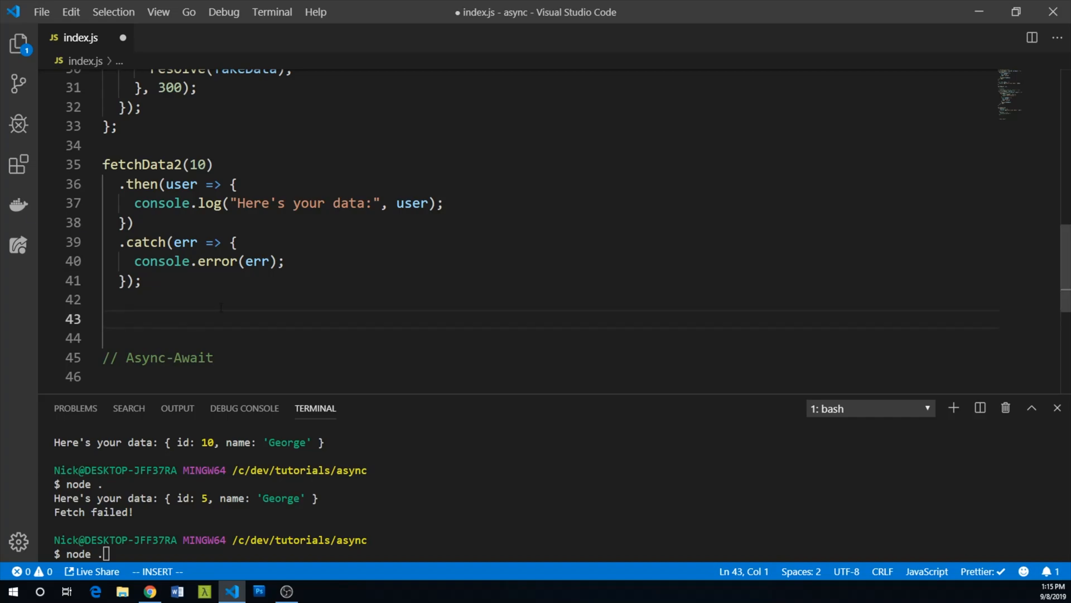
pyautogui.write('Promise.all')
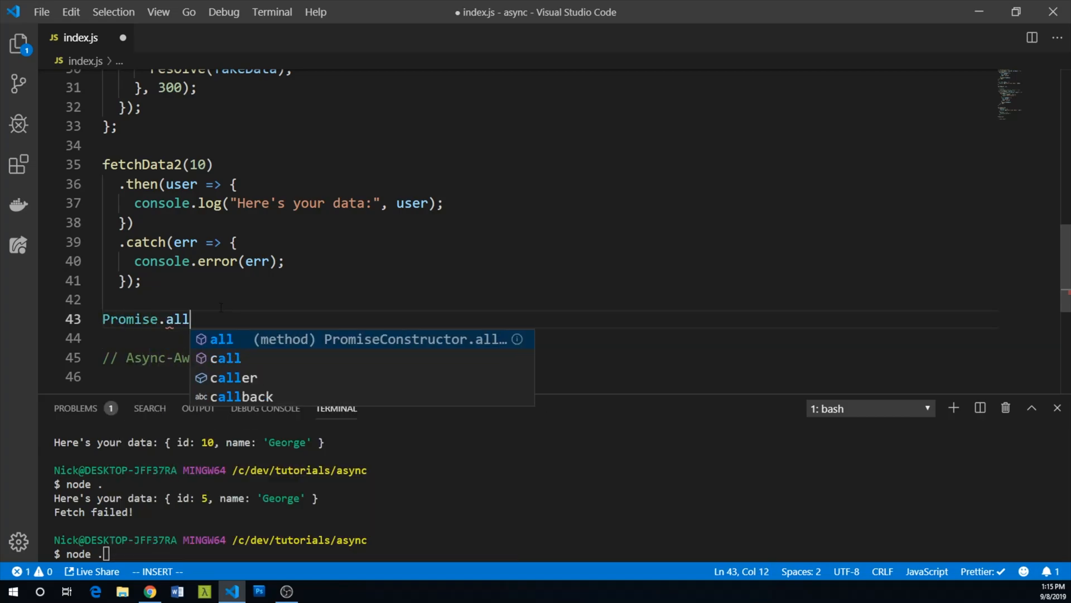
pyautogui.write('([])')
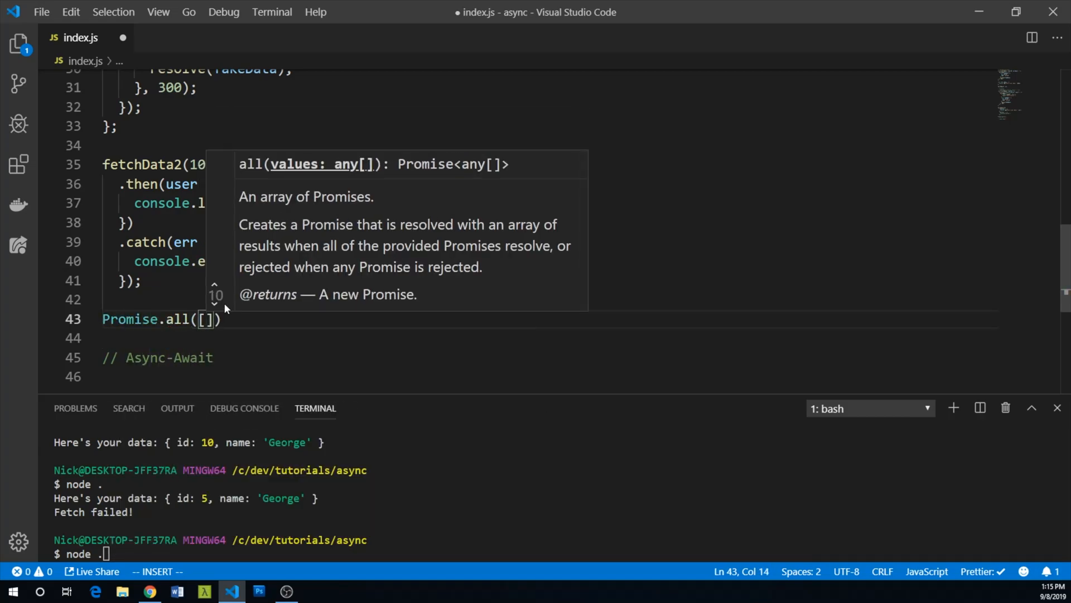
pyautogui.write('fetchData2')
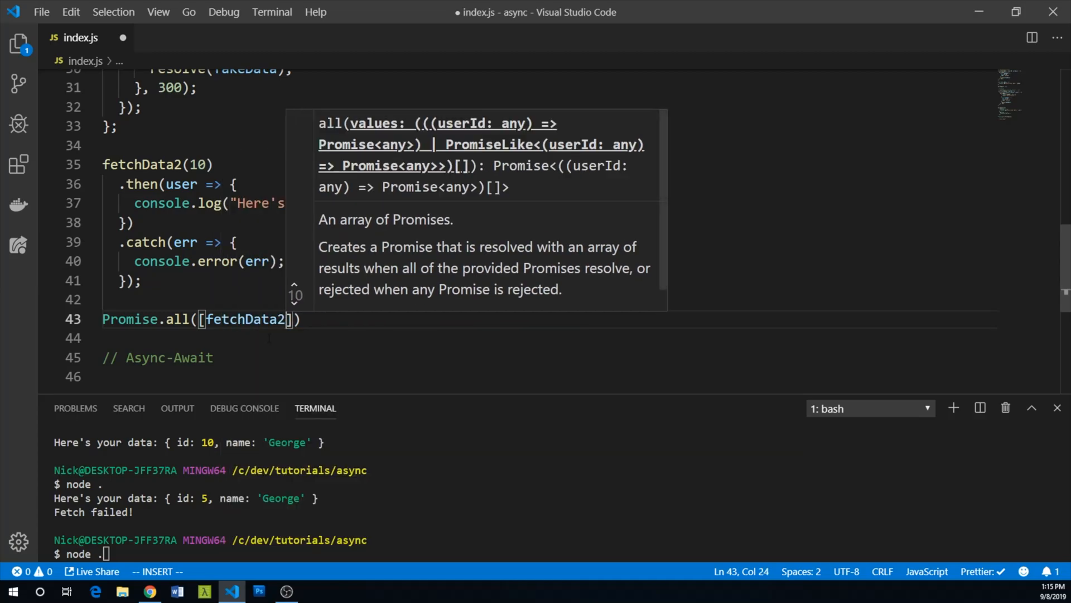
pyautogui.write('(')
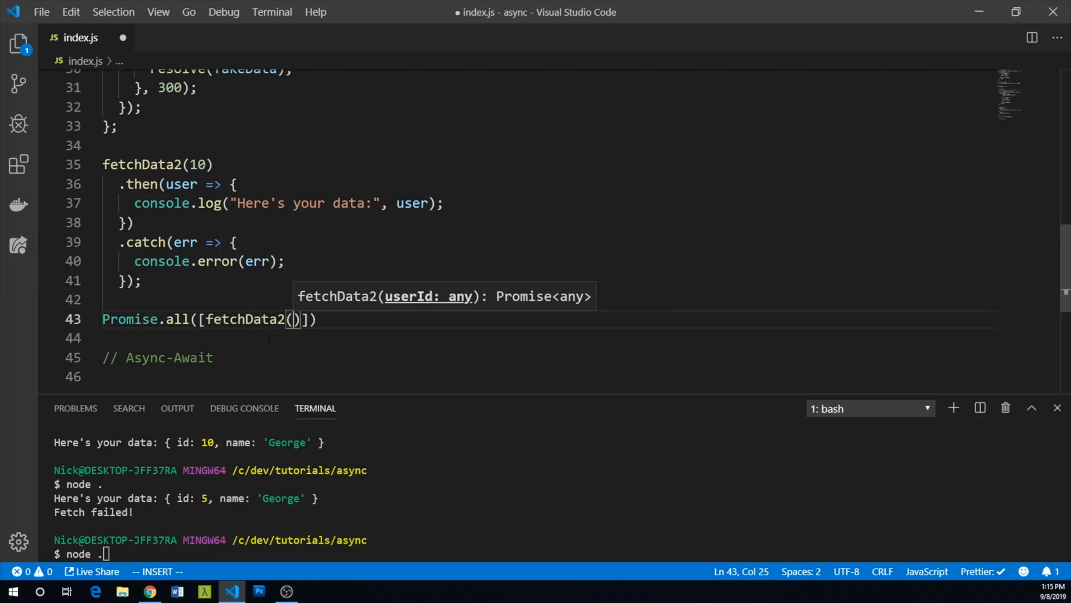
pyautogui.write('7,')
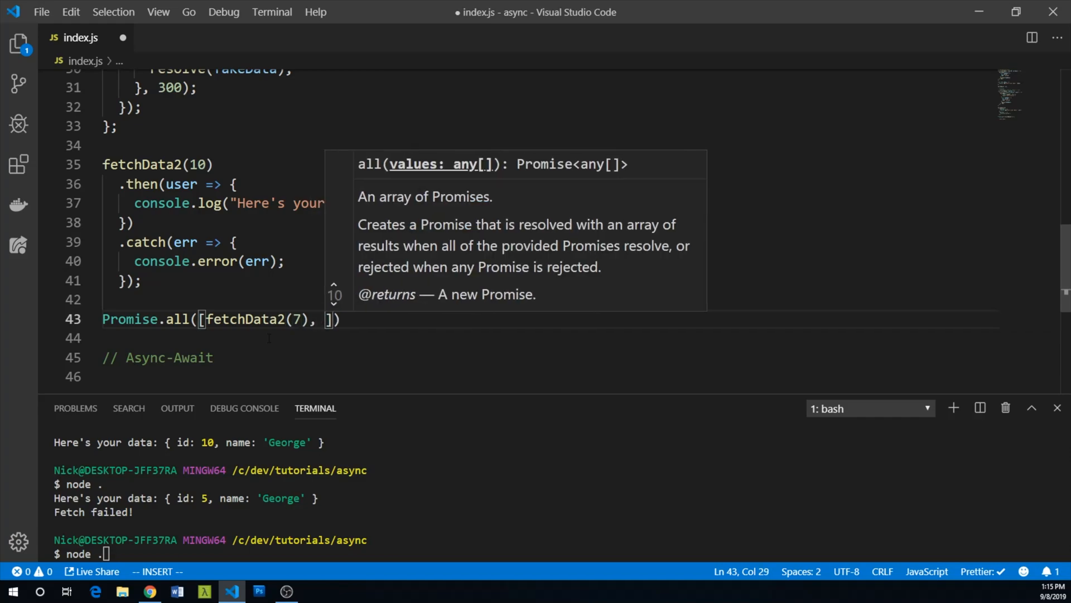
pyautogui.write('fetchData2()')
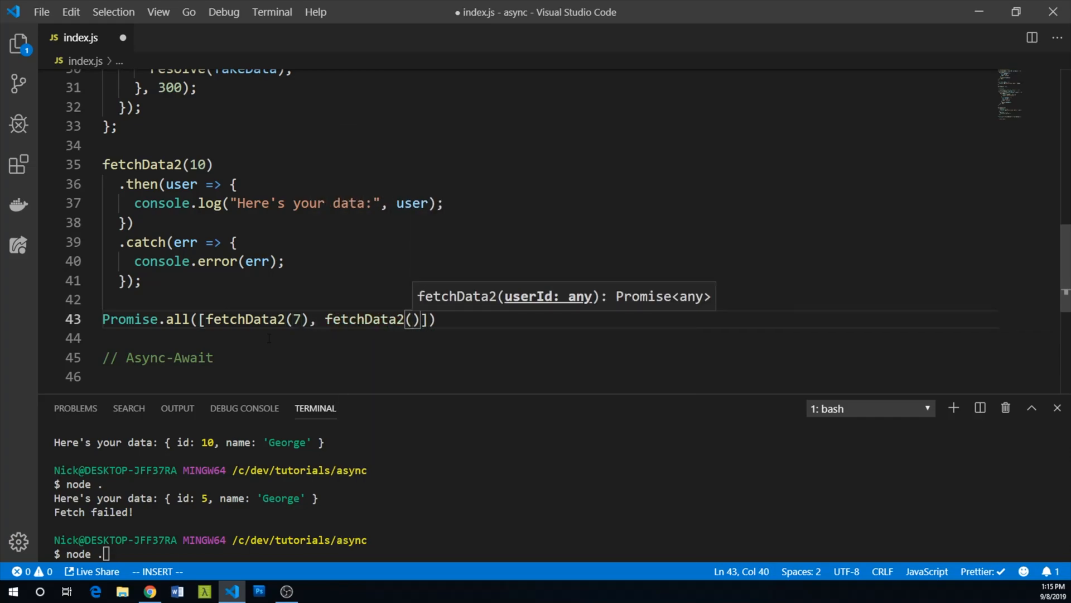
pyautogui.write('11')
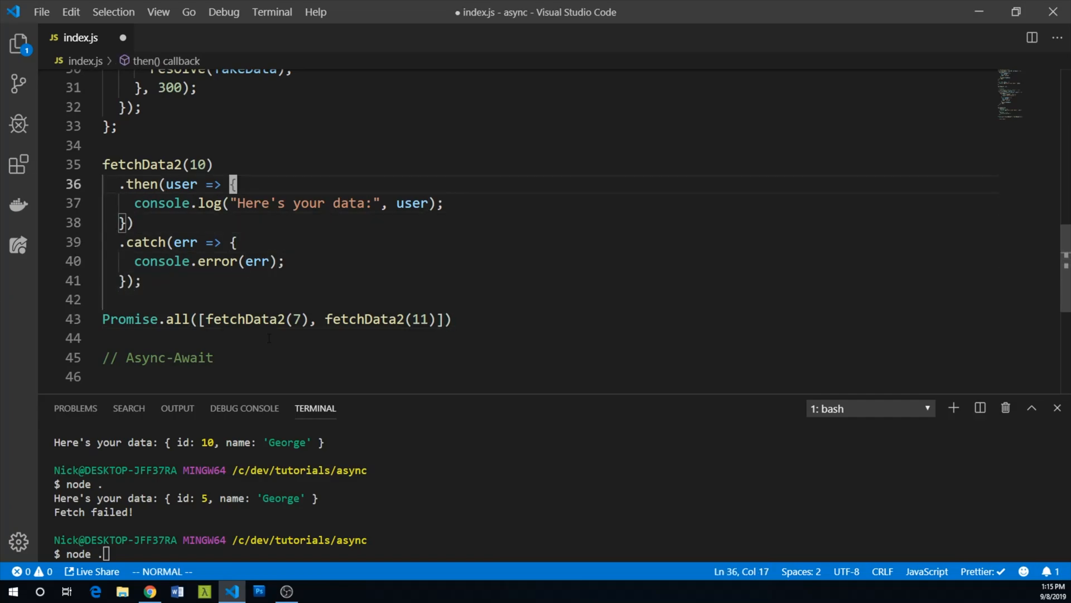
# Select the existing .then/.catch chain to reuse it for the Promise.all call.
pyautogui.moveTo(134, 184); pyautogui.dragTo(142, 280)
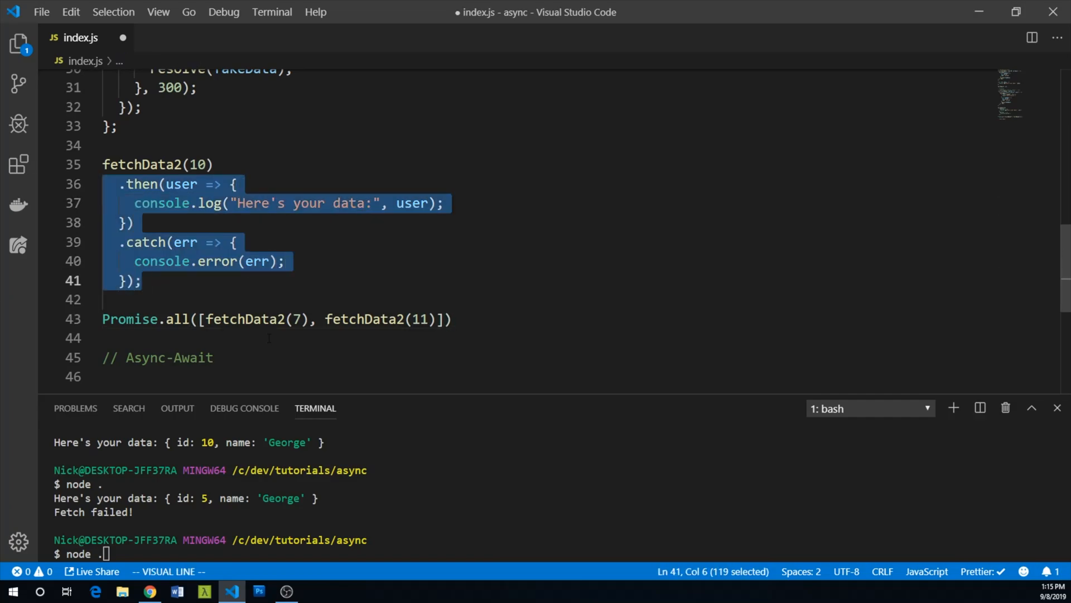
pyautogui.click(451, 319)
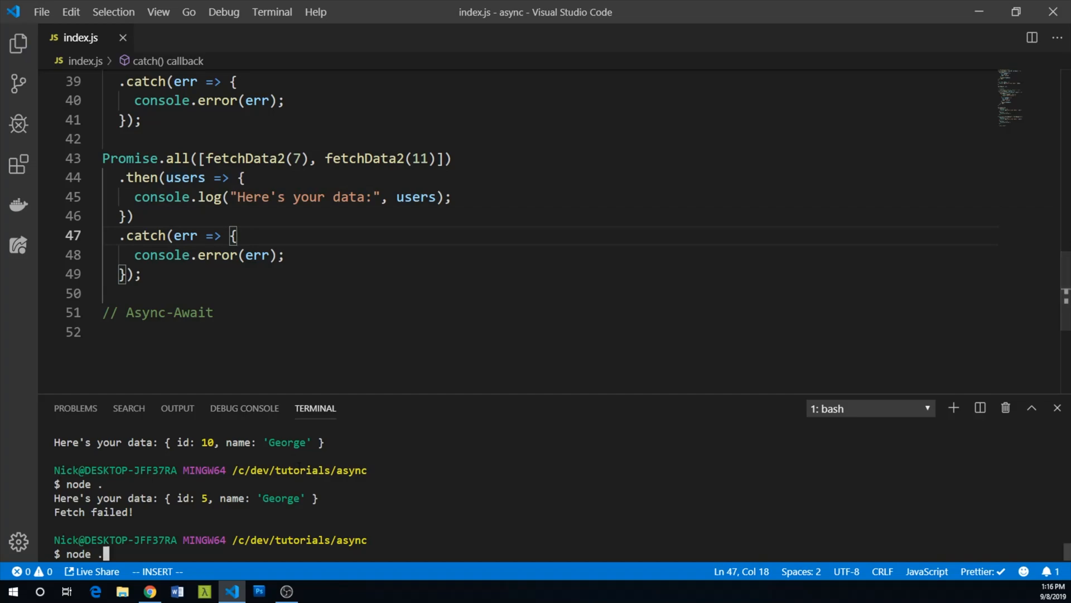
# Run node . to print users 5, 10 and the Promise.all array of users 7 and 11.
pyautogui.press('Enter')
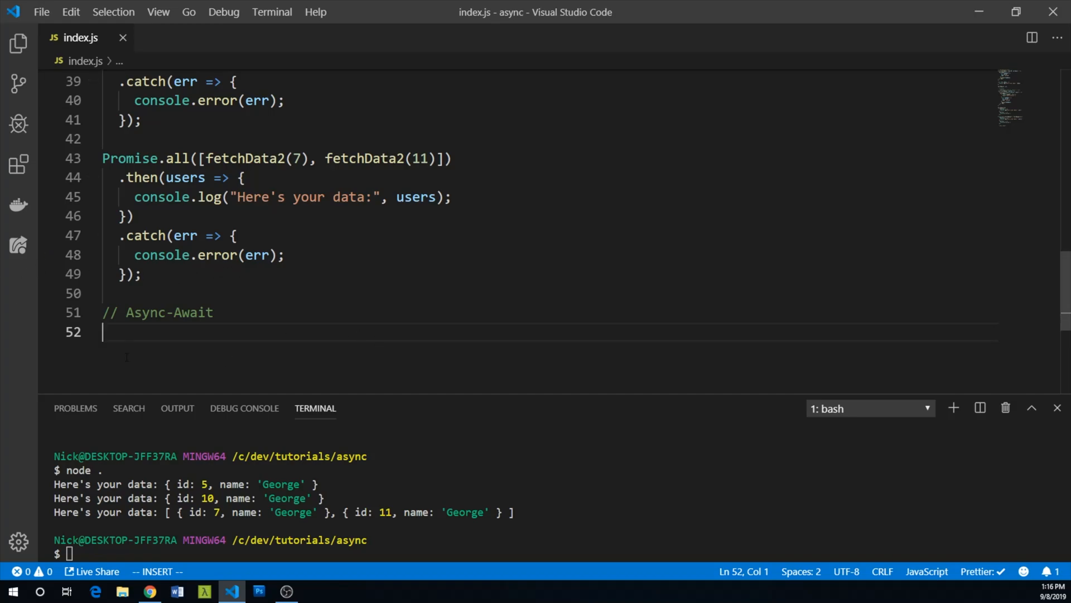
pyautogui.moveTo(187, 332)
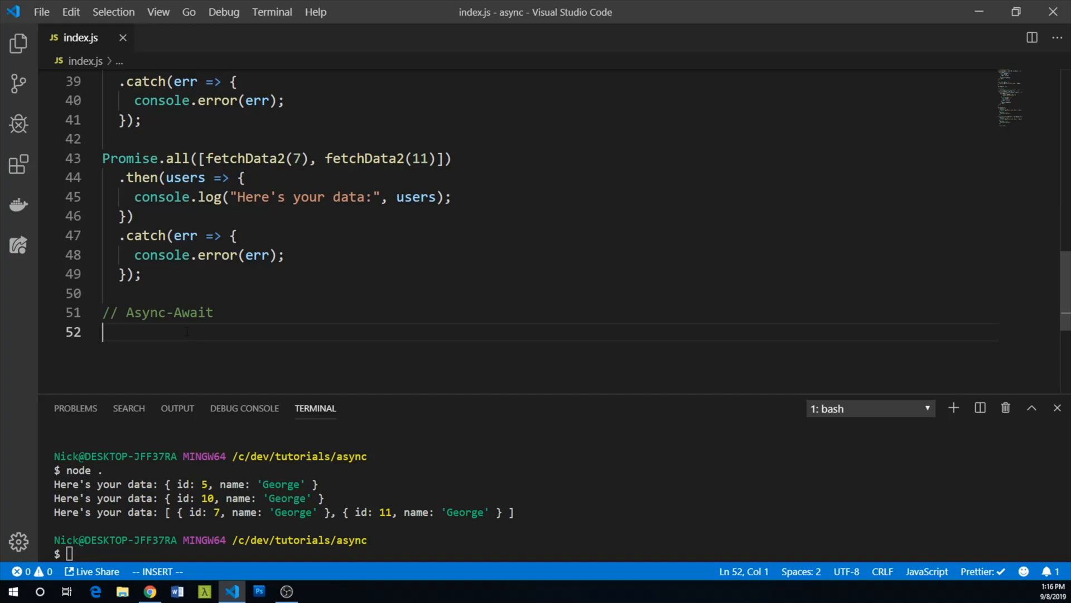
pyautogui.click(47, 312)
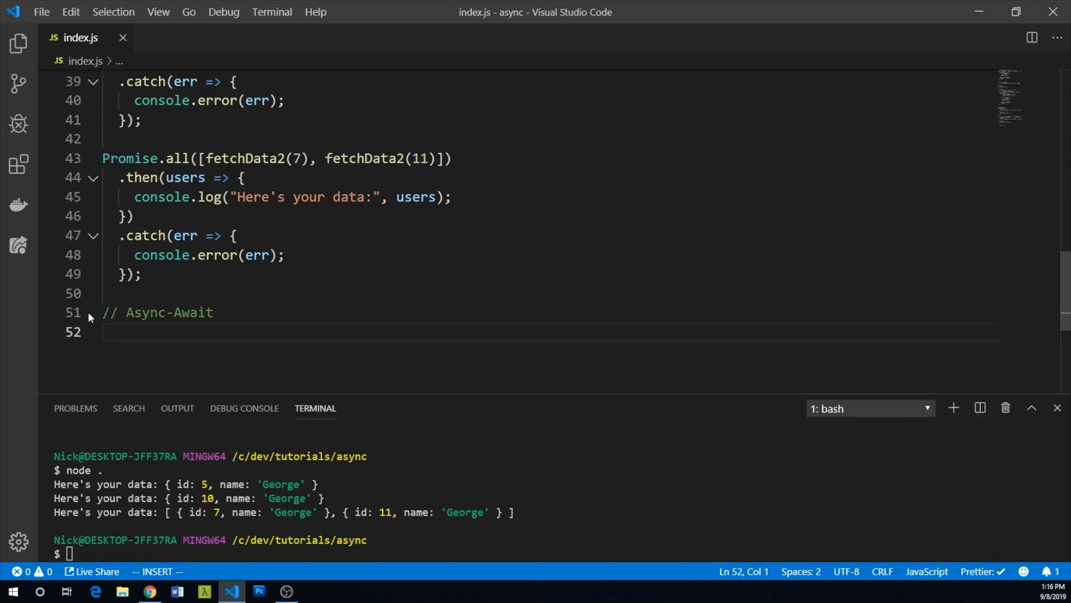
# Define const fetchUser = async userId => awaiting fetchData2(userId) and logging "Here's your data:".
pyautogui.write('const fetch')
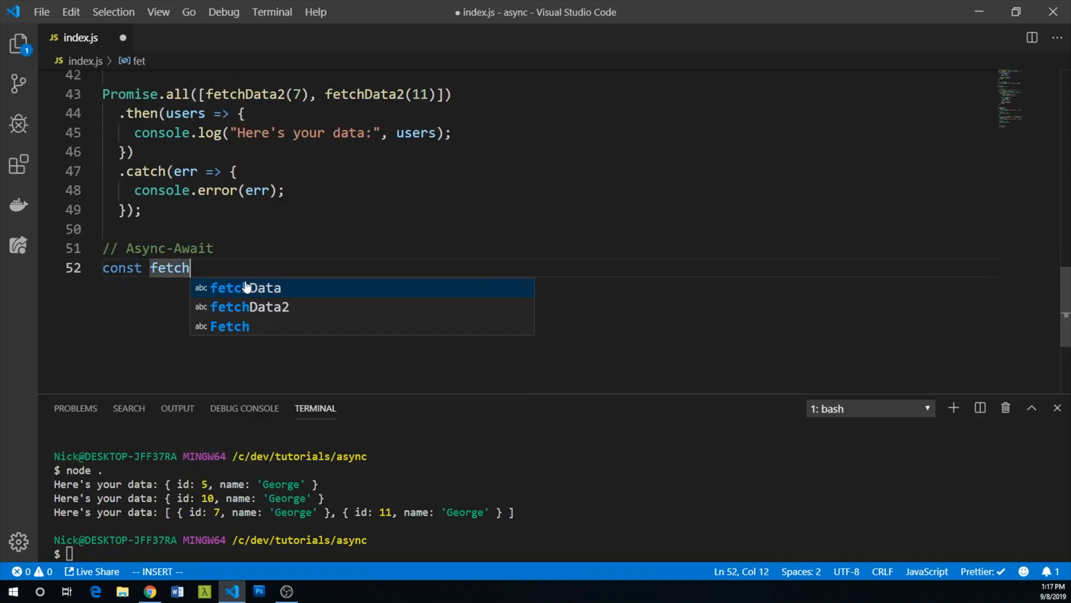
pyautogui.write('User = as')
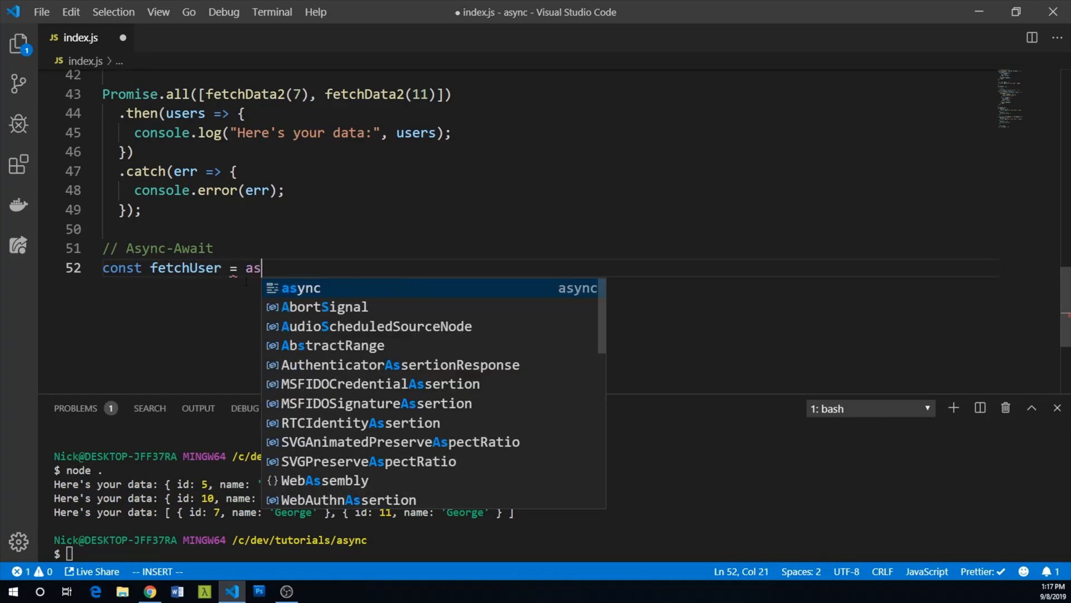
pyautogui.write('ync use')
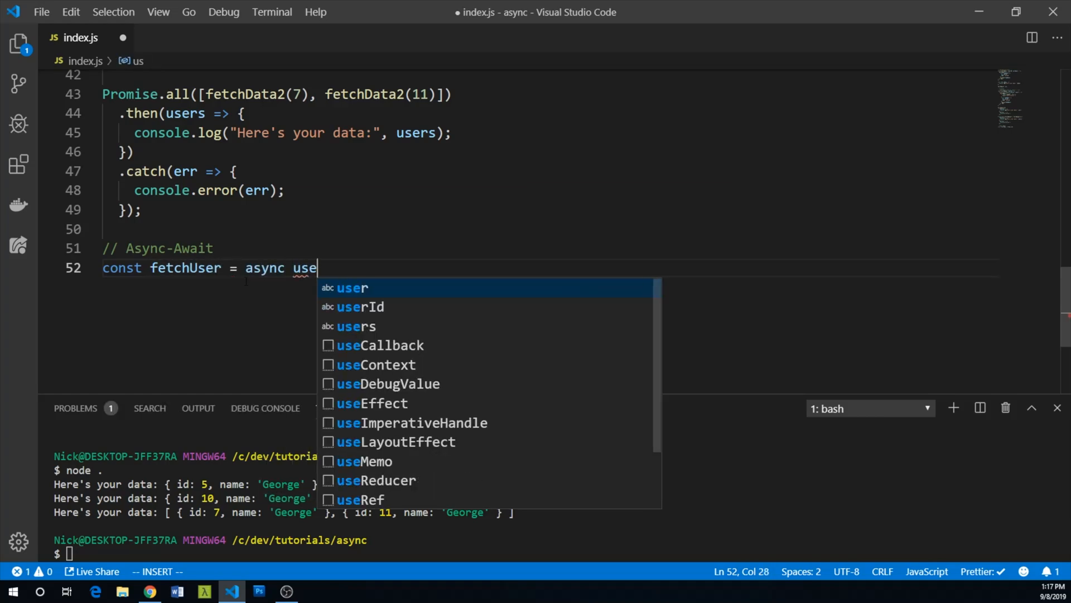
pyautogui.write('rId => {')
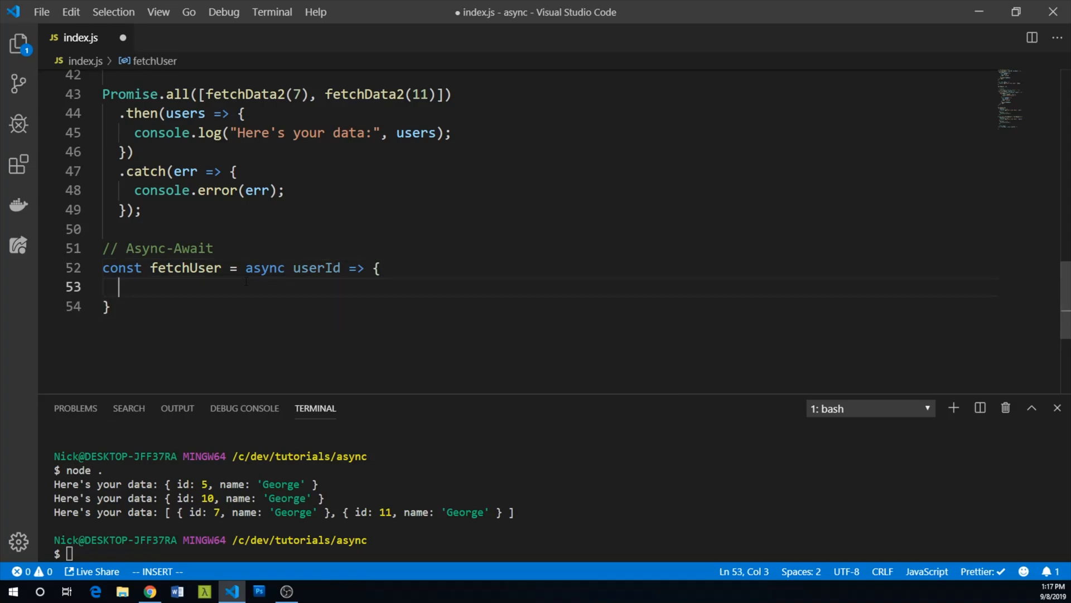
pyautogui.write('const user =')
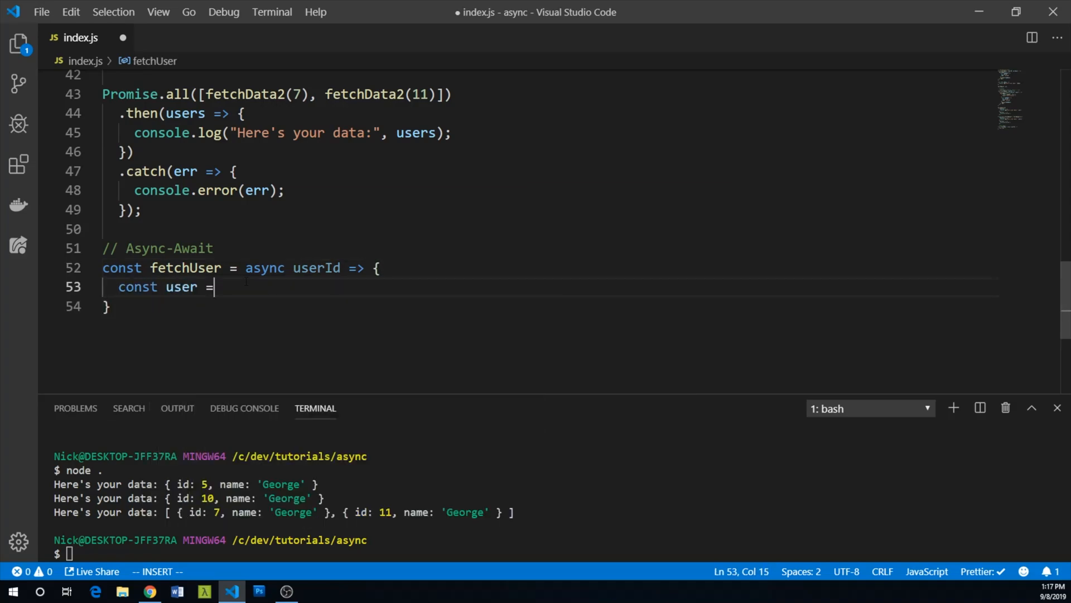
pyautogui.write('await')
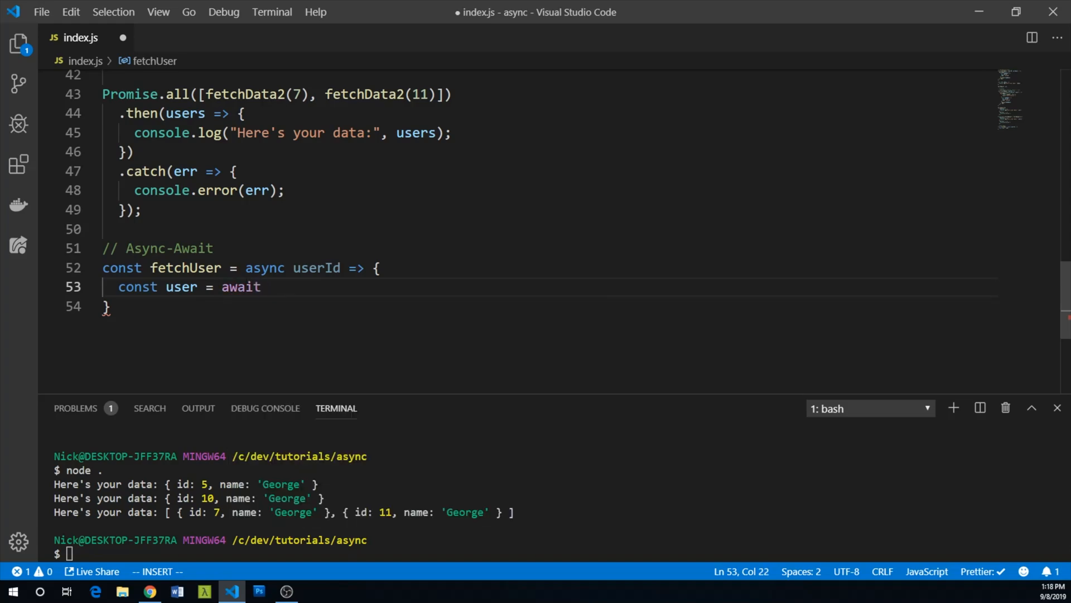
pyautogui.write('fetch')
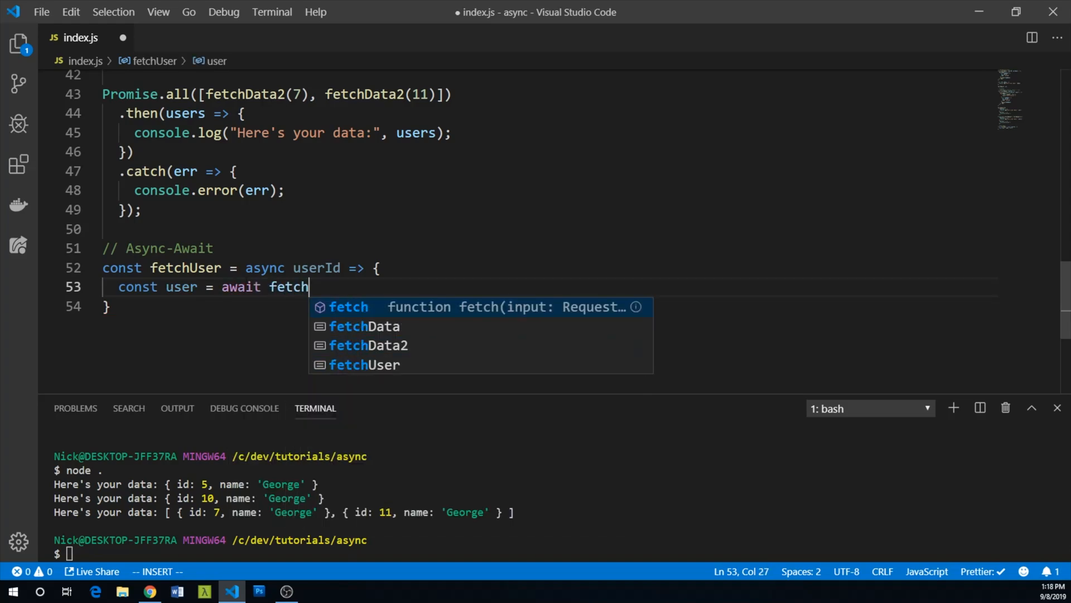
pyautogui.write('Data2(userId);')
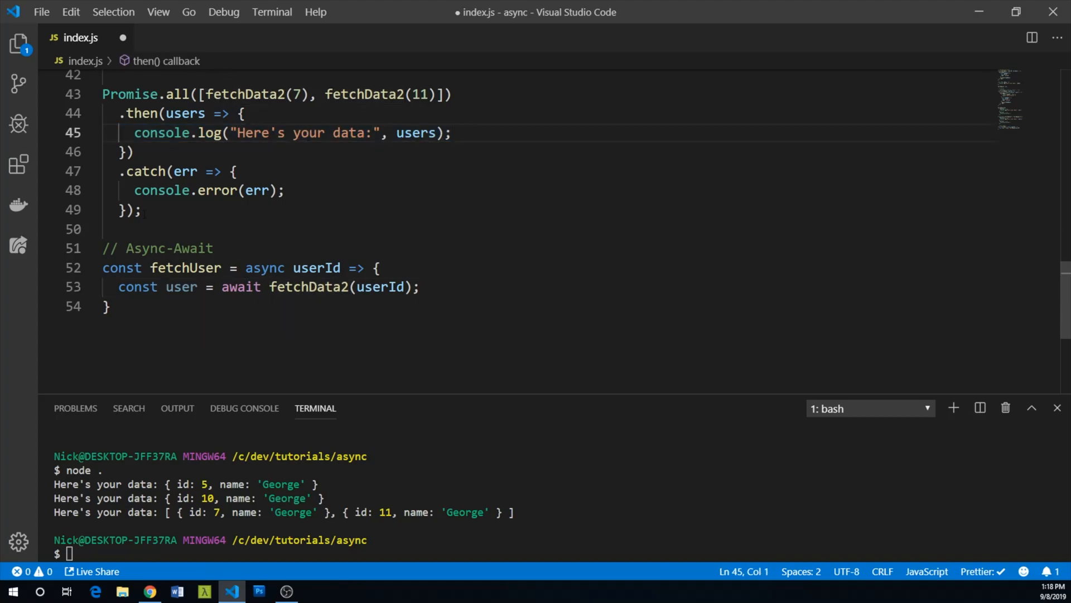
pyautogui.write('console.log("Here\'s your data:", users);')
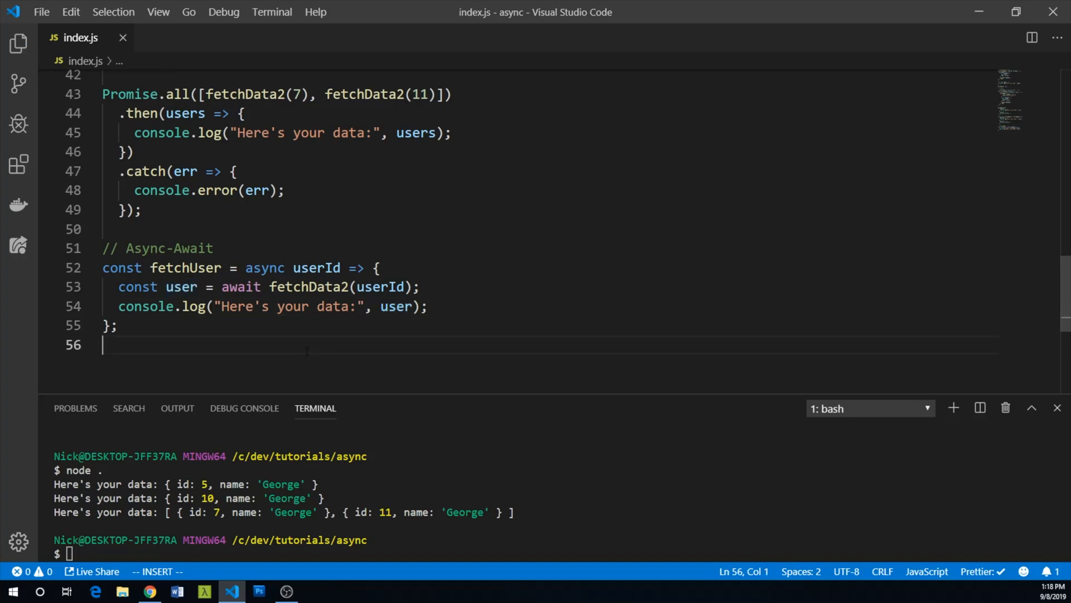
# Call fetchUser(100) below the function definition.
pyautogui.write('fet')
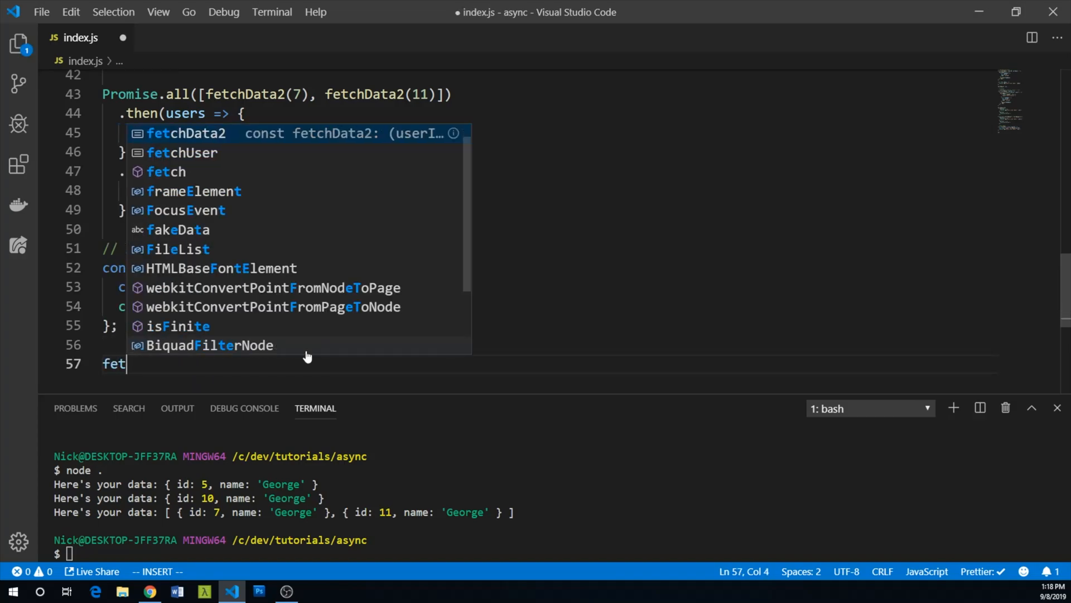
pyautogui.press('Tab')
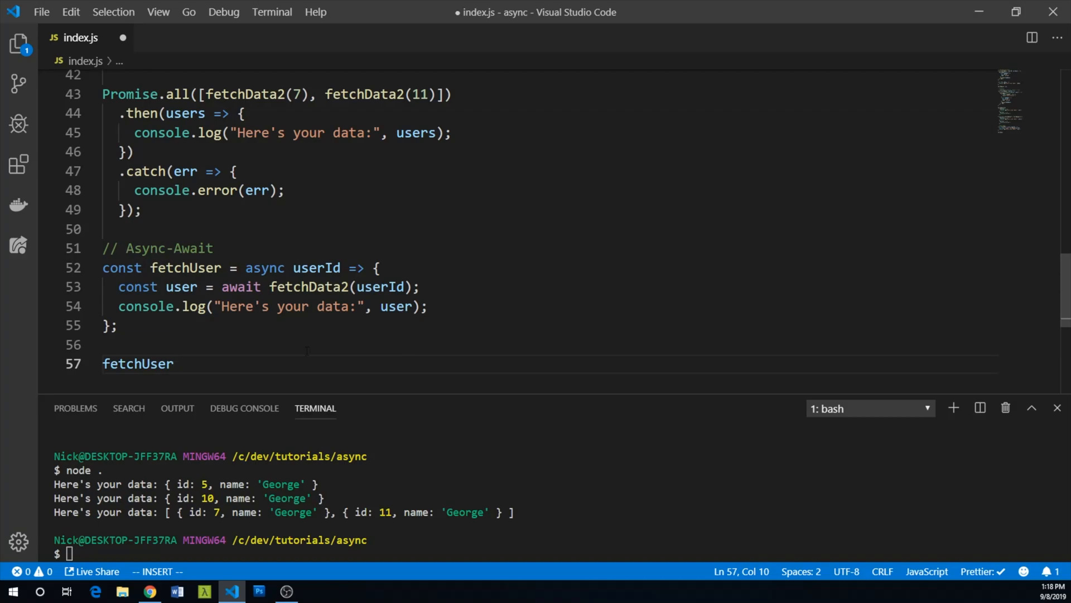
pyautogui.write('(100);')
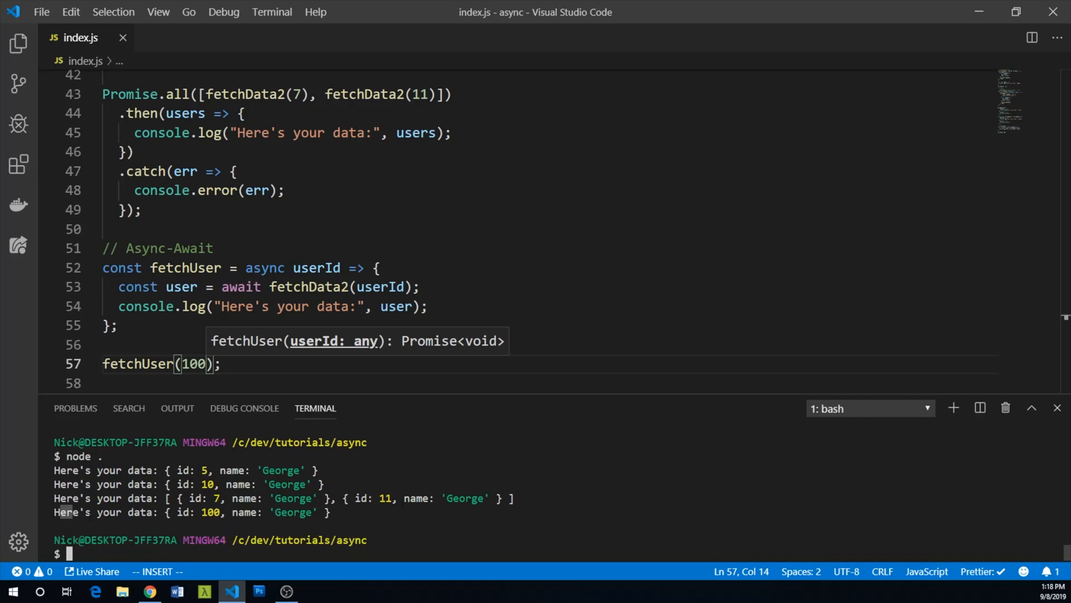
# Run the script to print user 100's George data, then position at the end of fetchUser.
pyautogui.click(215, 248)
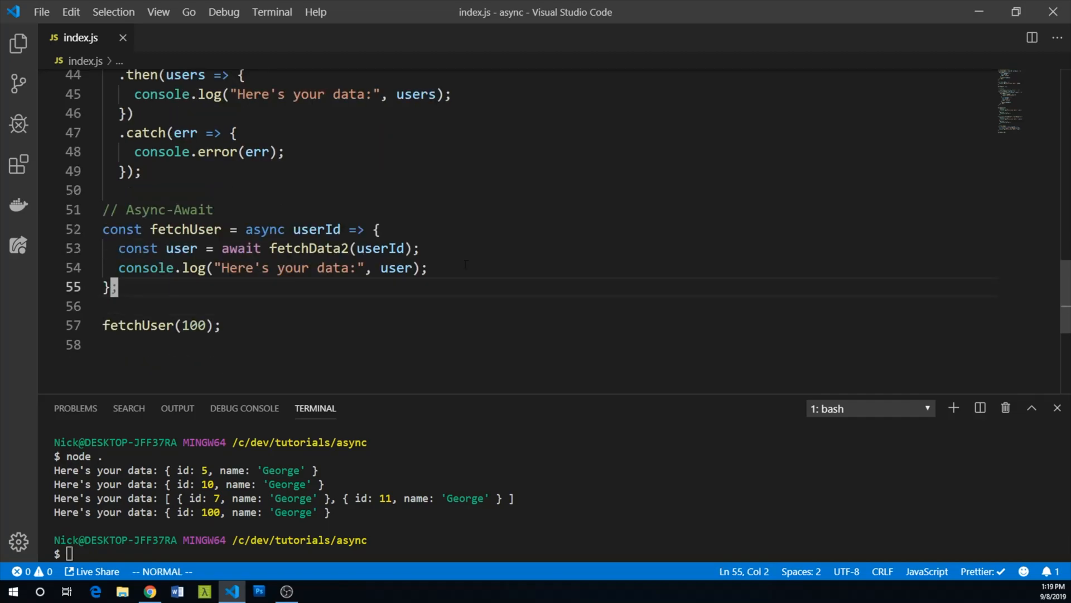
# Wrap fetchUser's body in try { } and add catch(err) { starting a console. call.
pyautogui.write('try {')
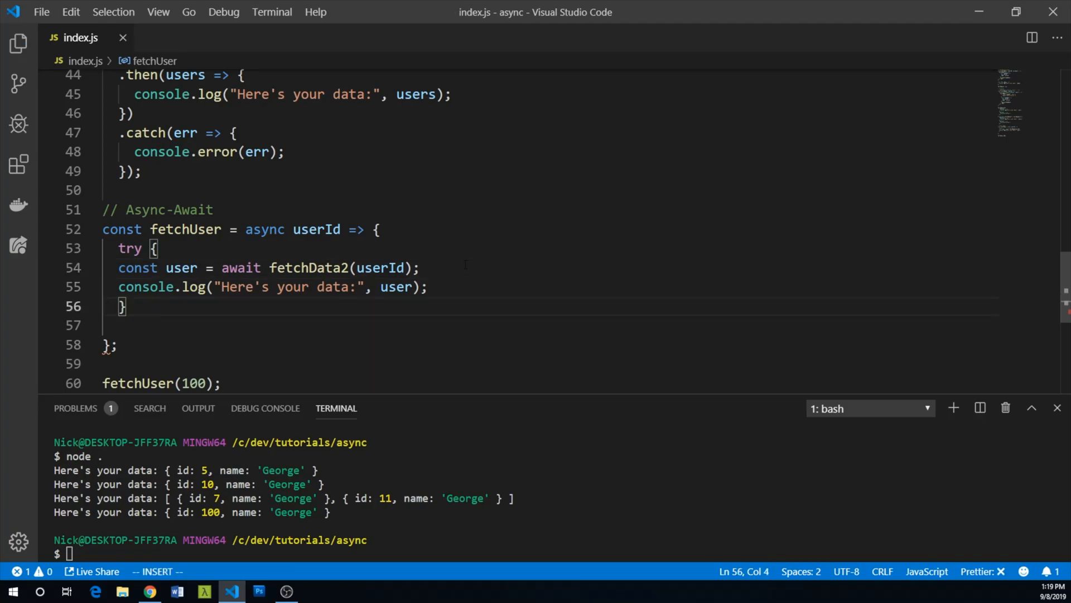
pyautogui.write('ca')
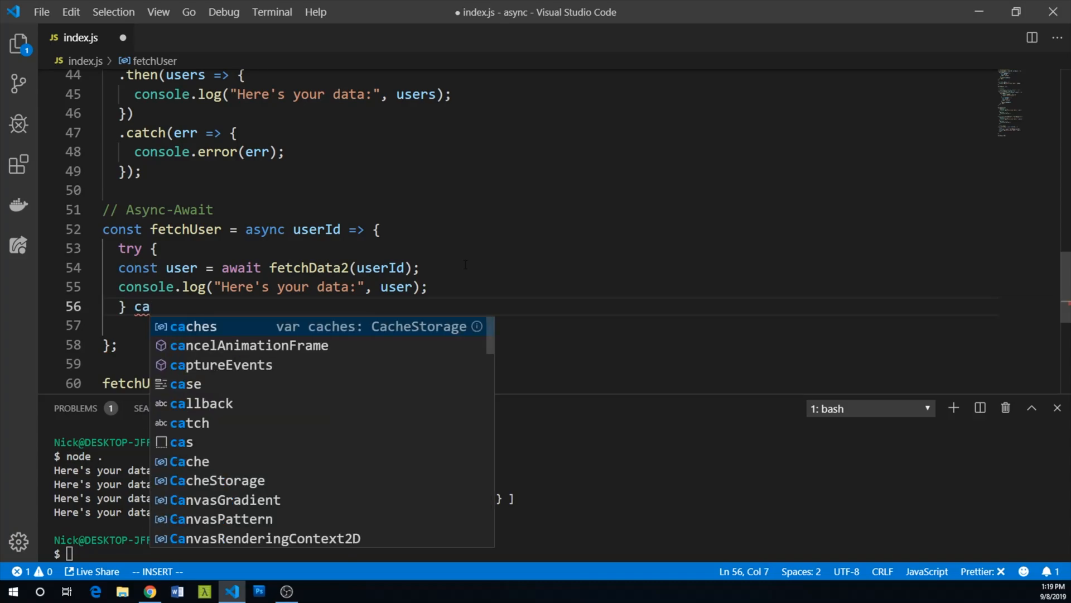
pyautogui.write('tch(')
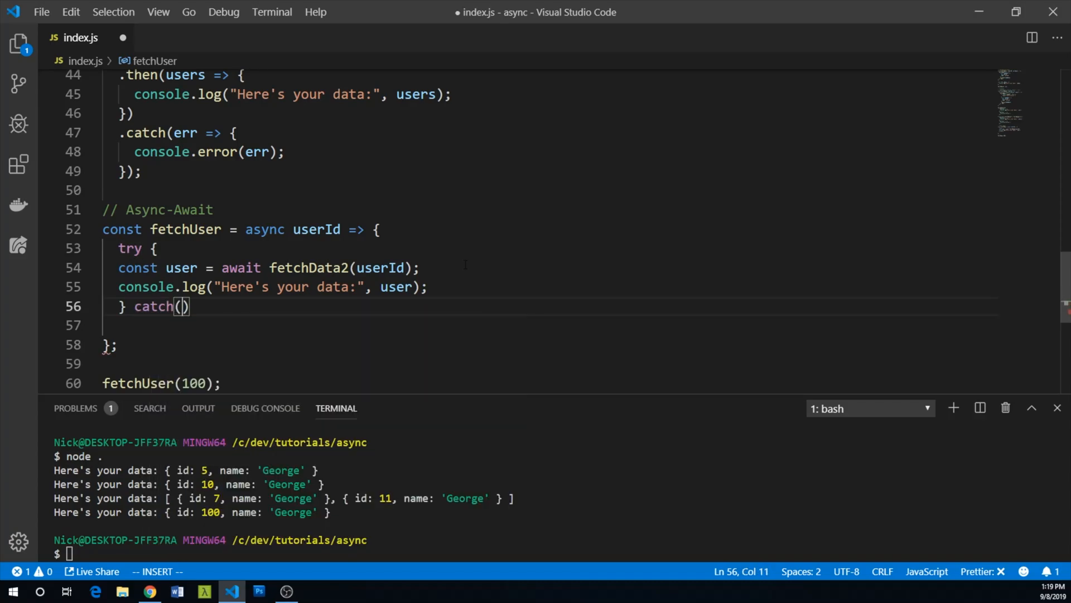
pyautogui.write('err) {')
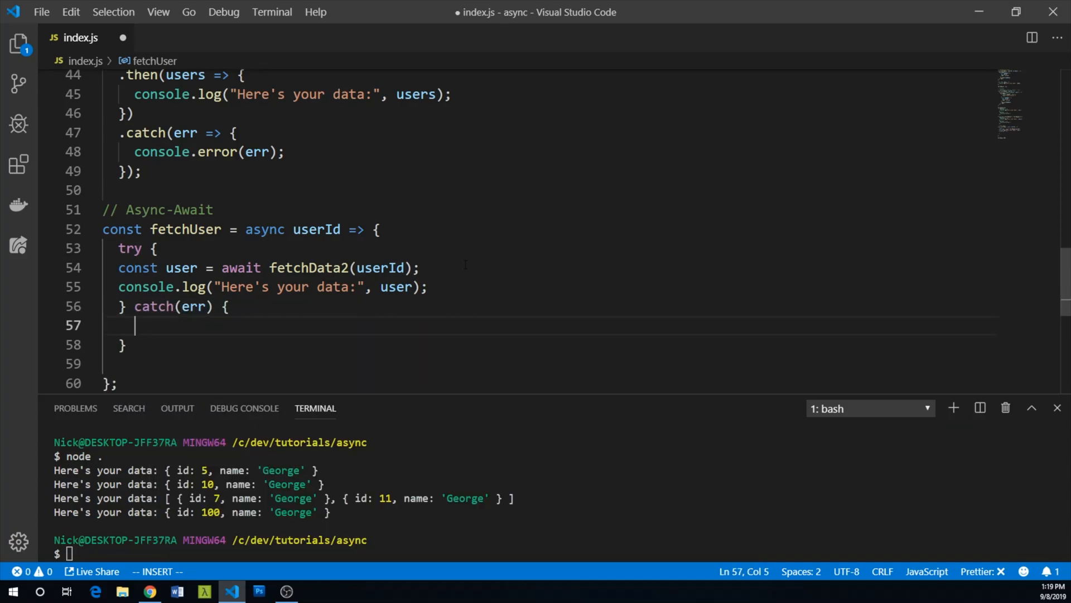
pyautogui.write('console.')
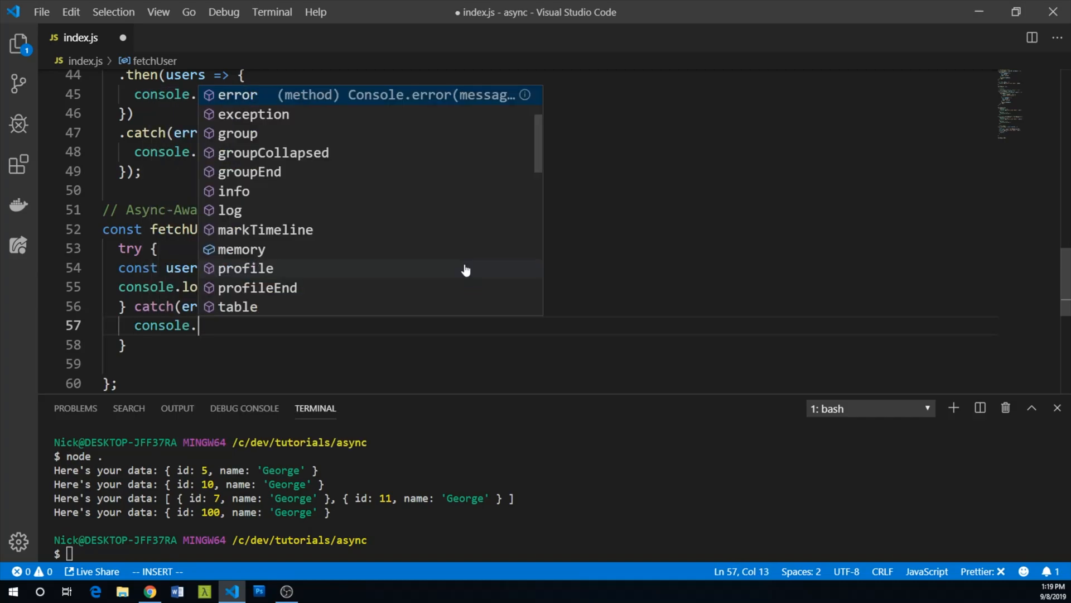